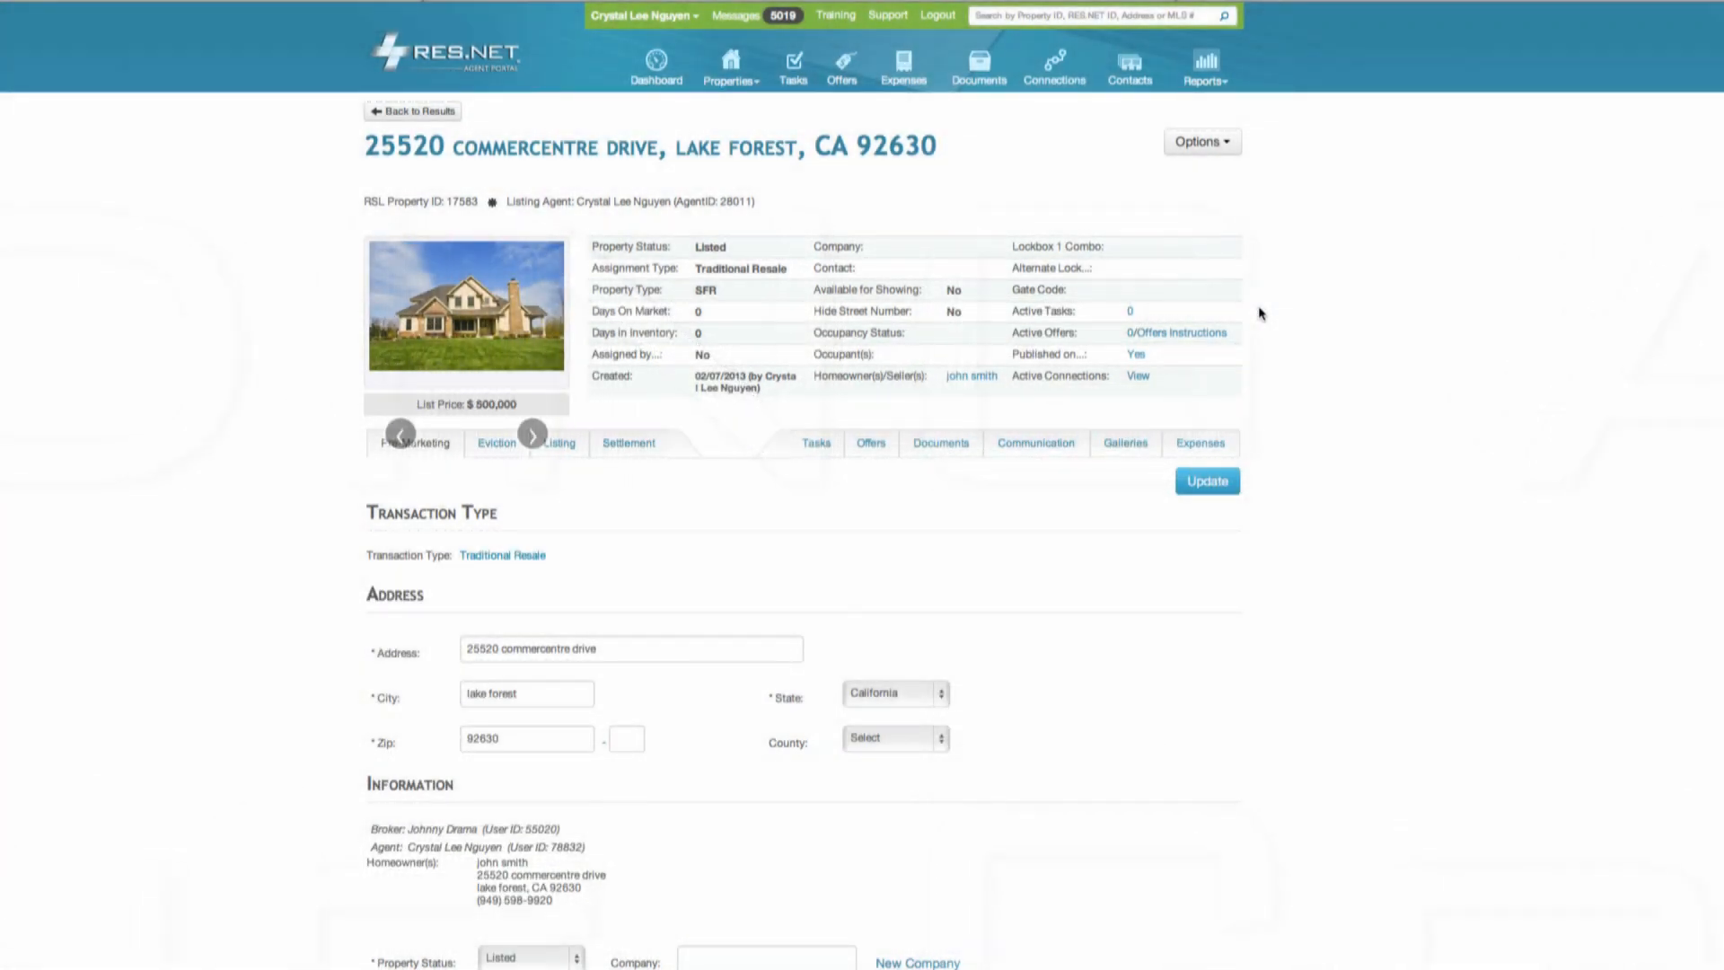
mouse_move(1405, 374)
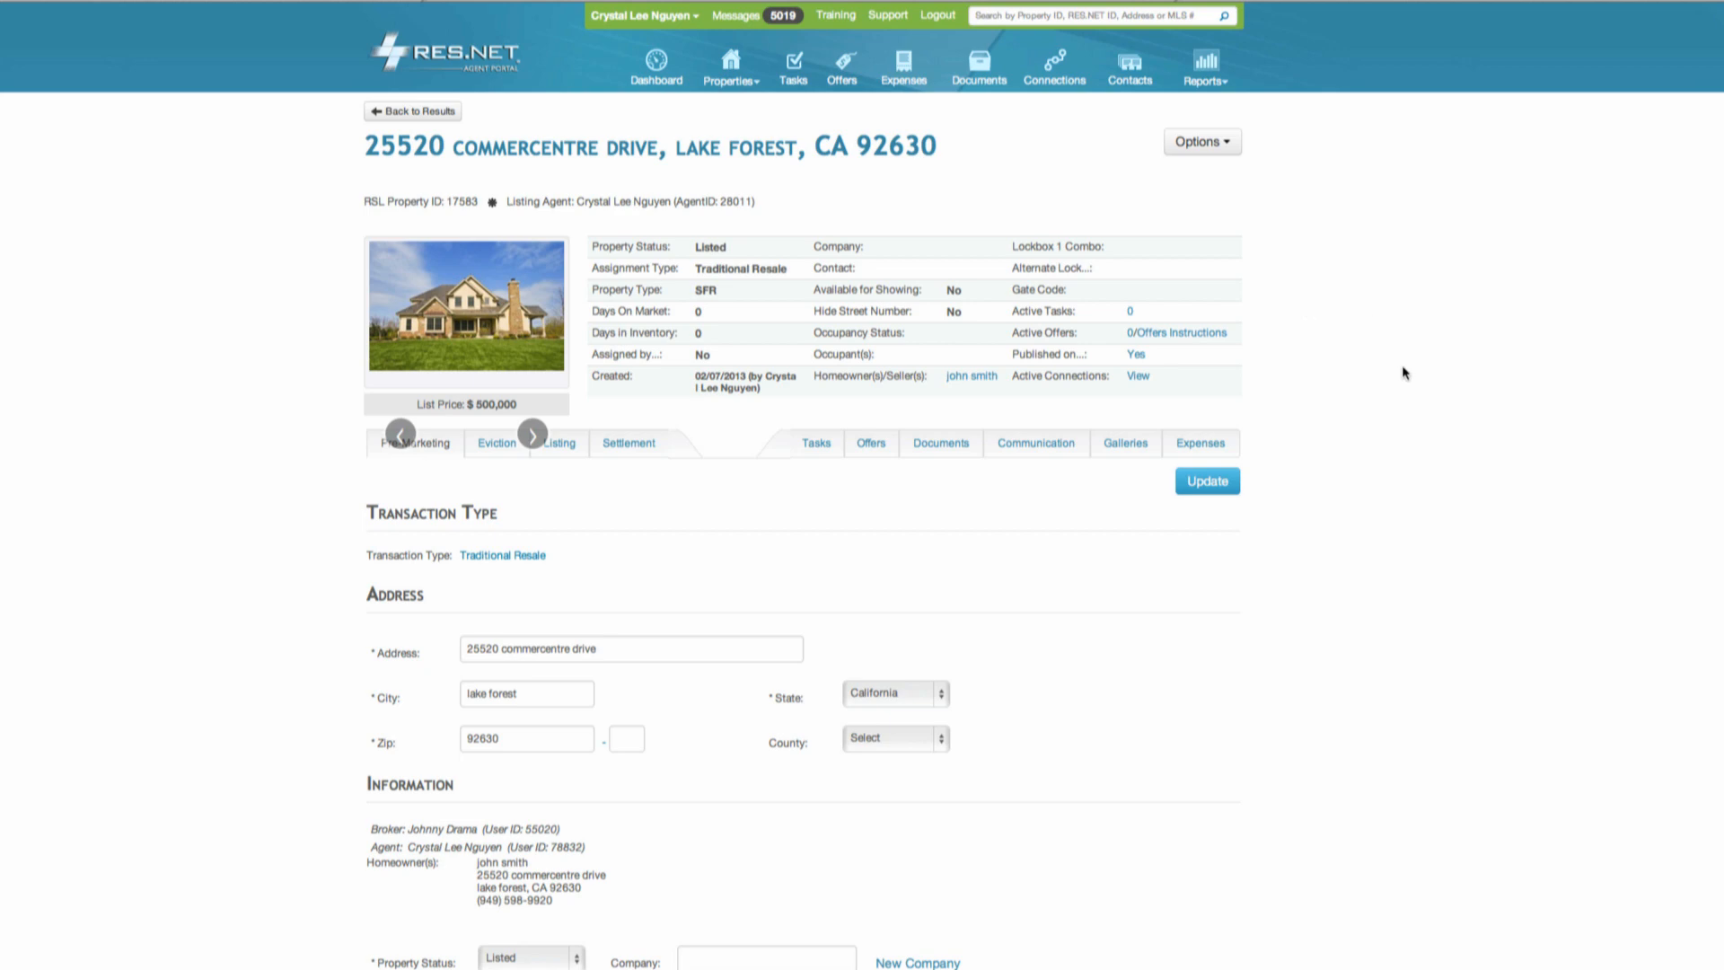
left_click(1205, 68)
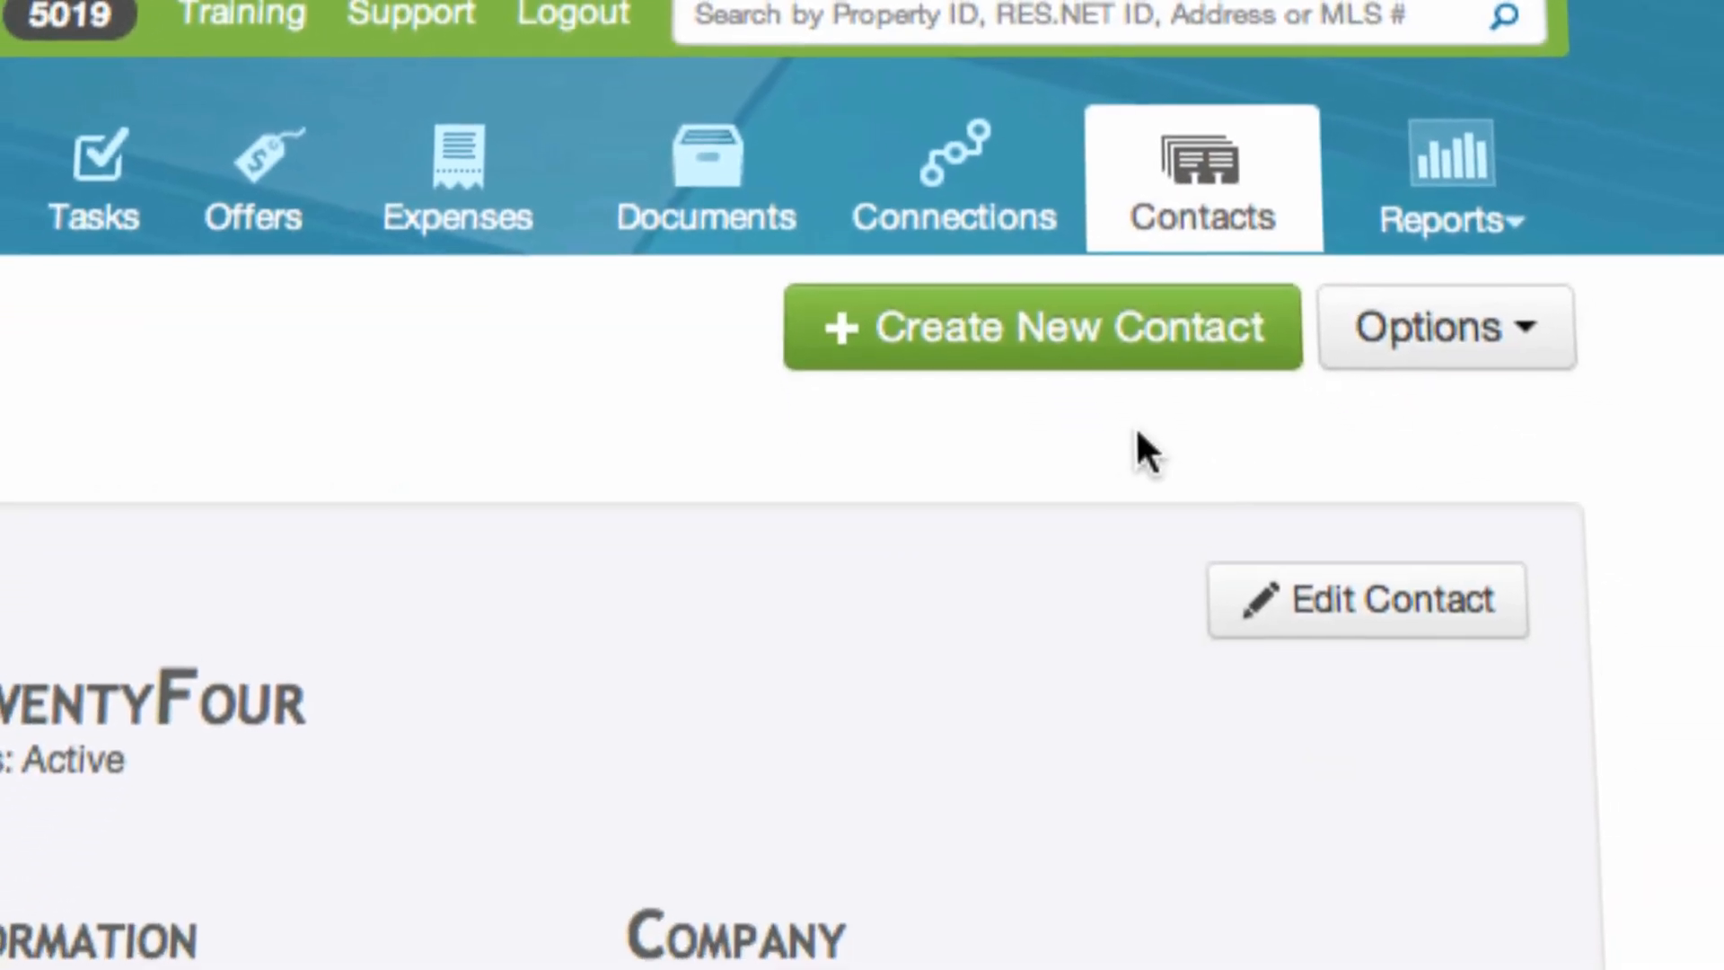
left_click(1045, 327)
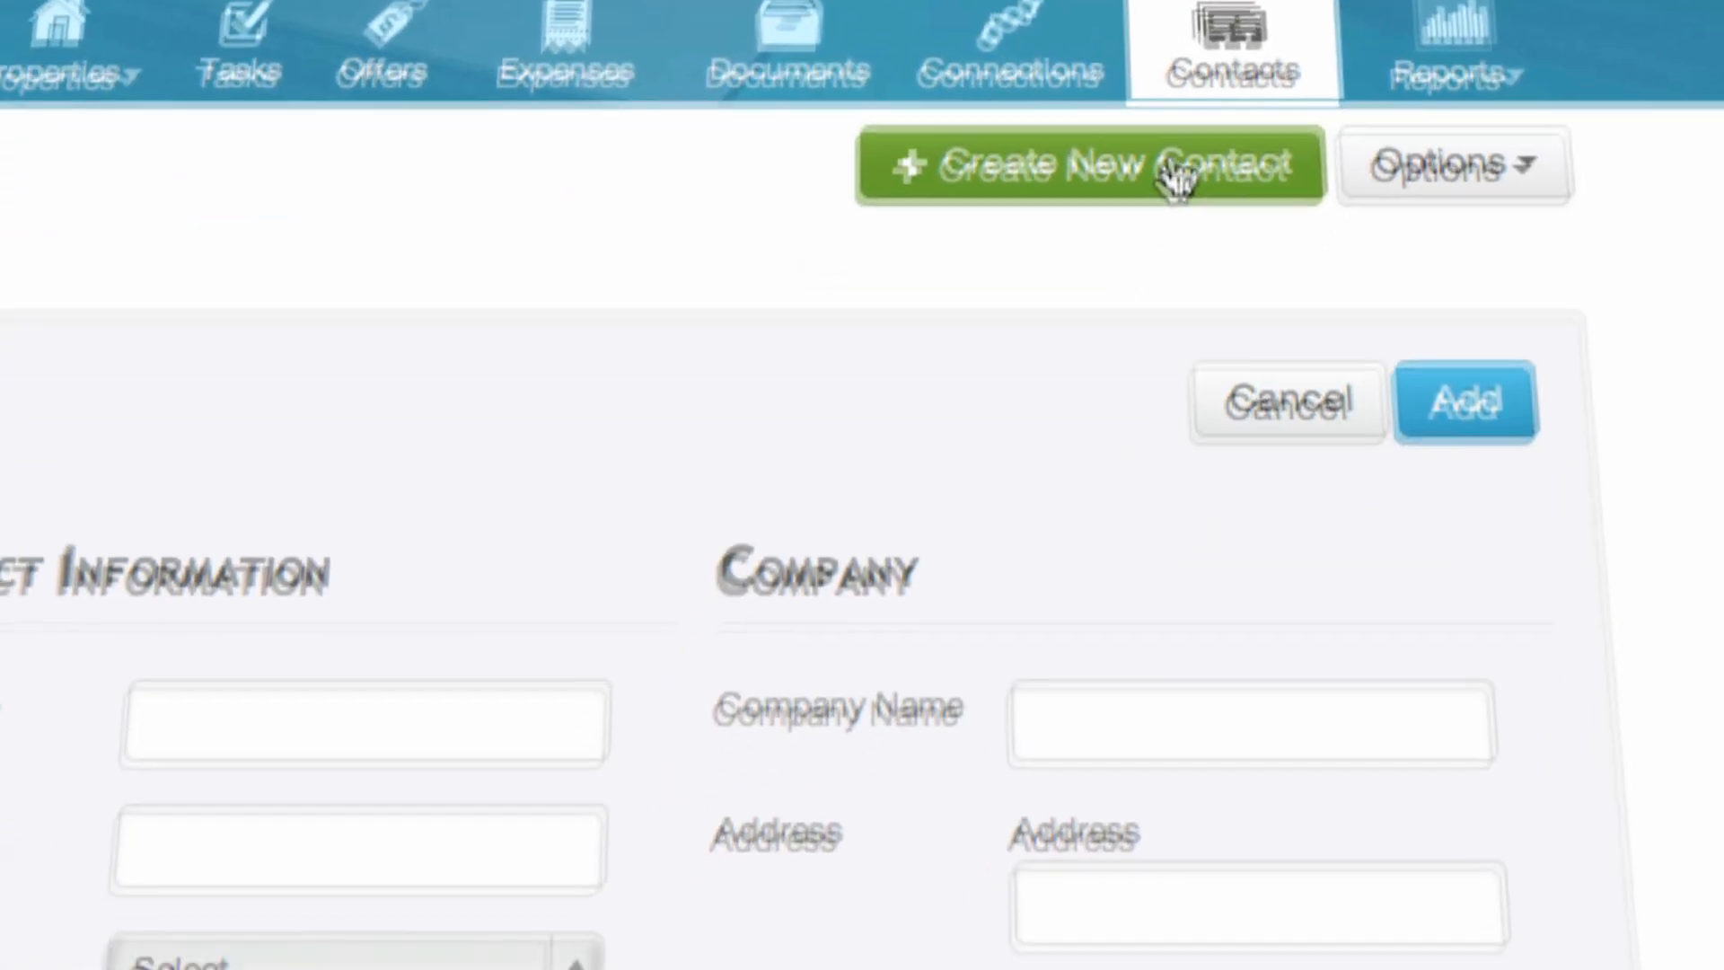
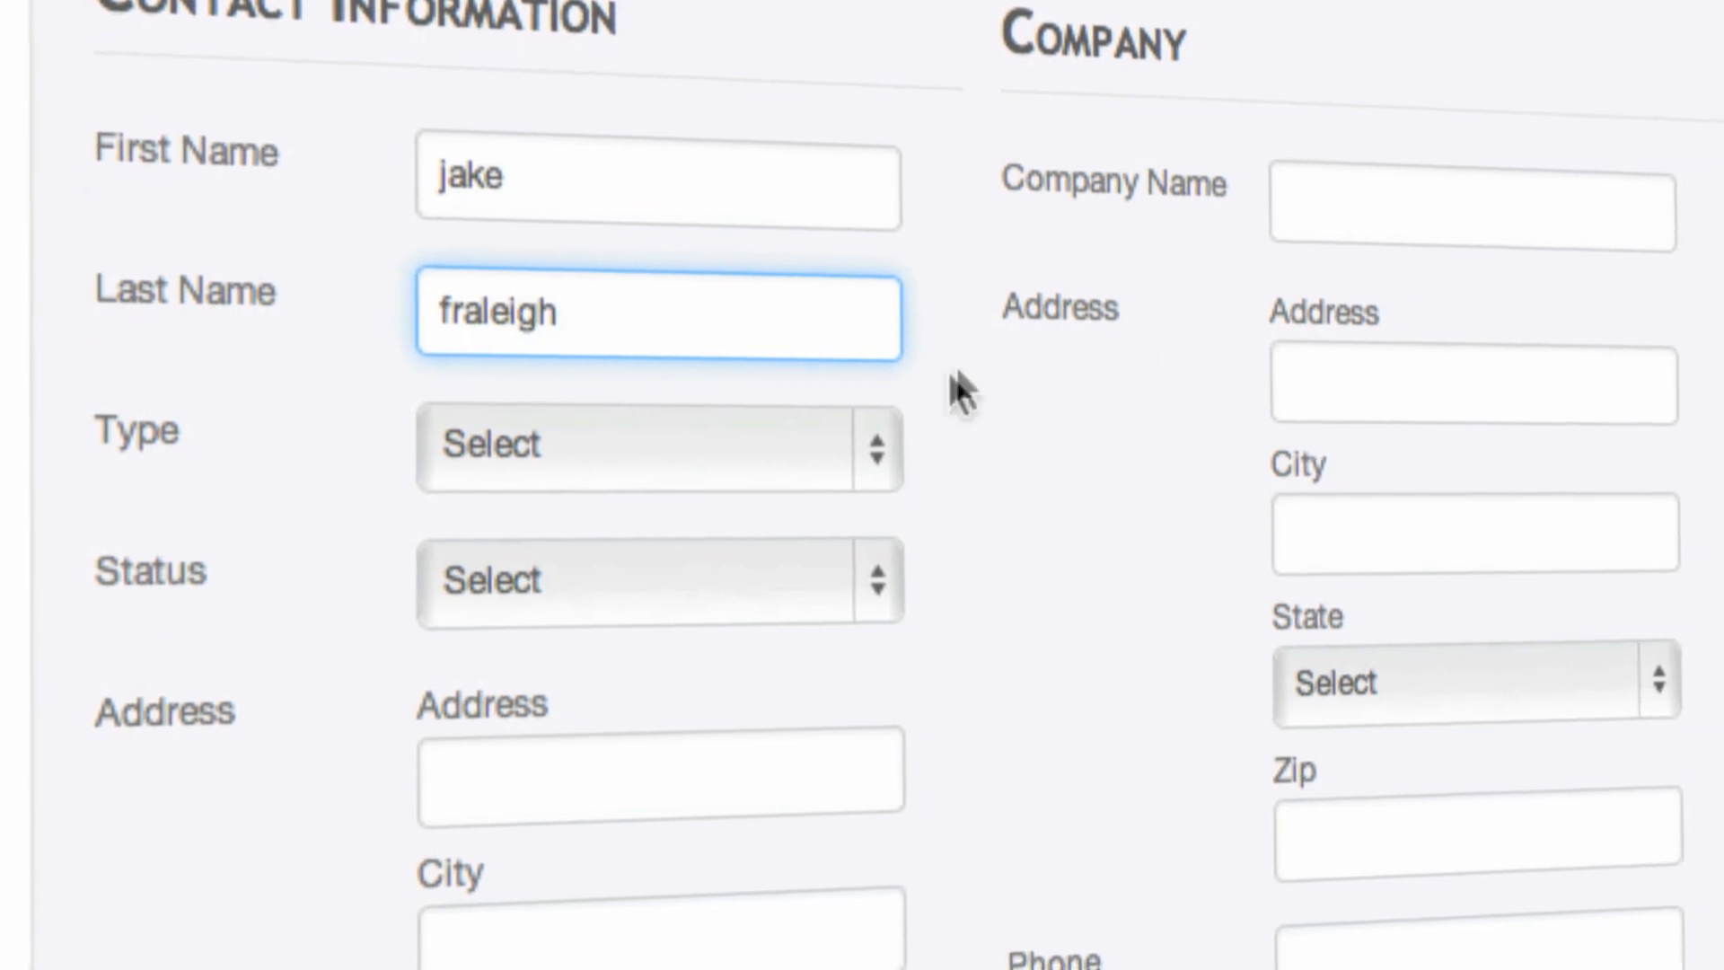
left_click(654, 445)
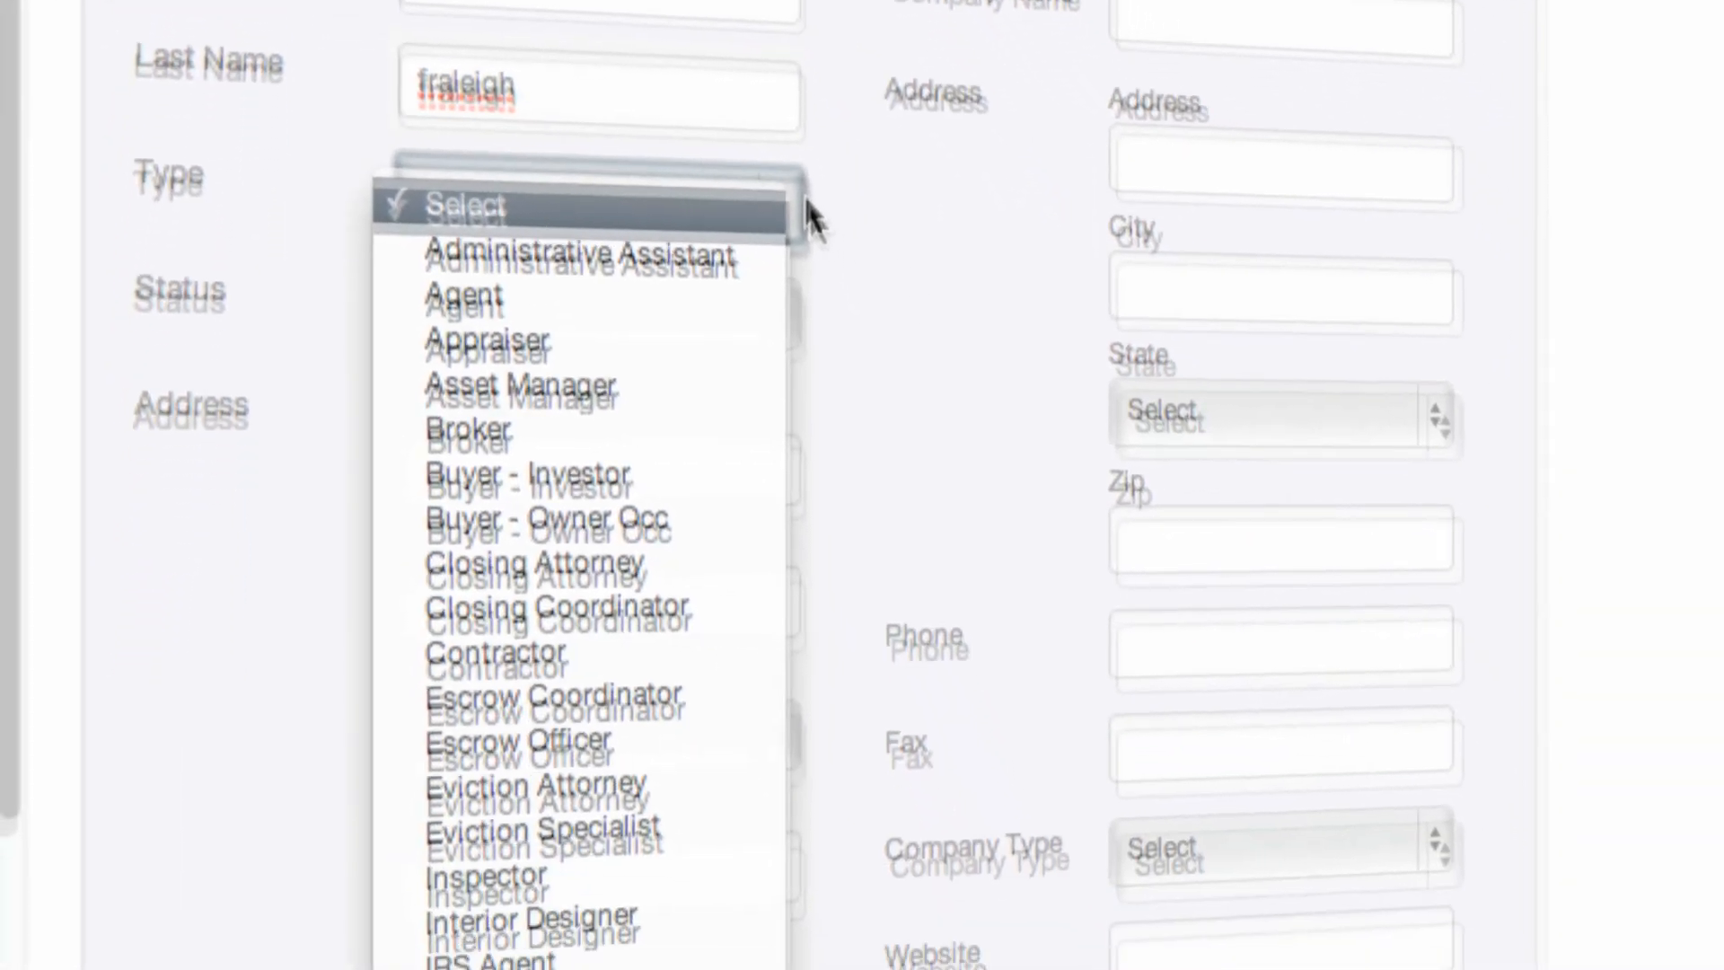
scroll("down", 3)
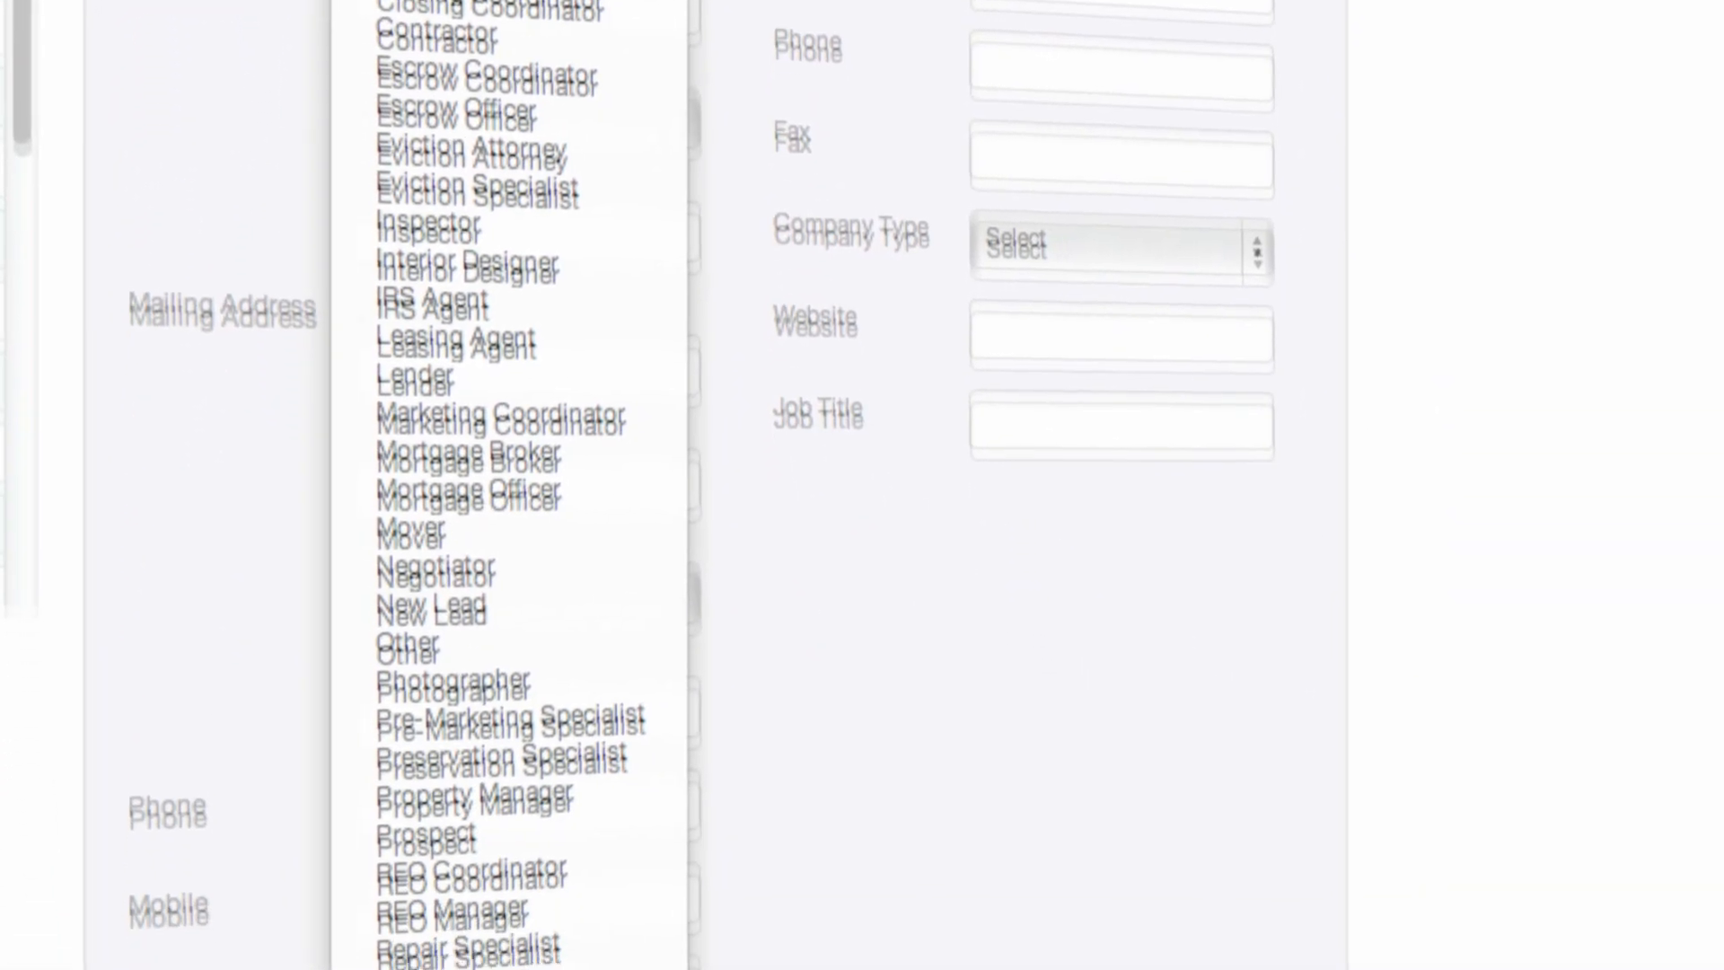
scroll("down", 3)
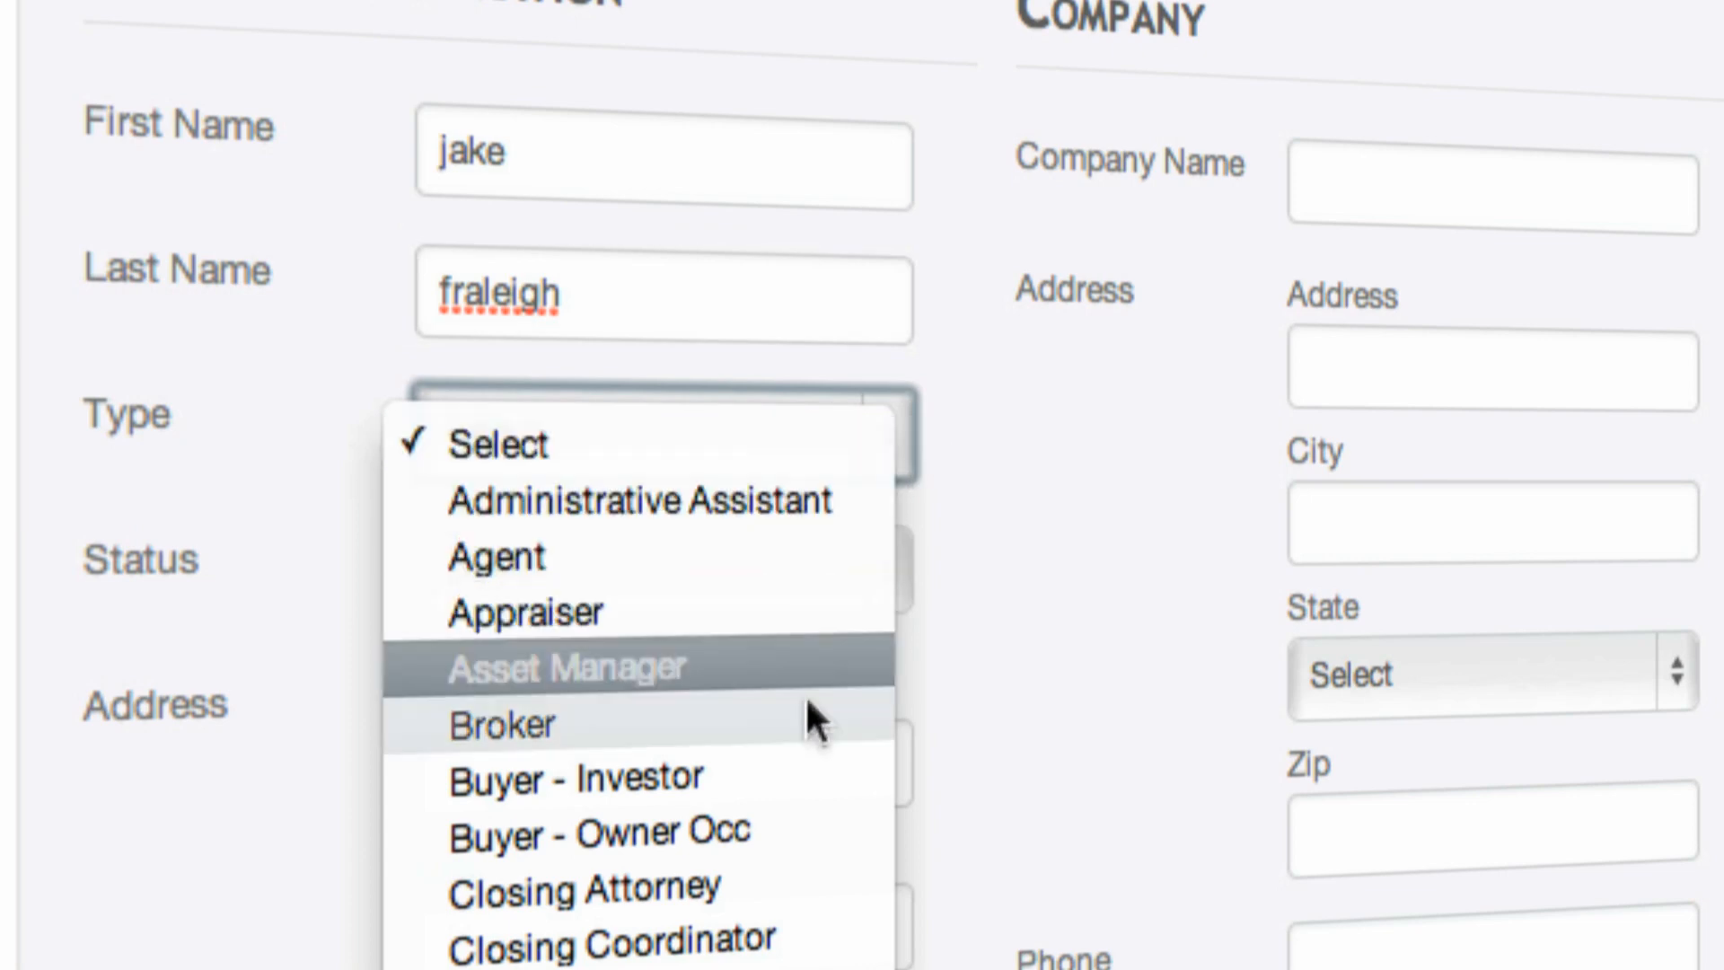
scroll("down", 3)
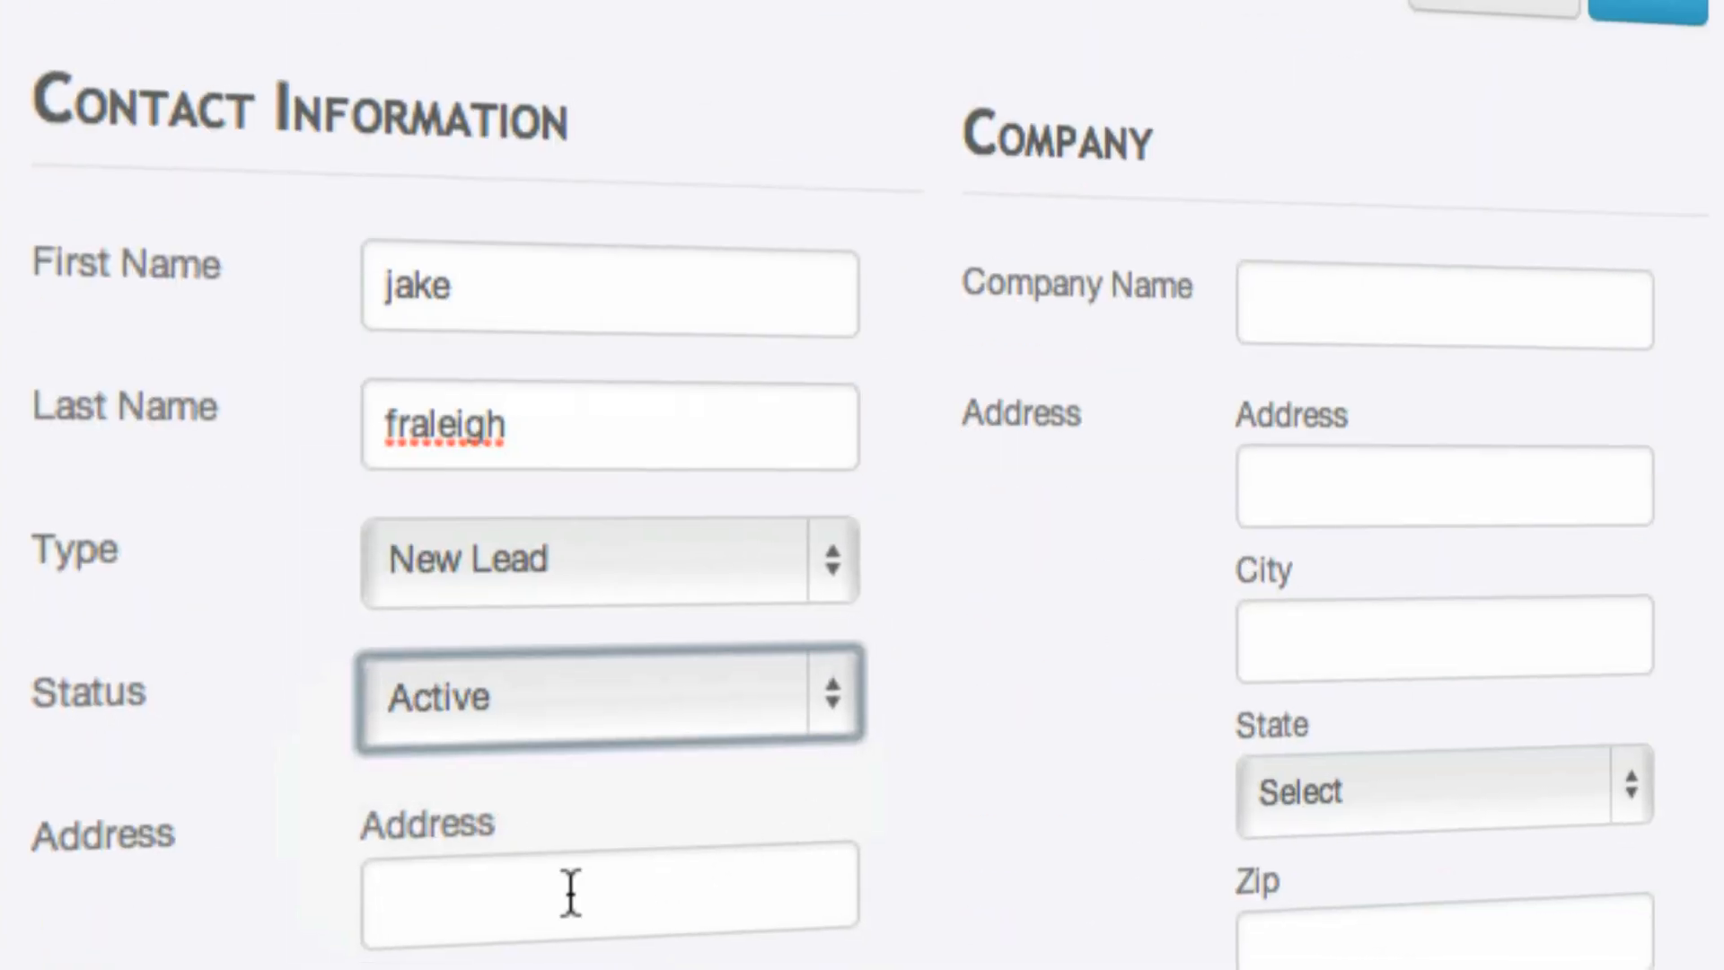
type("25520 c")
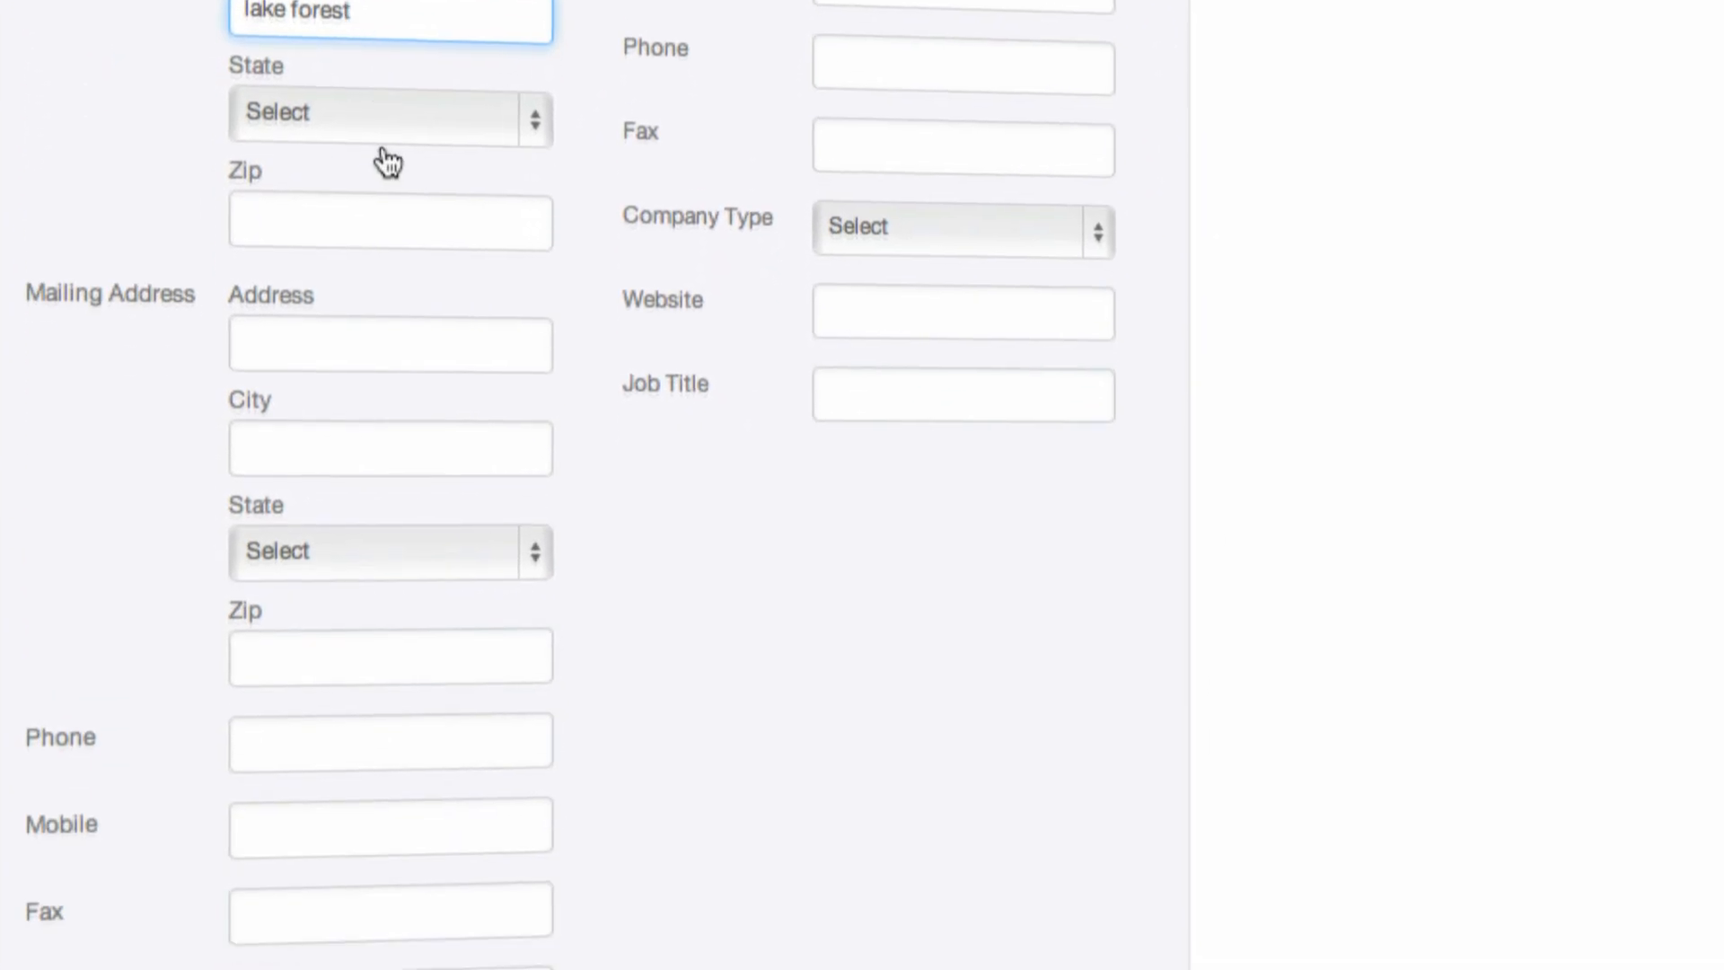
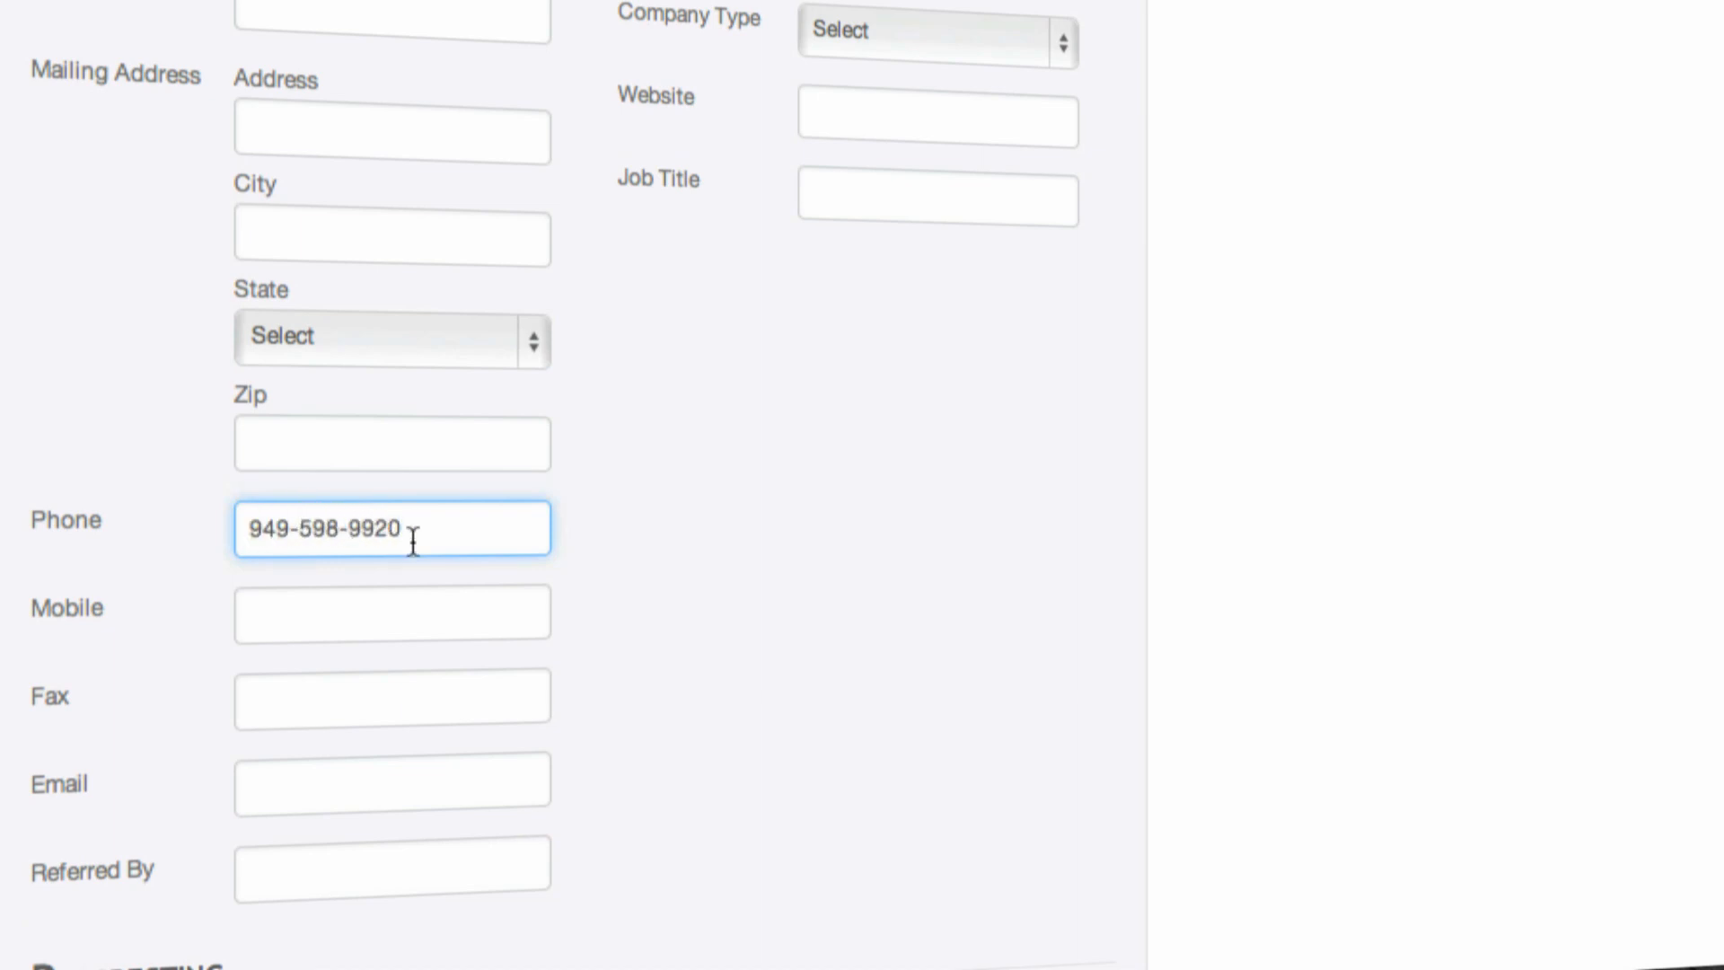
Step: Set the prospecting price range to 400000 minimum and 600000 maximum
scroll("down", 3)
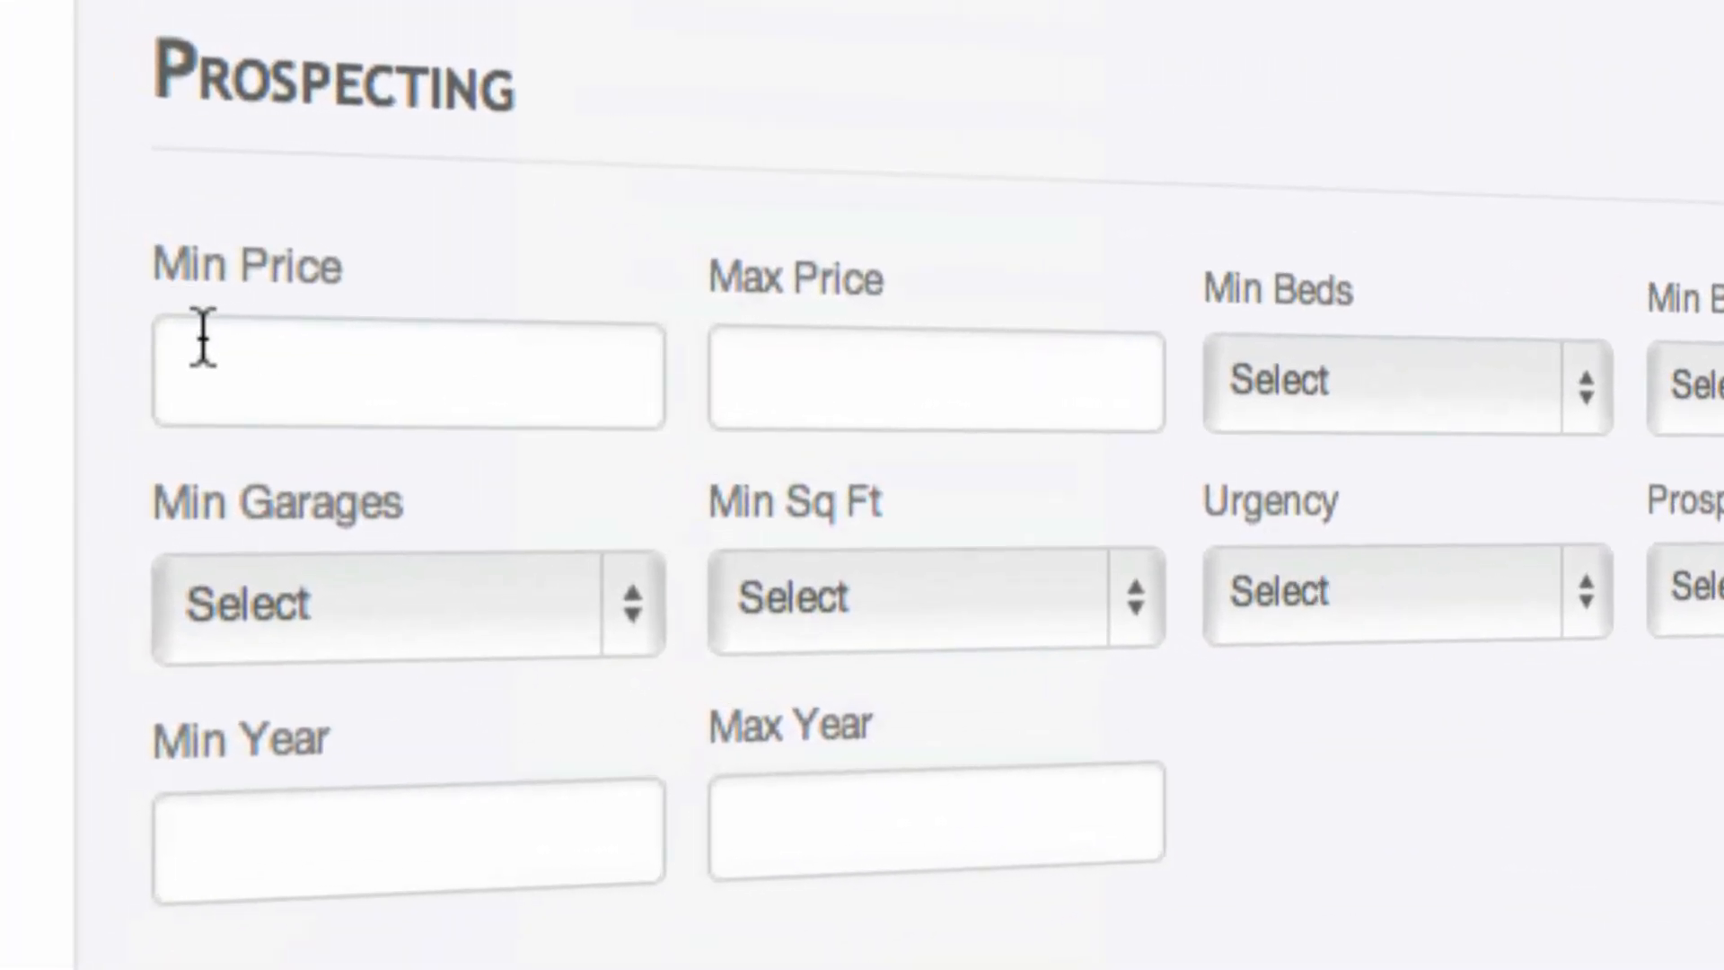
type("400000")
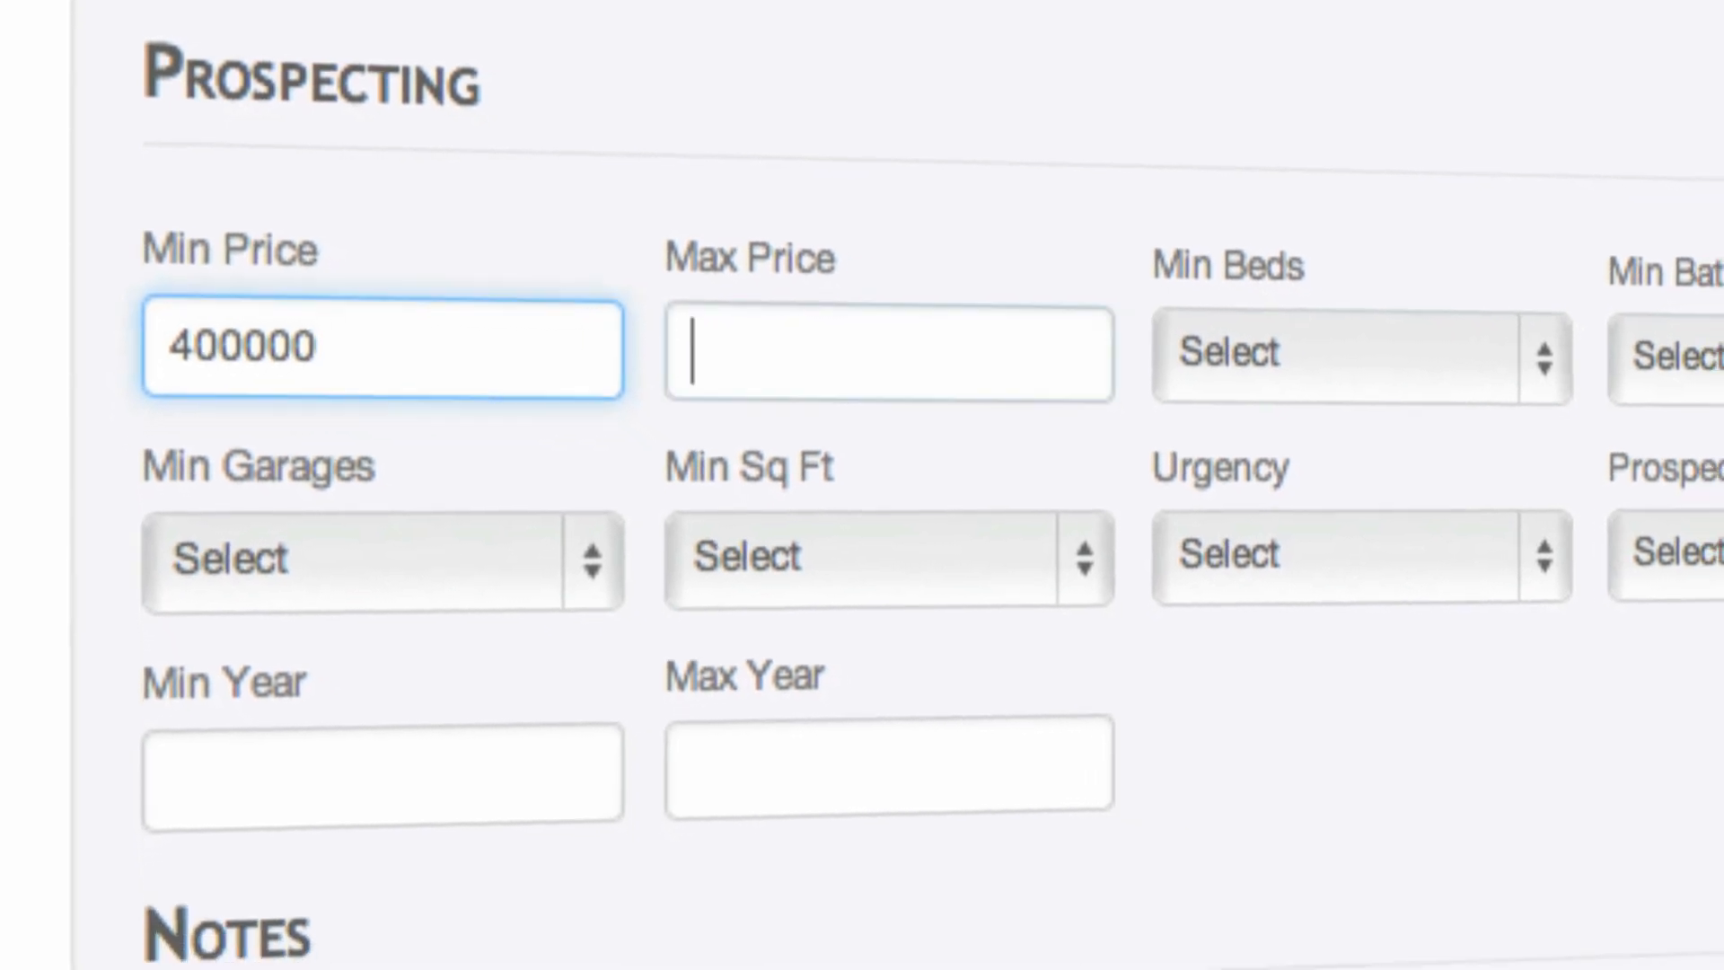
type("600000")
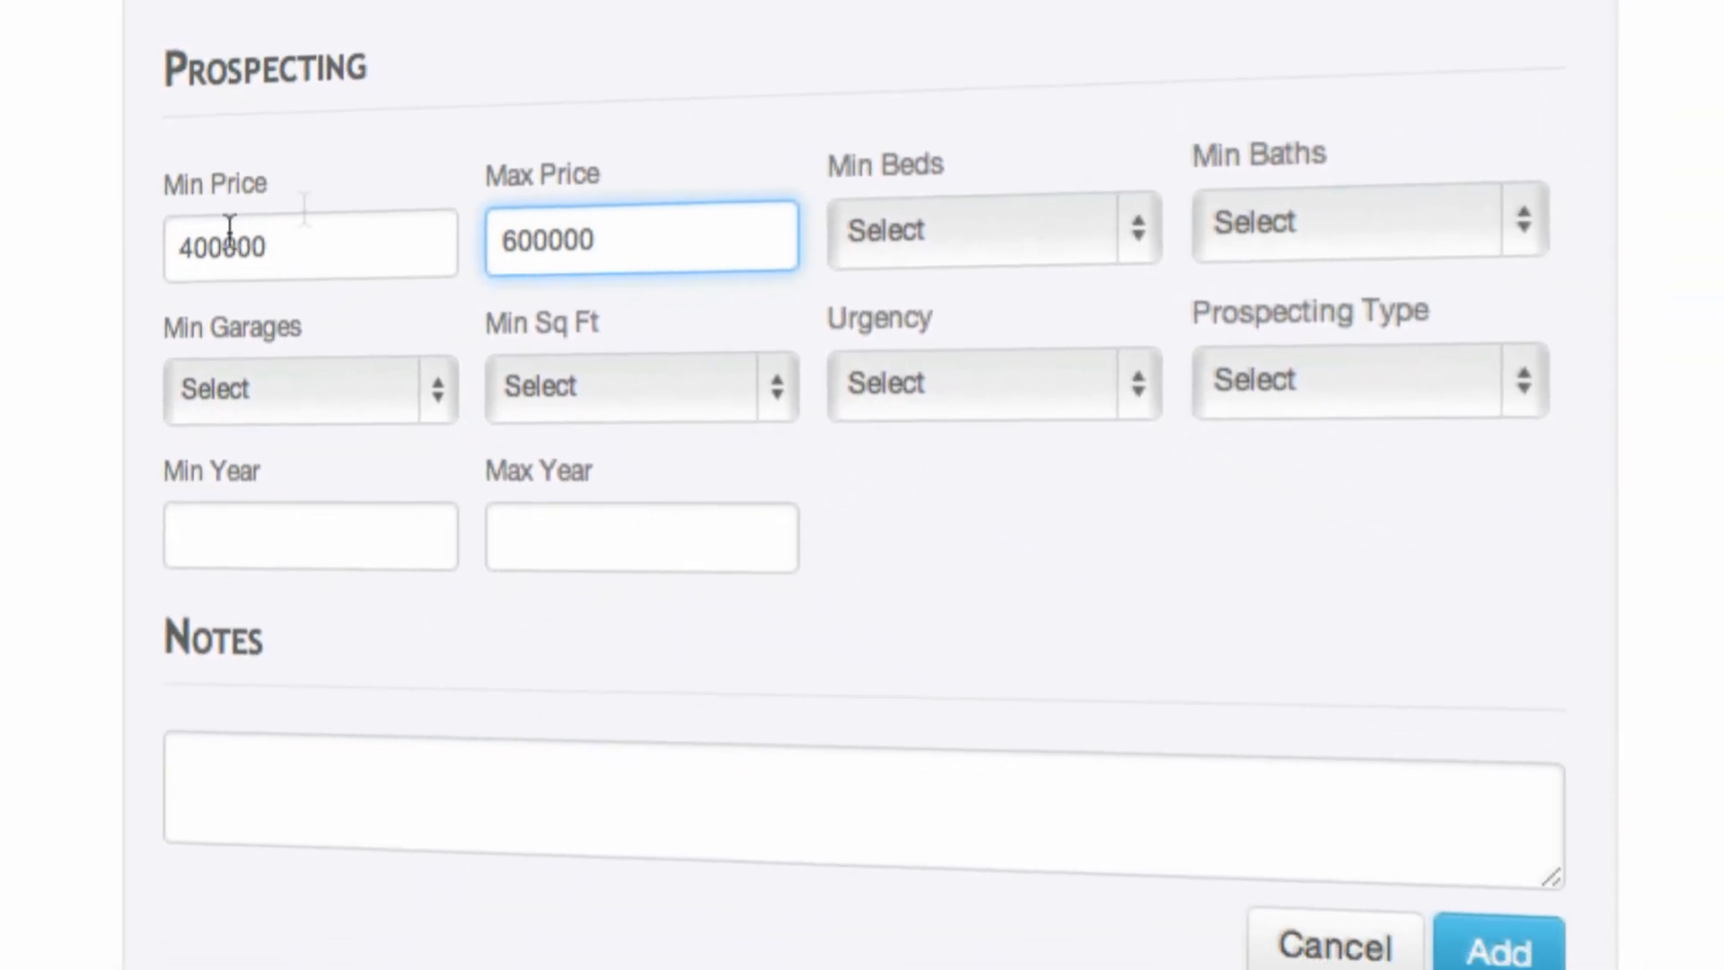
Step: Set 2+ beds, 2+ baths, 1+ garage, 1501-2000 sq ft and urgency NOW
left_click(995, 230)
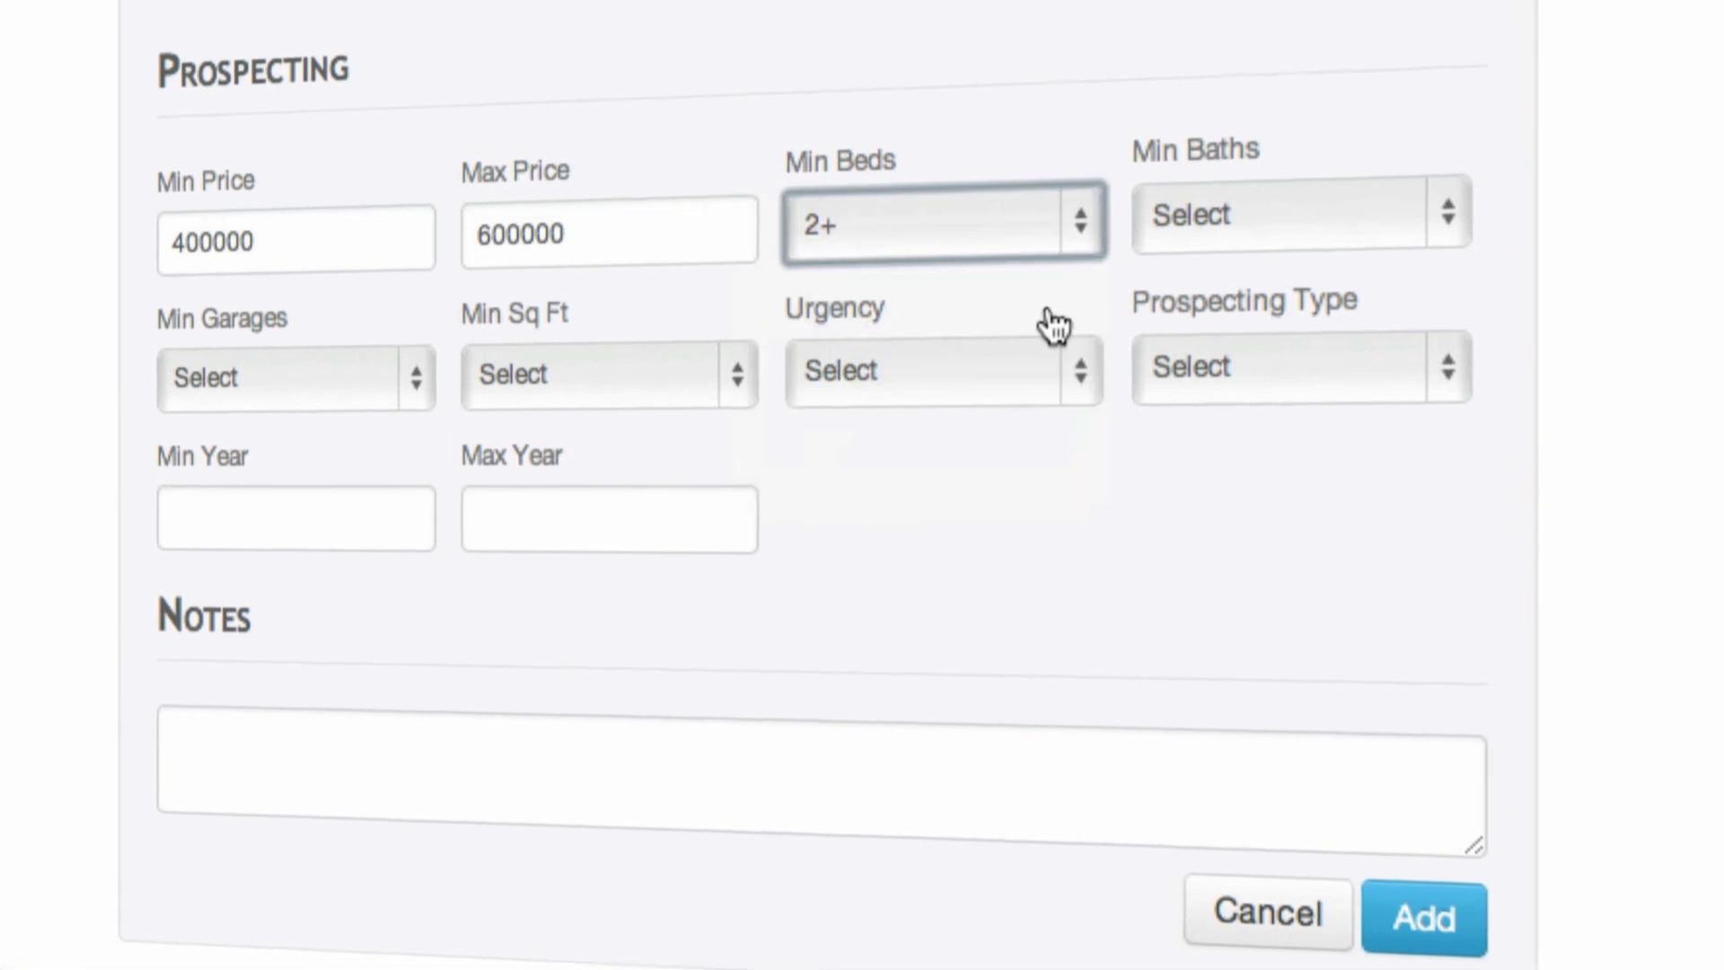
left_click(1300, 212)
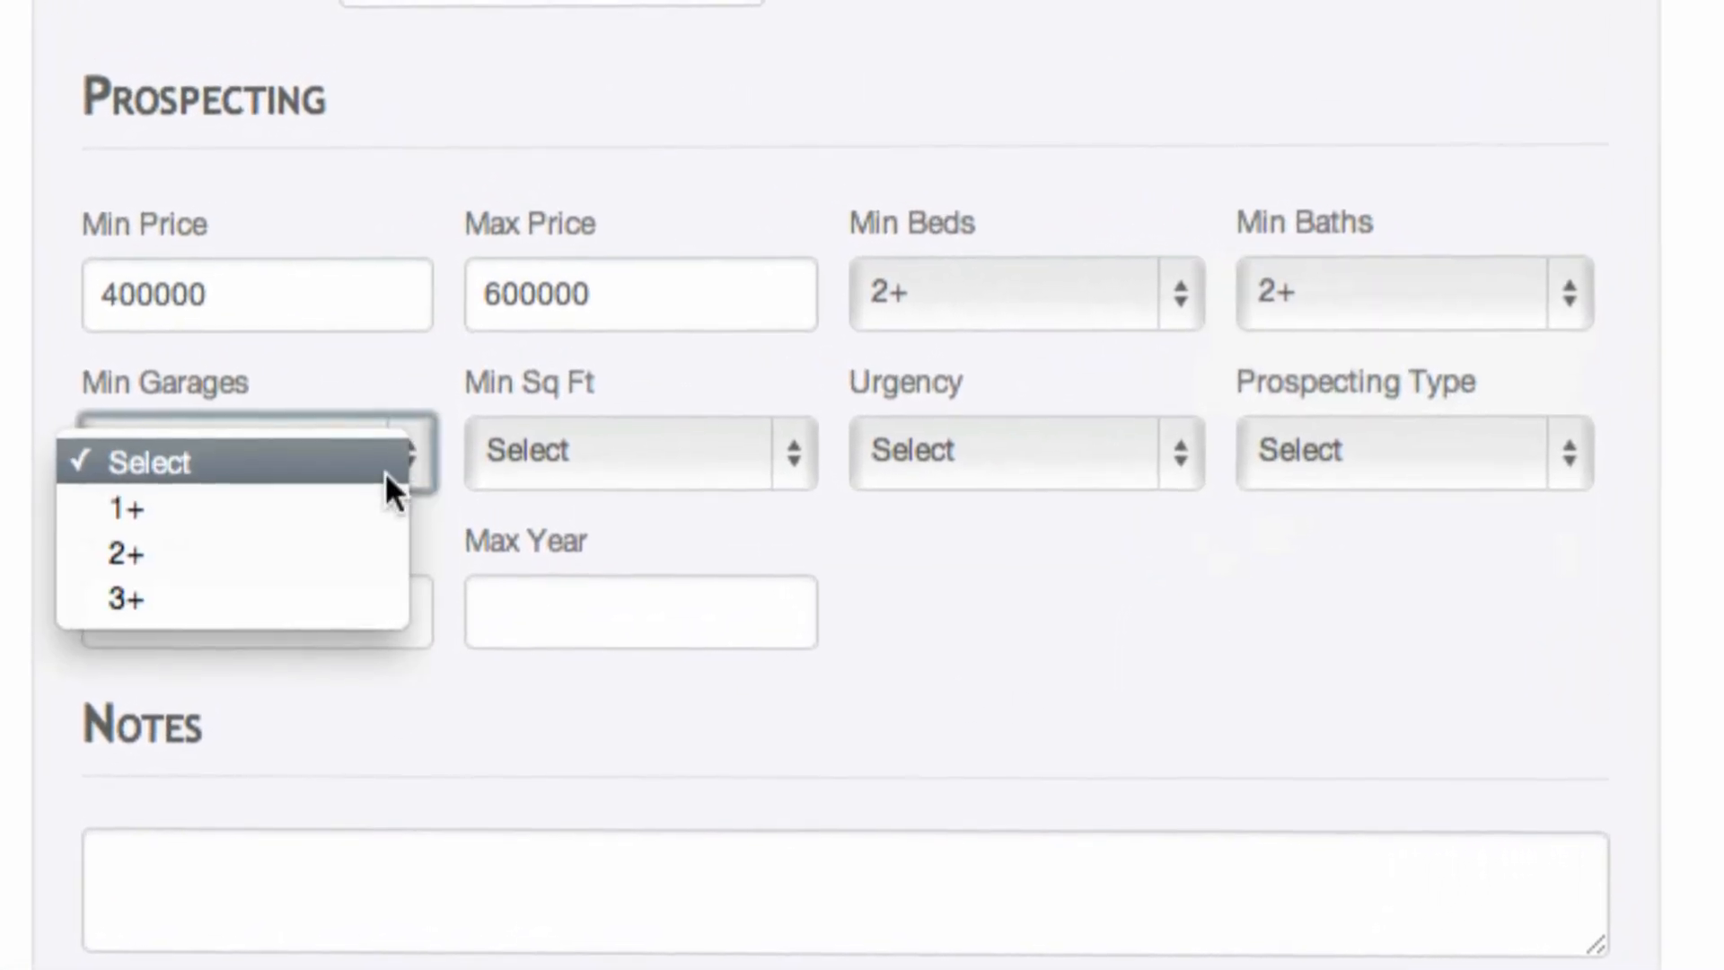
left_click(122, 509)
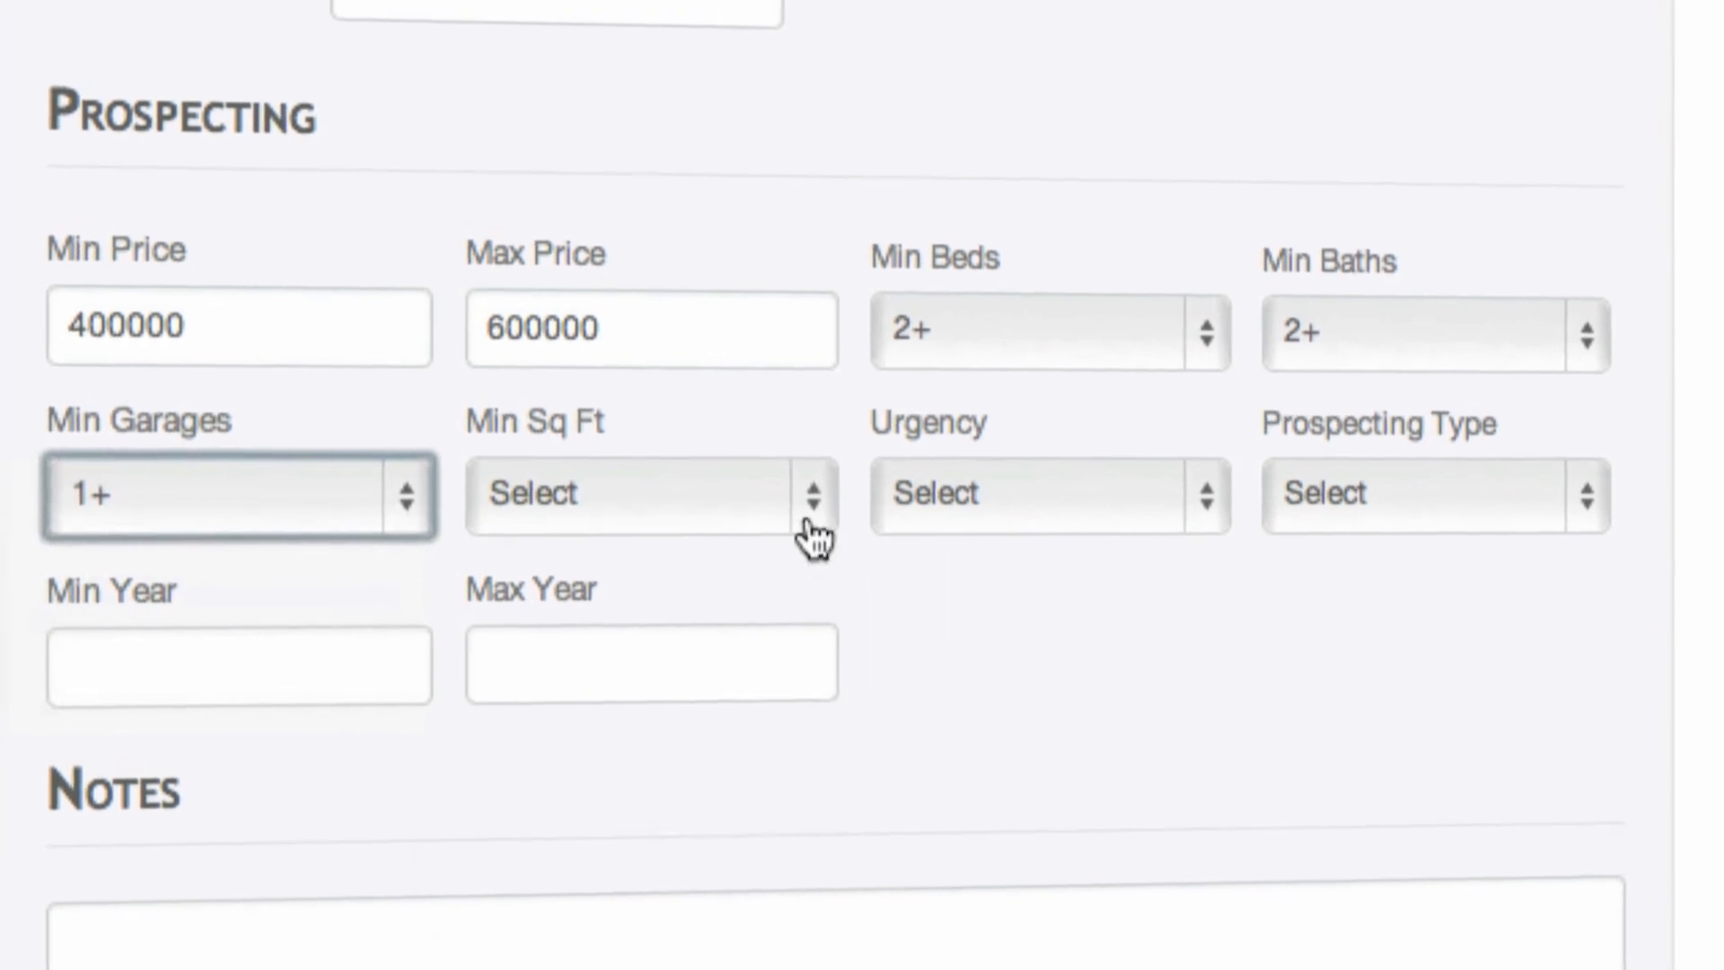
left_click(648, 495)
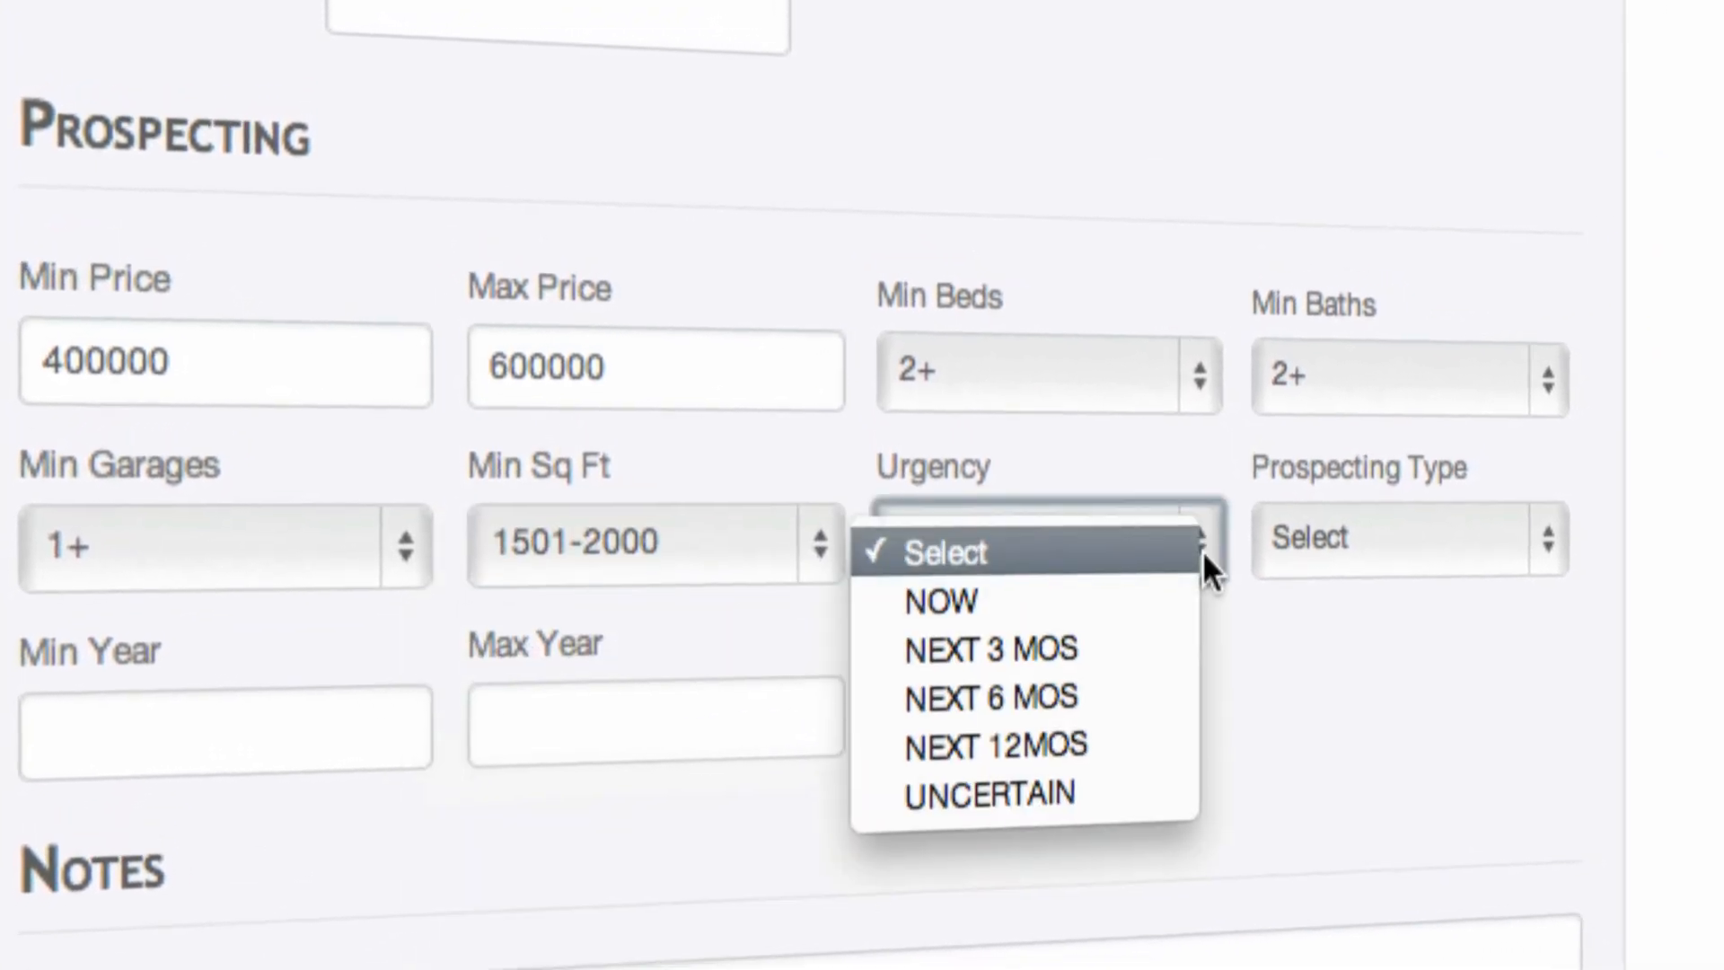
left_click(937, 601)
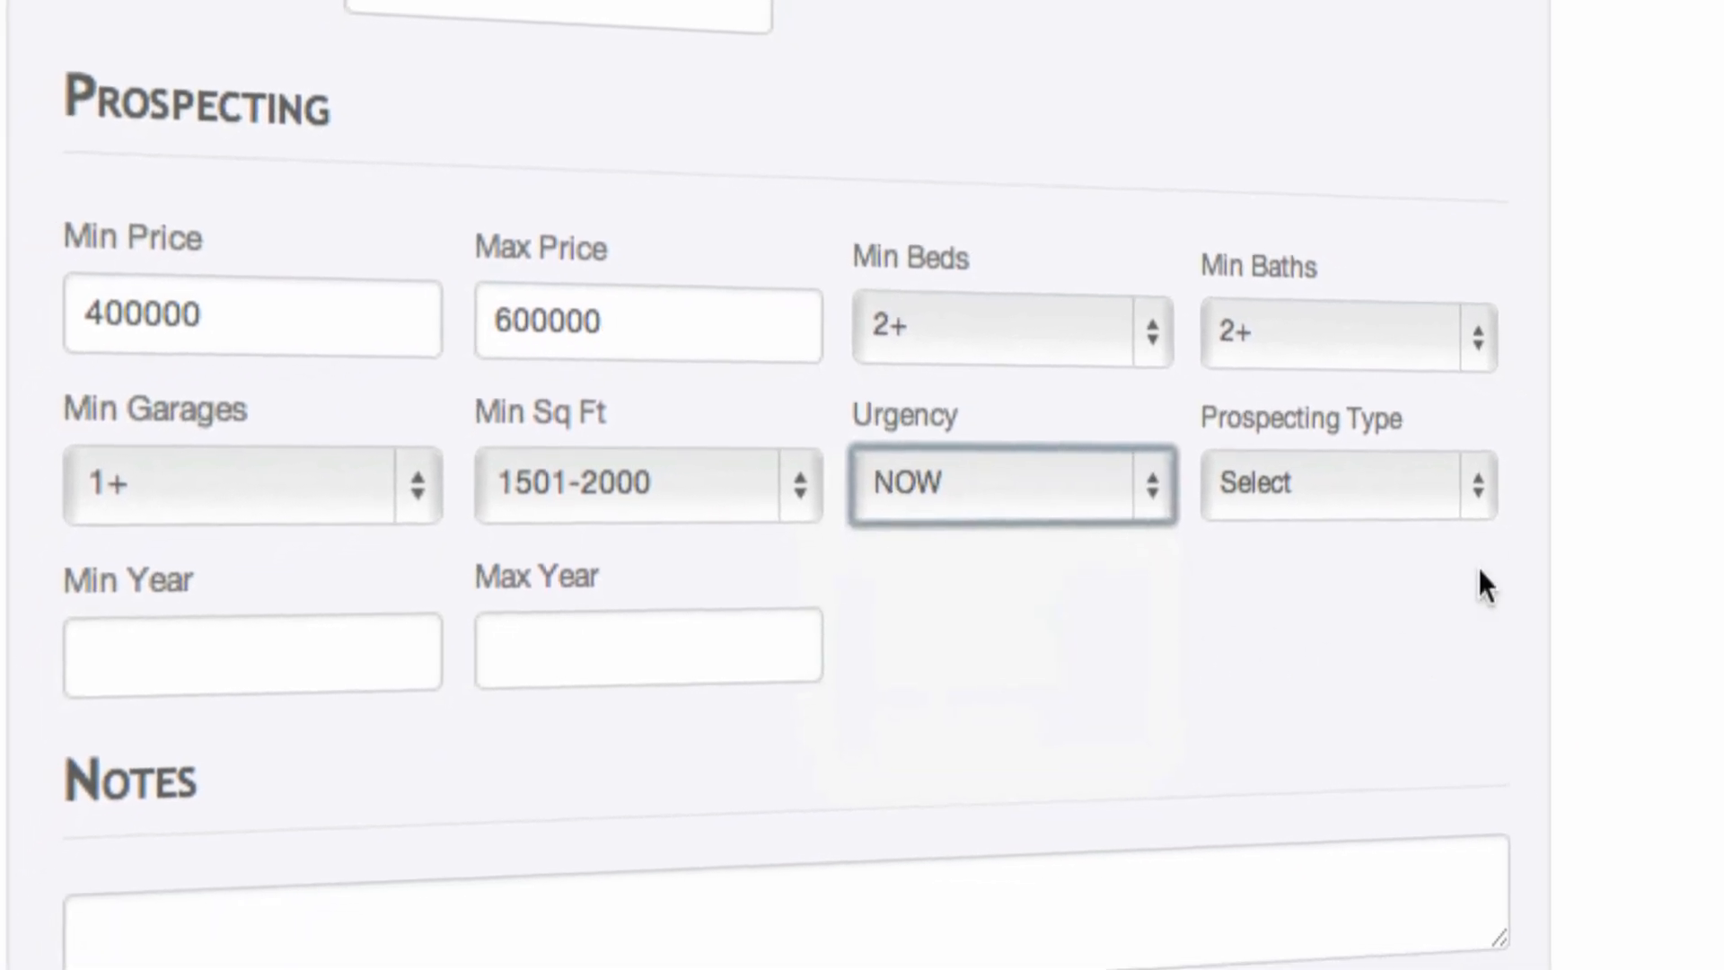
left_click(1347, 485)
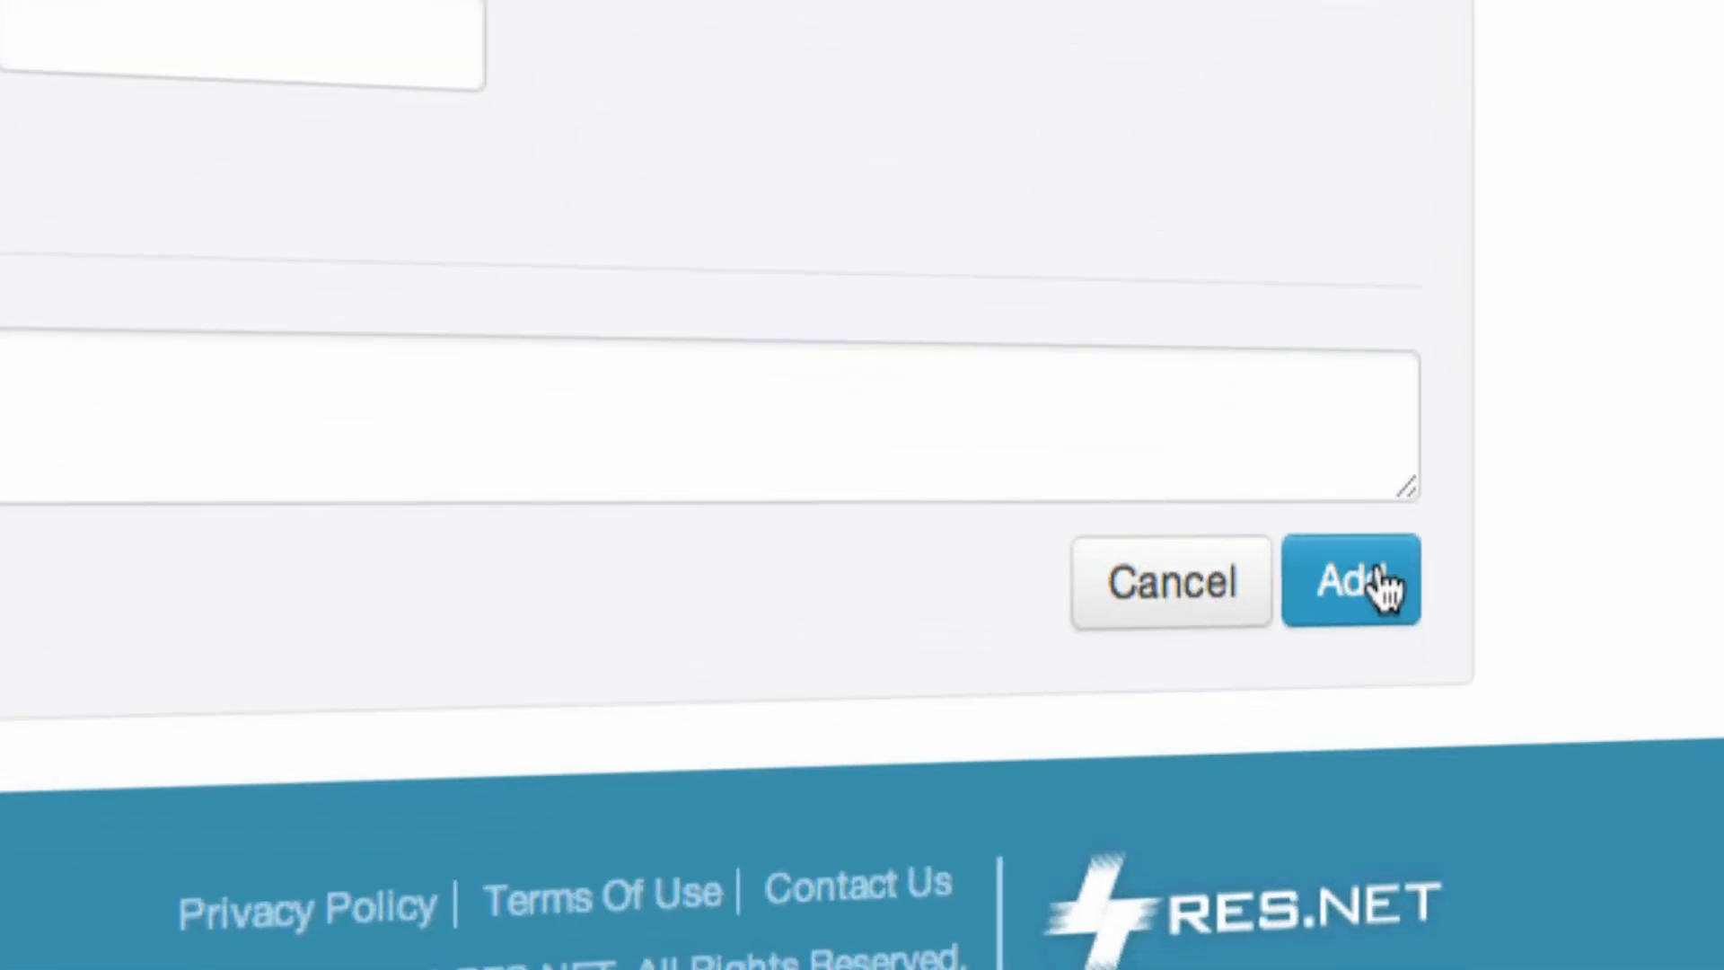
Step: Save the new contact and return to the property's listing details with the share option
left_click(1353, 581)
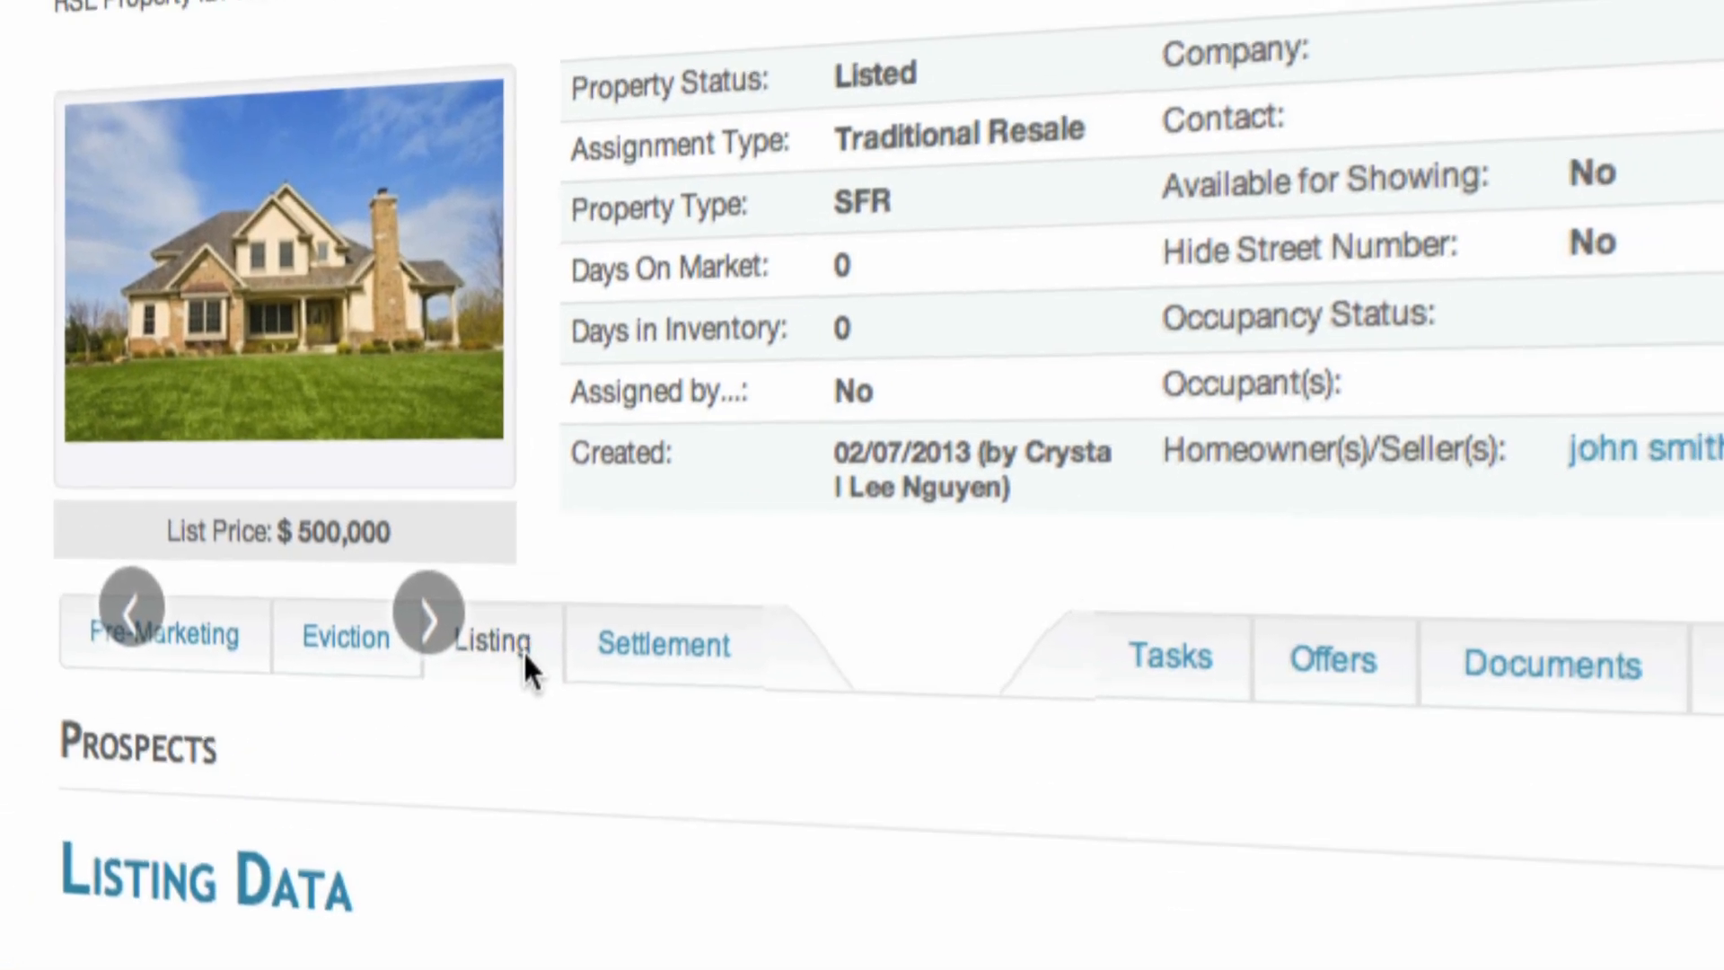
scroll("down", 3)
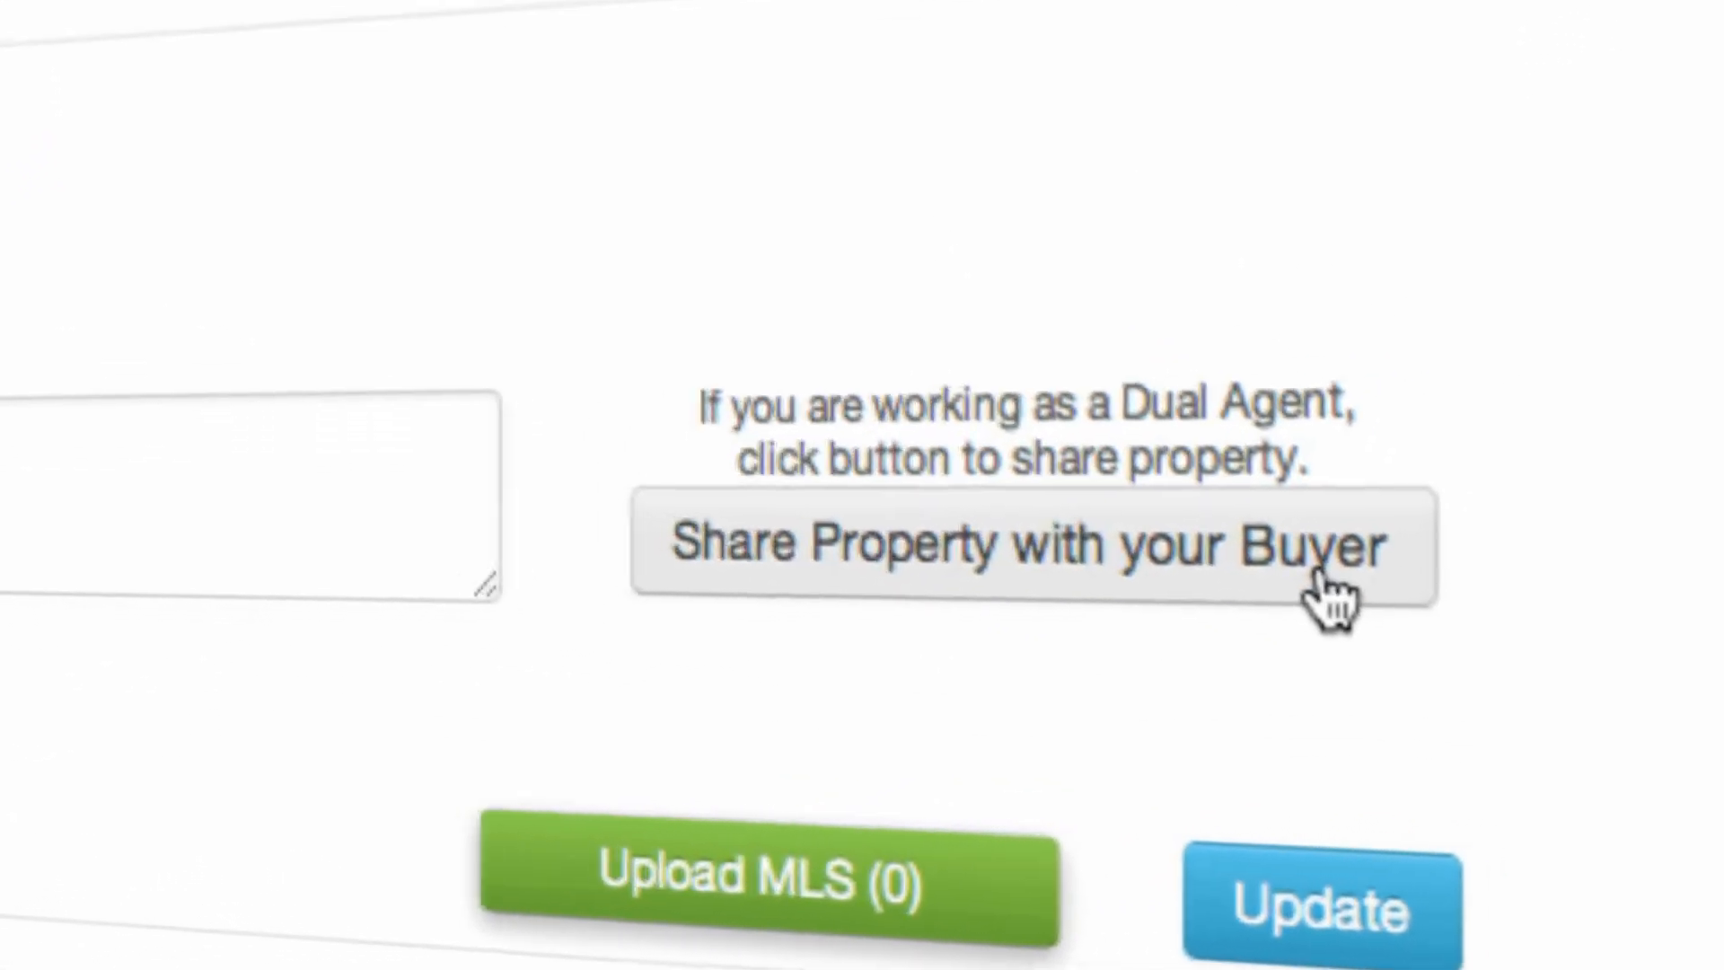
Step: Share the property with buyer frankqa and review the invitation message
left_click(1022, 544)
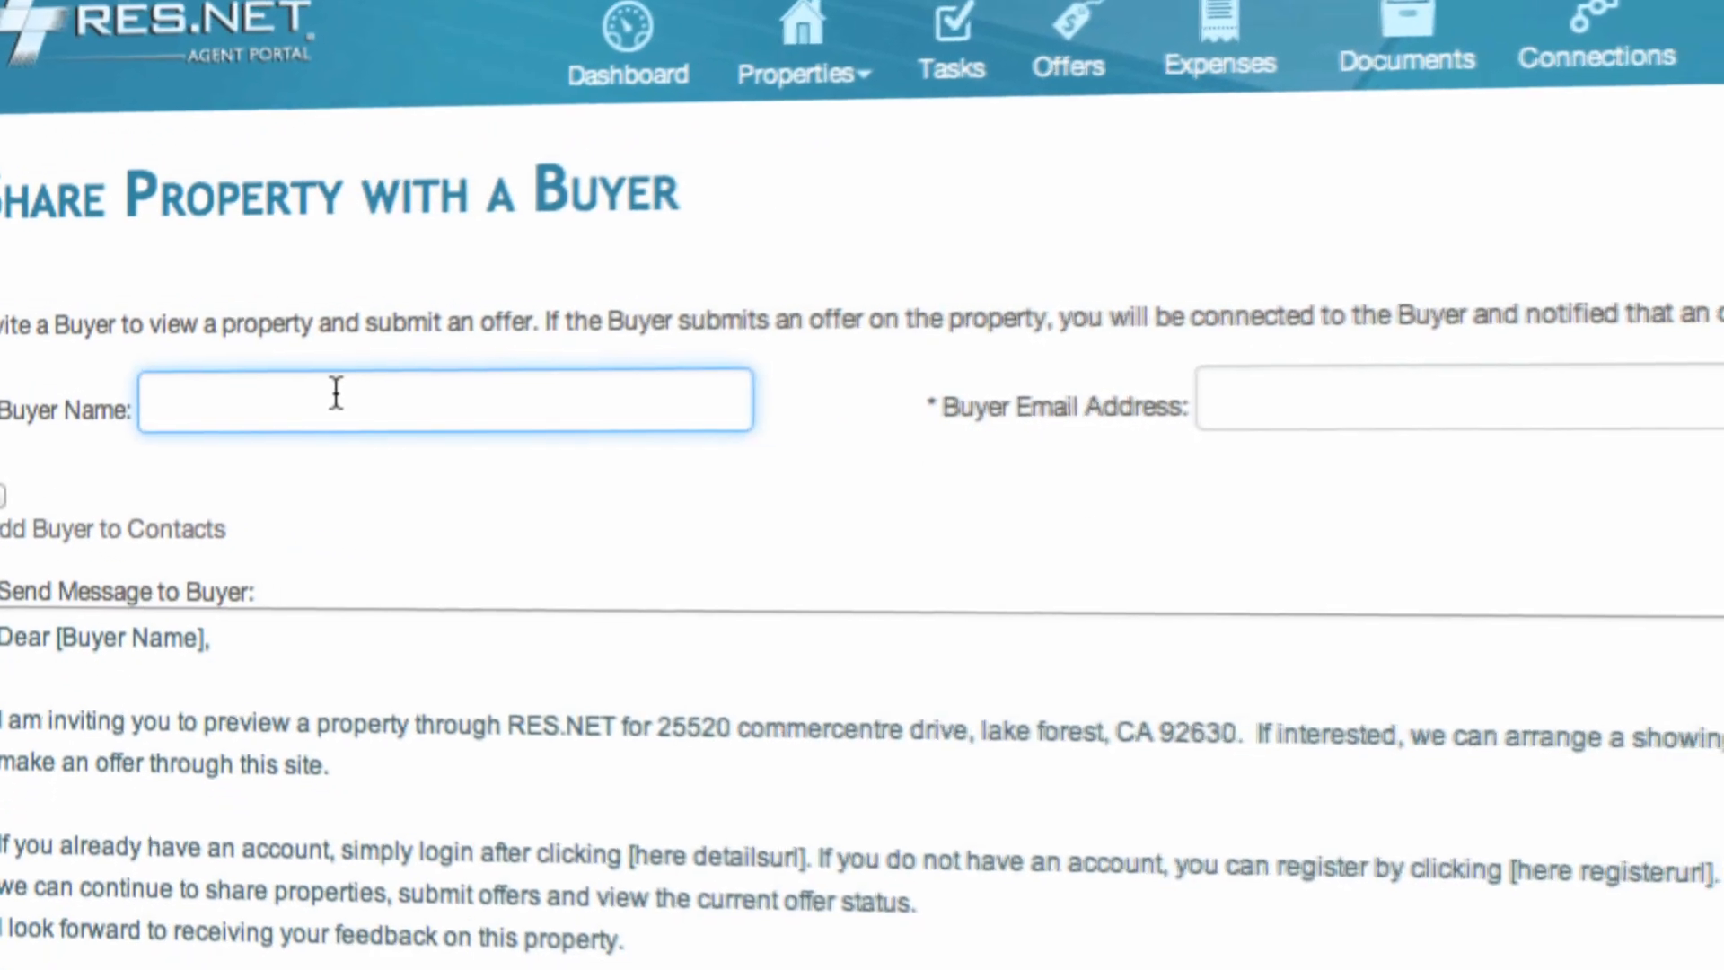
type("frankqa")
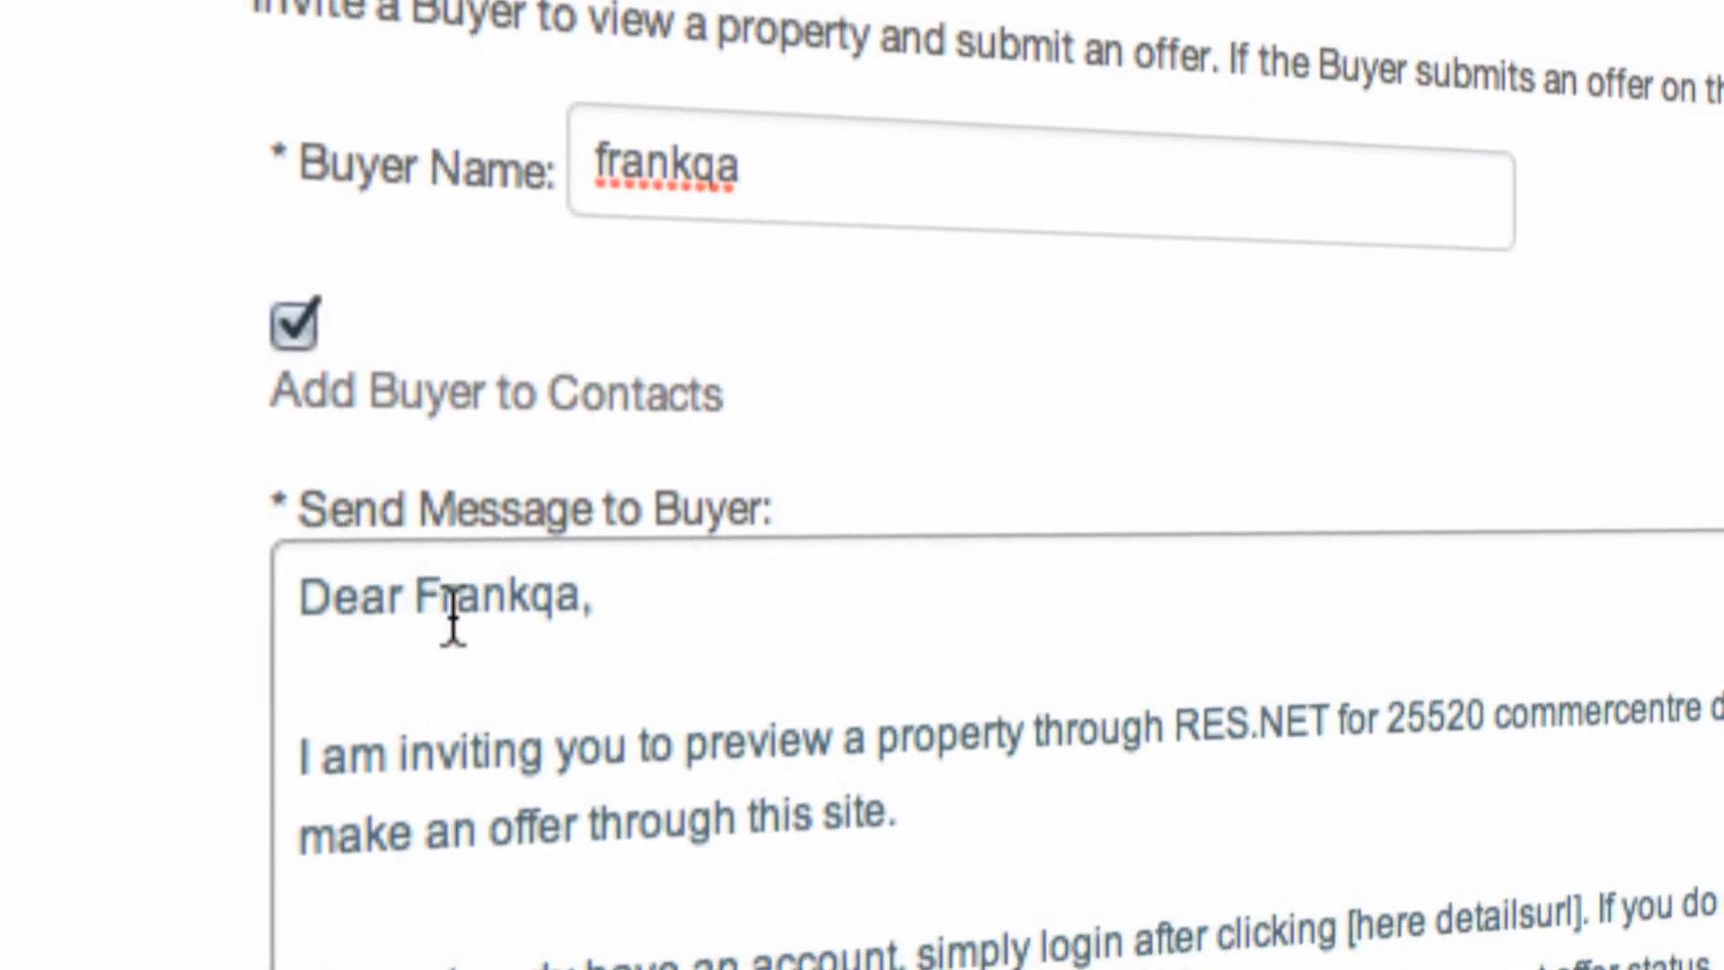
scroll("down", 3)
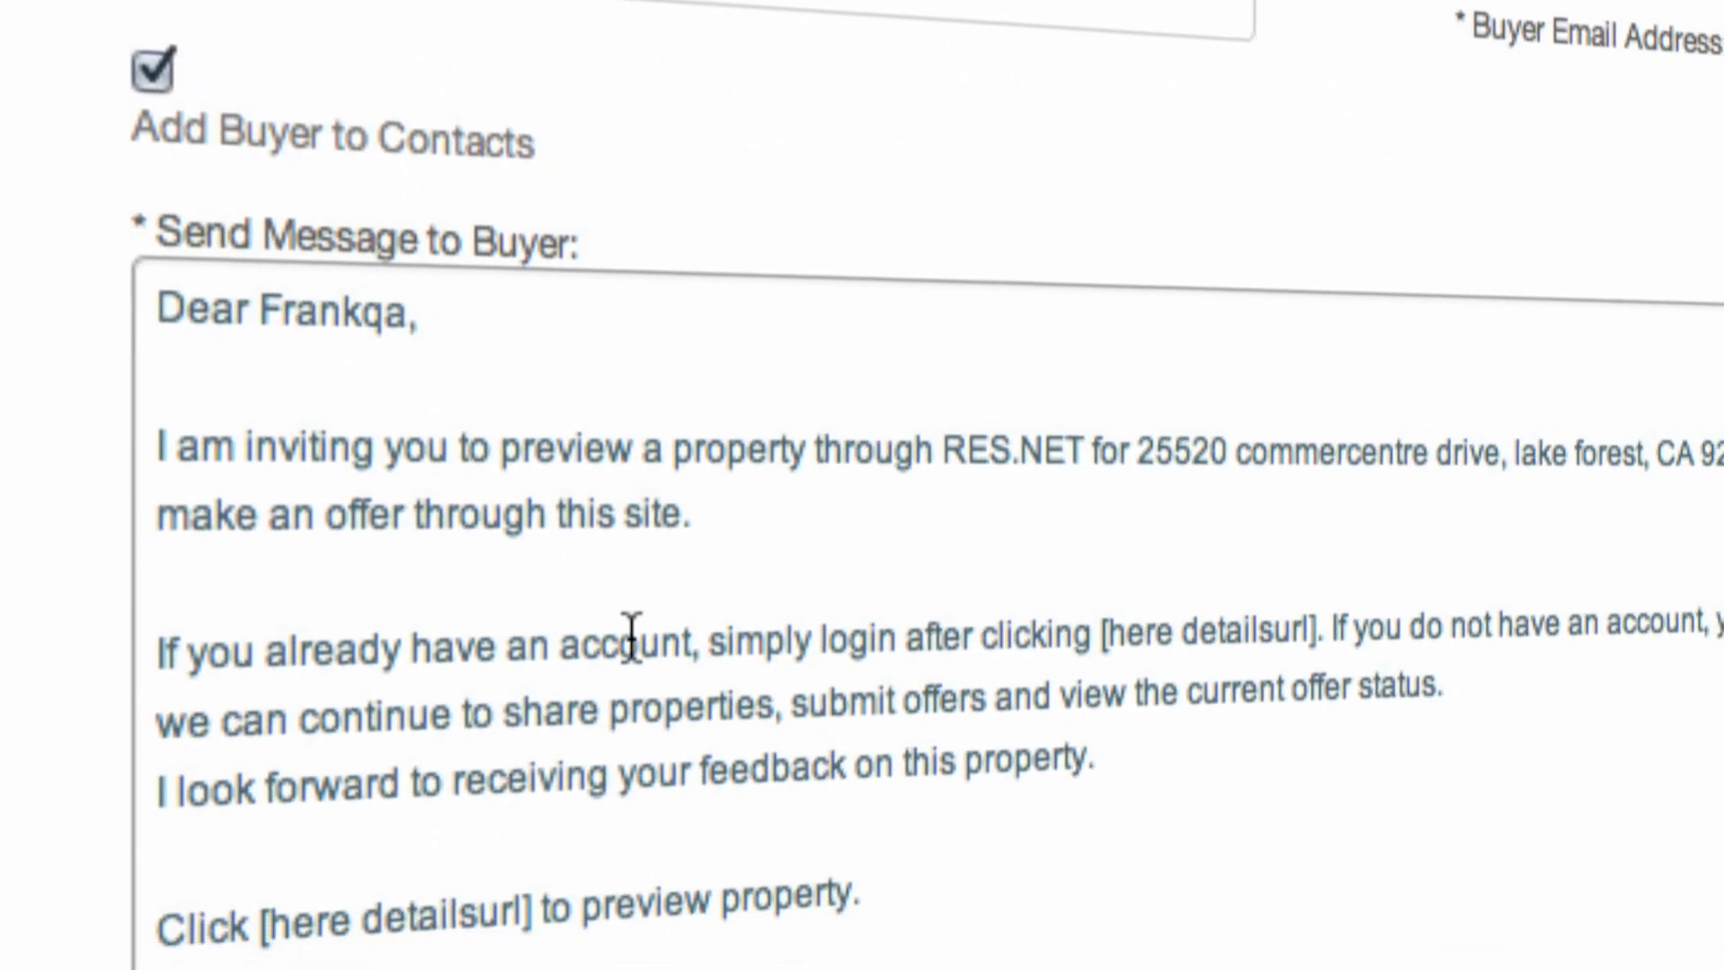
scroll("down", 3)
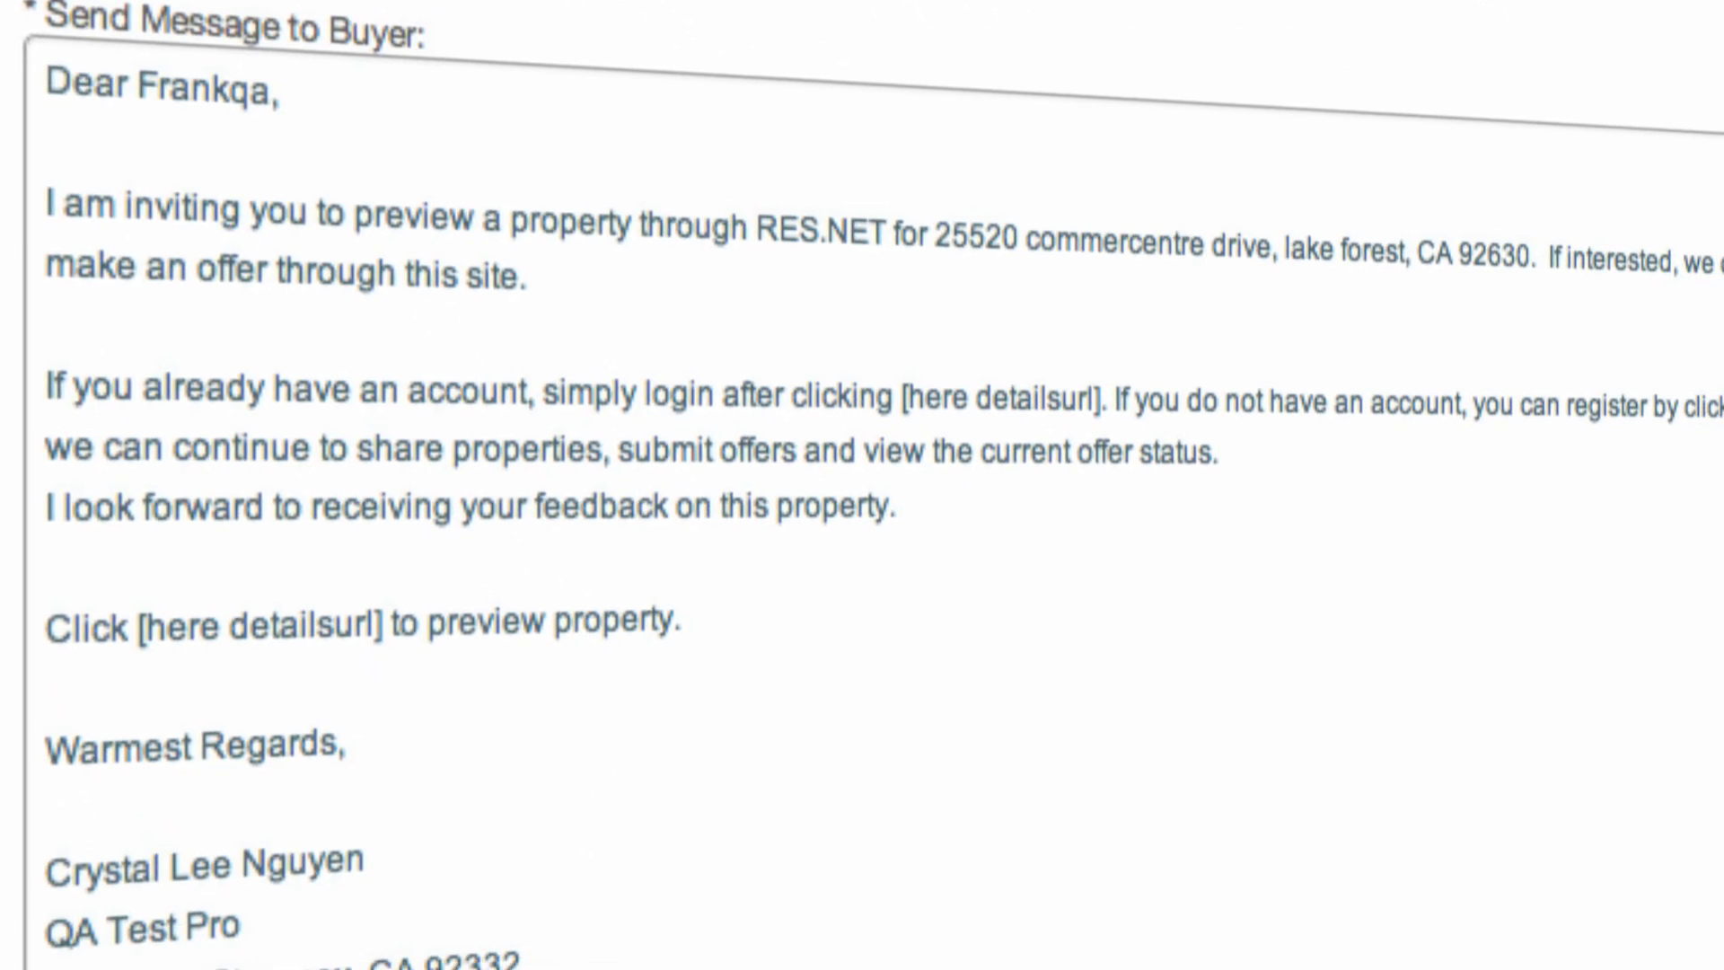
scroll("down", 3)
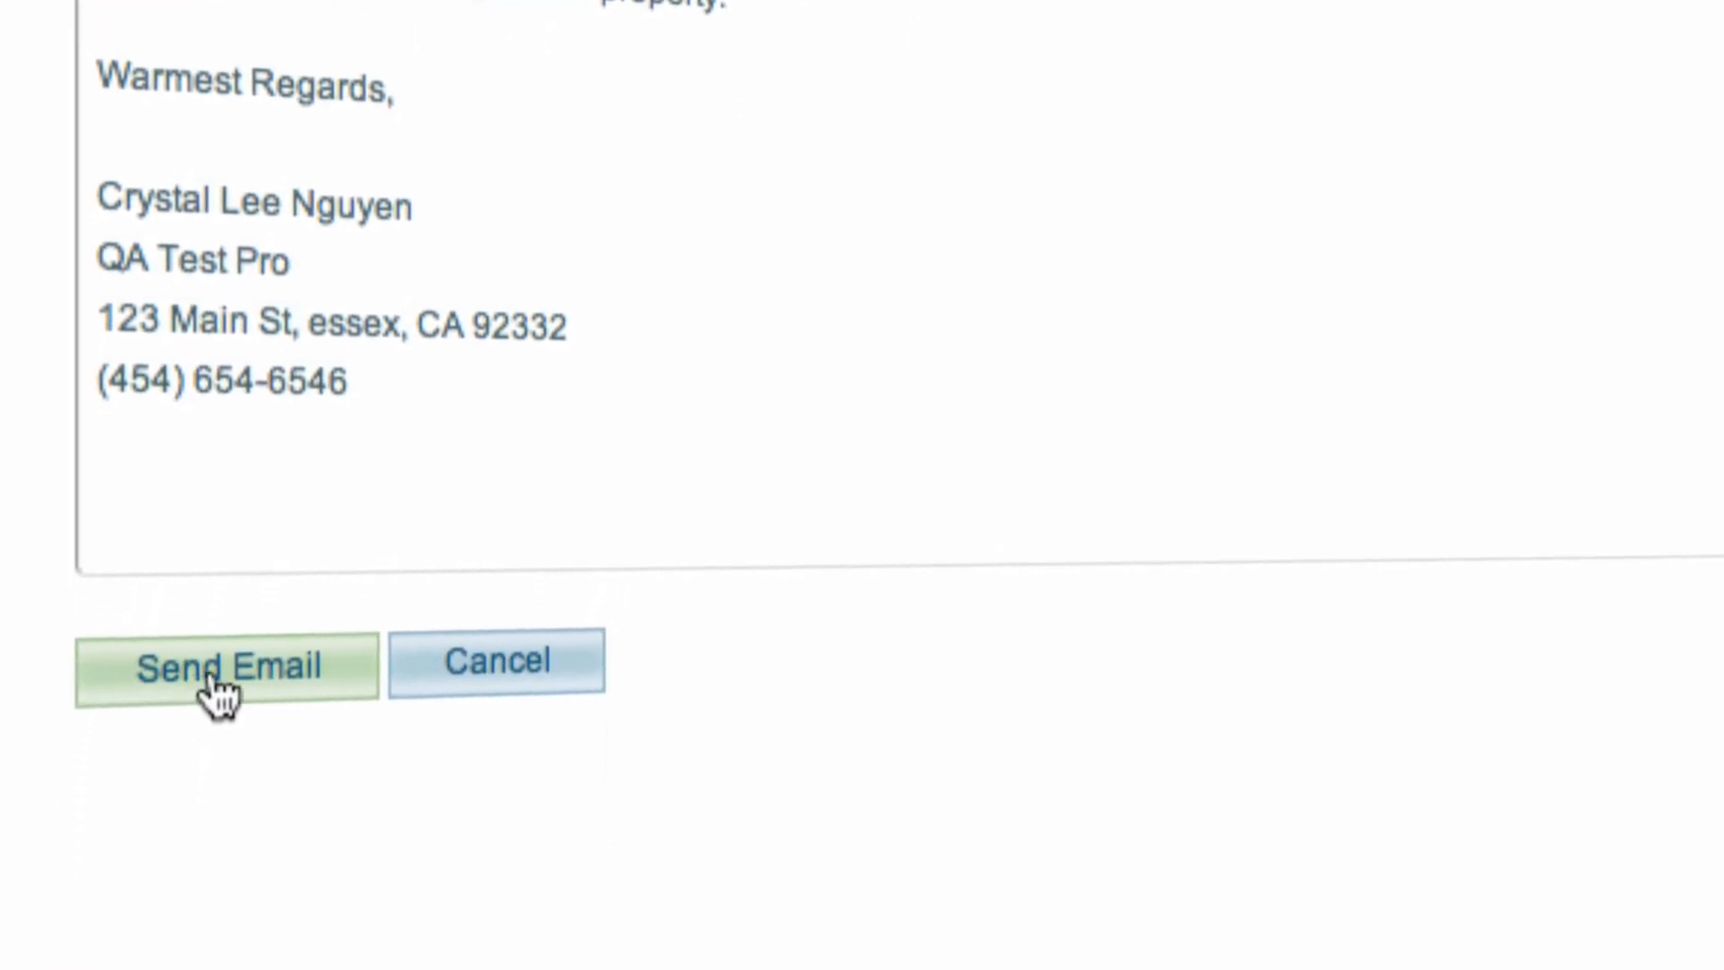
Step: Send the invitation email and dismiss the 'Your invitation has been sent' confirmation
left_click(230, 689)
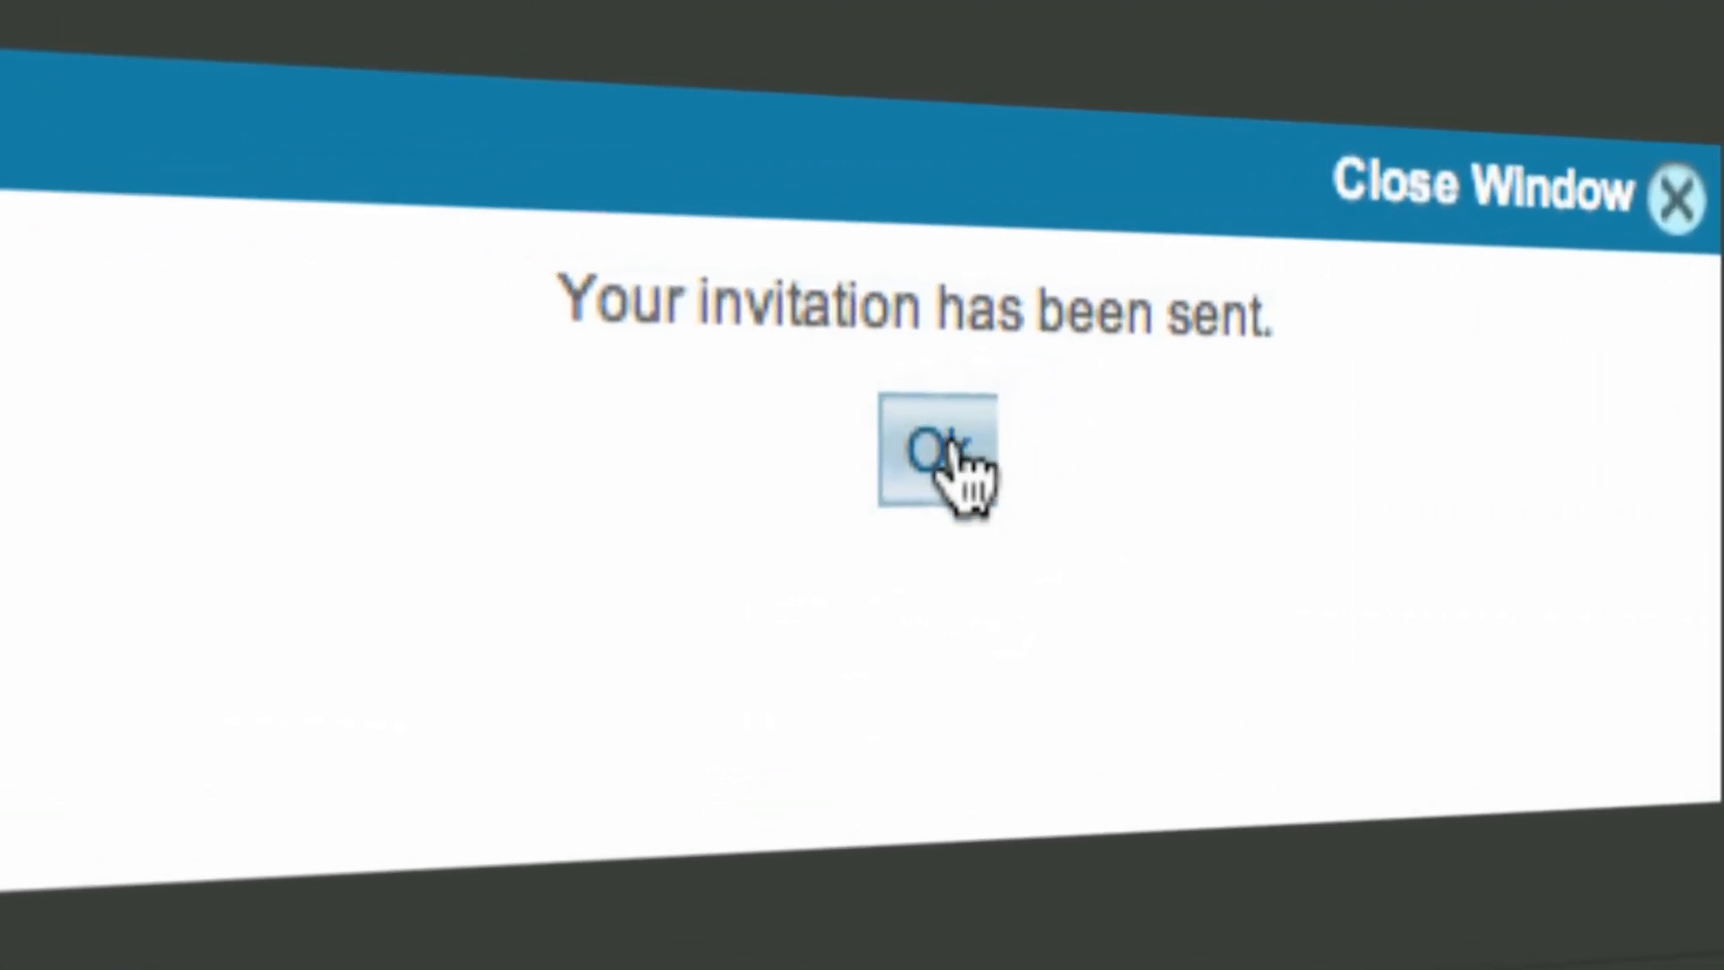
left_click(934, 458)
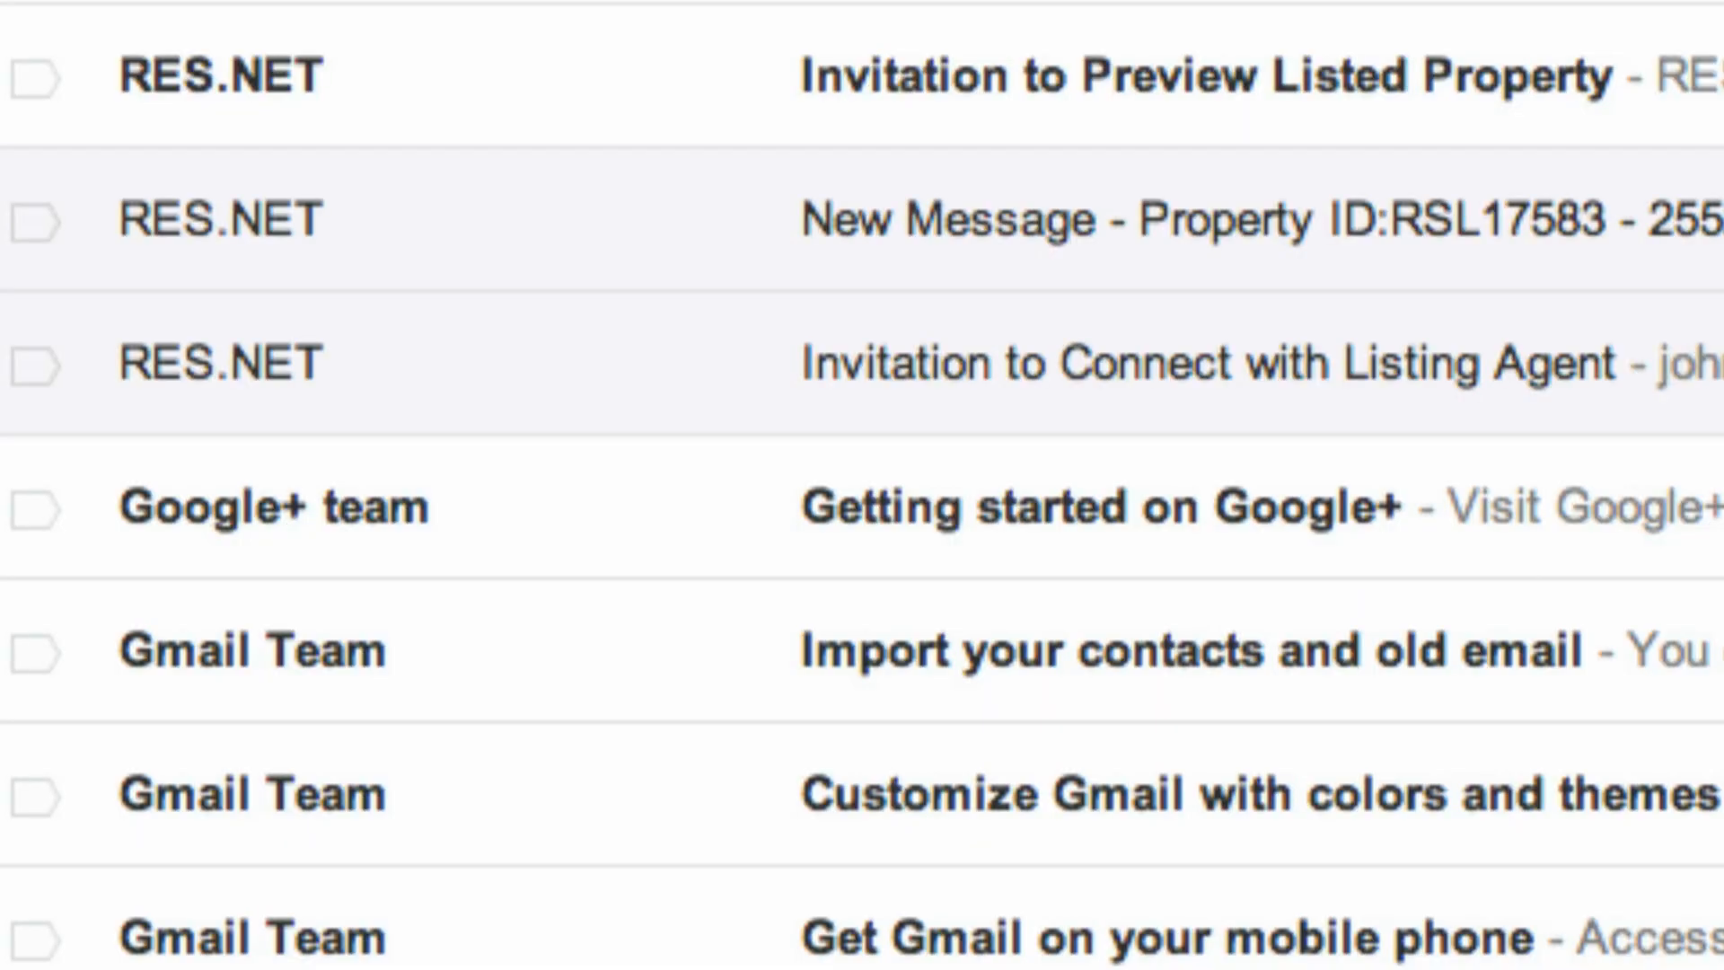
mouse_move(1401, 104)
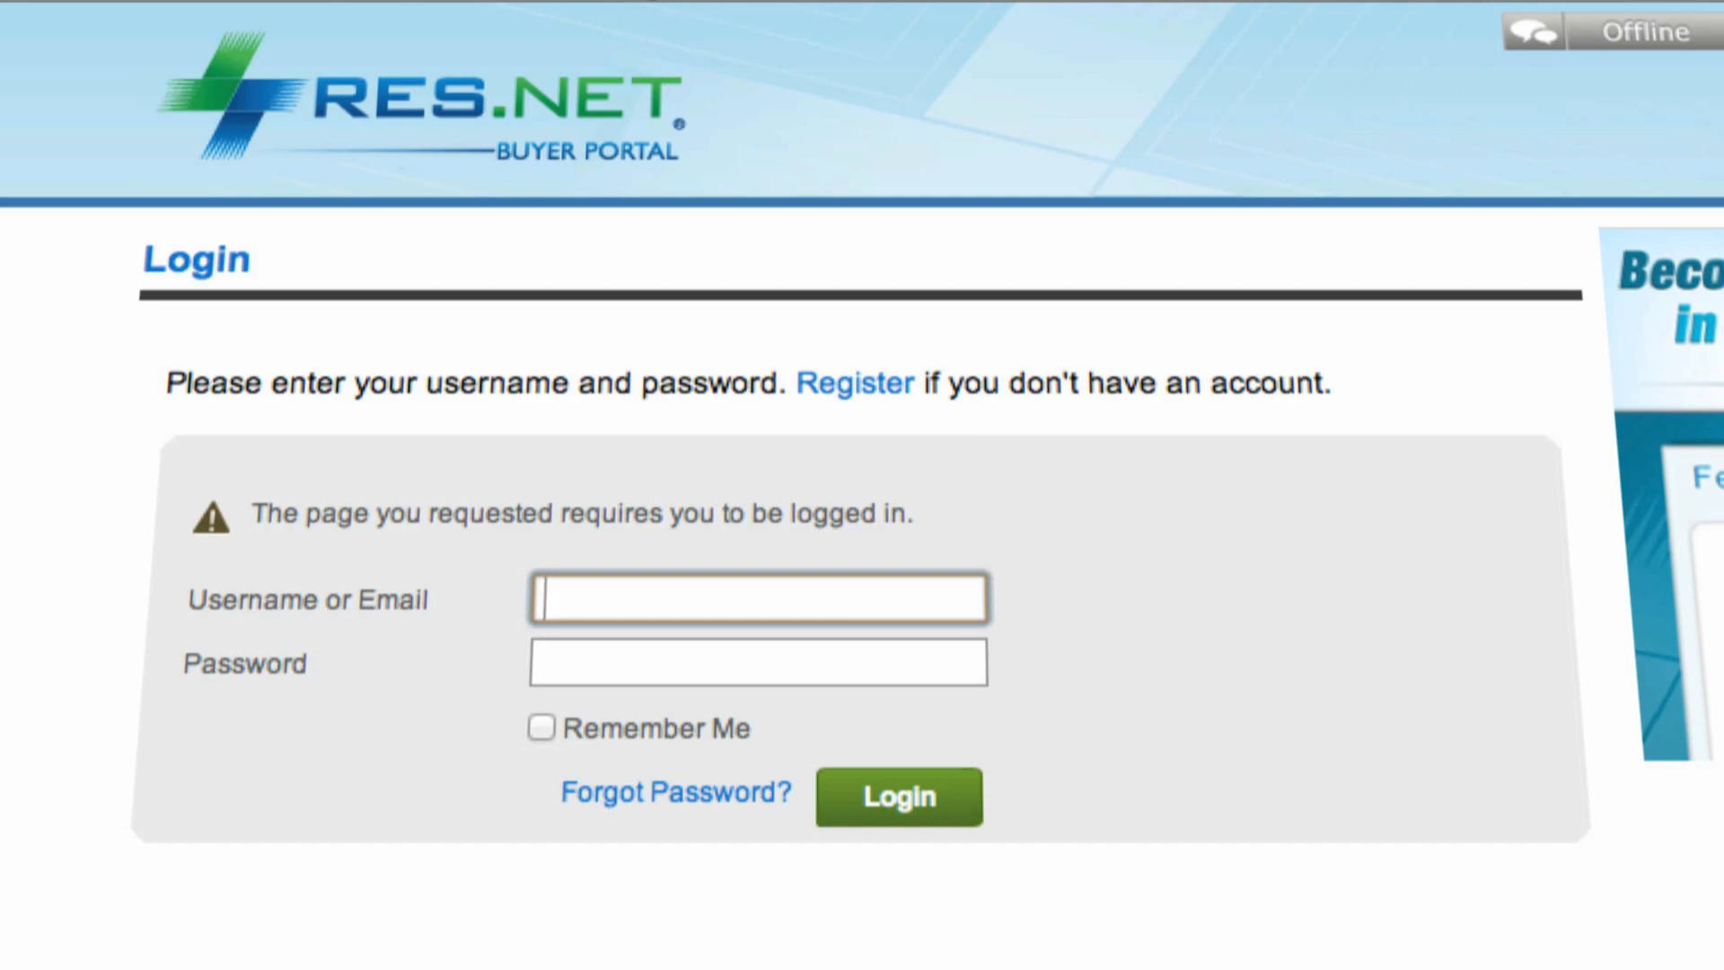
Step: Register a new buyer account as 'Private Buyer - first home' and go to the homepage
left_click(853, 381)
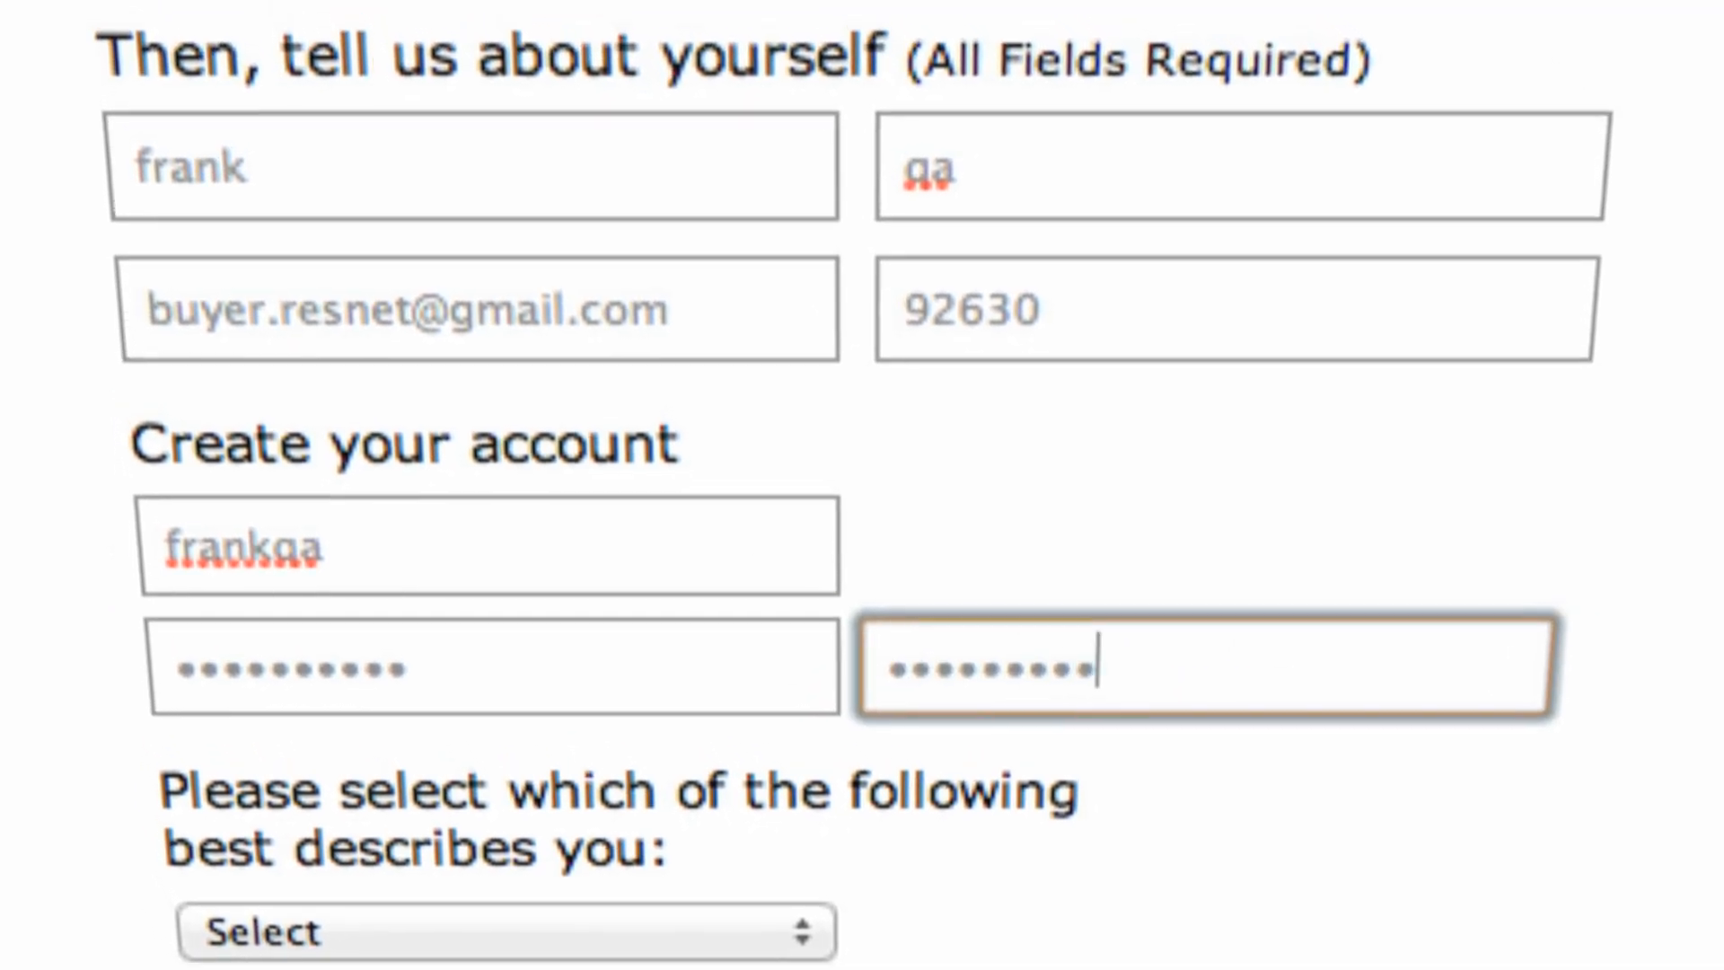
left_click(494, 931)
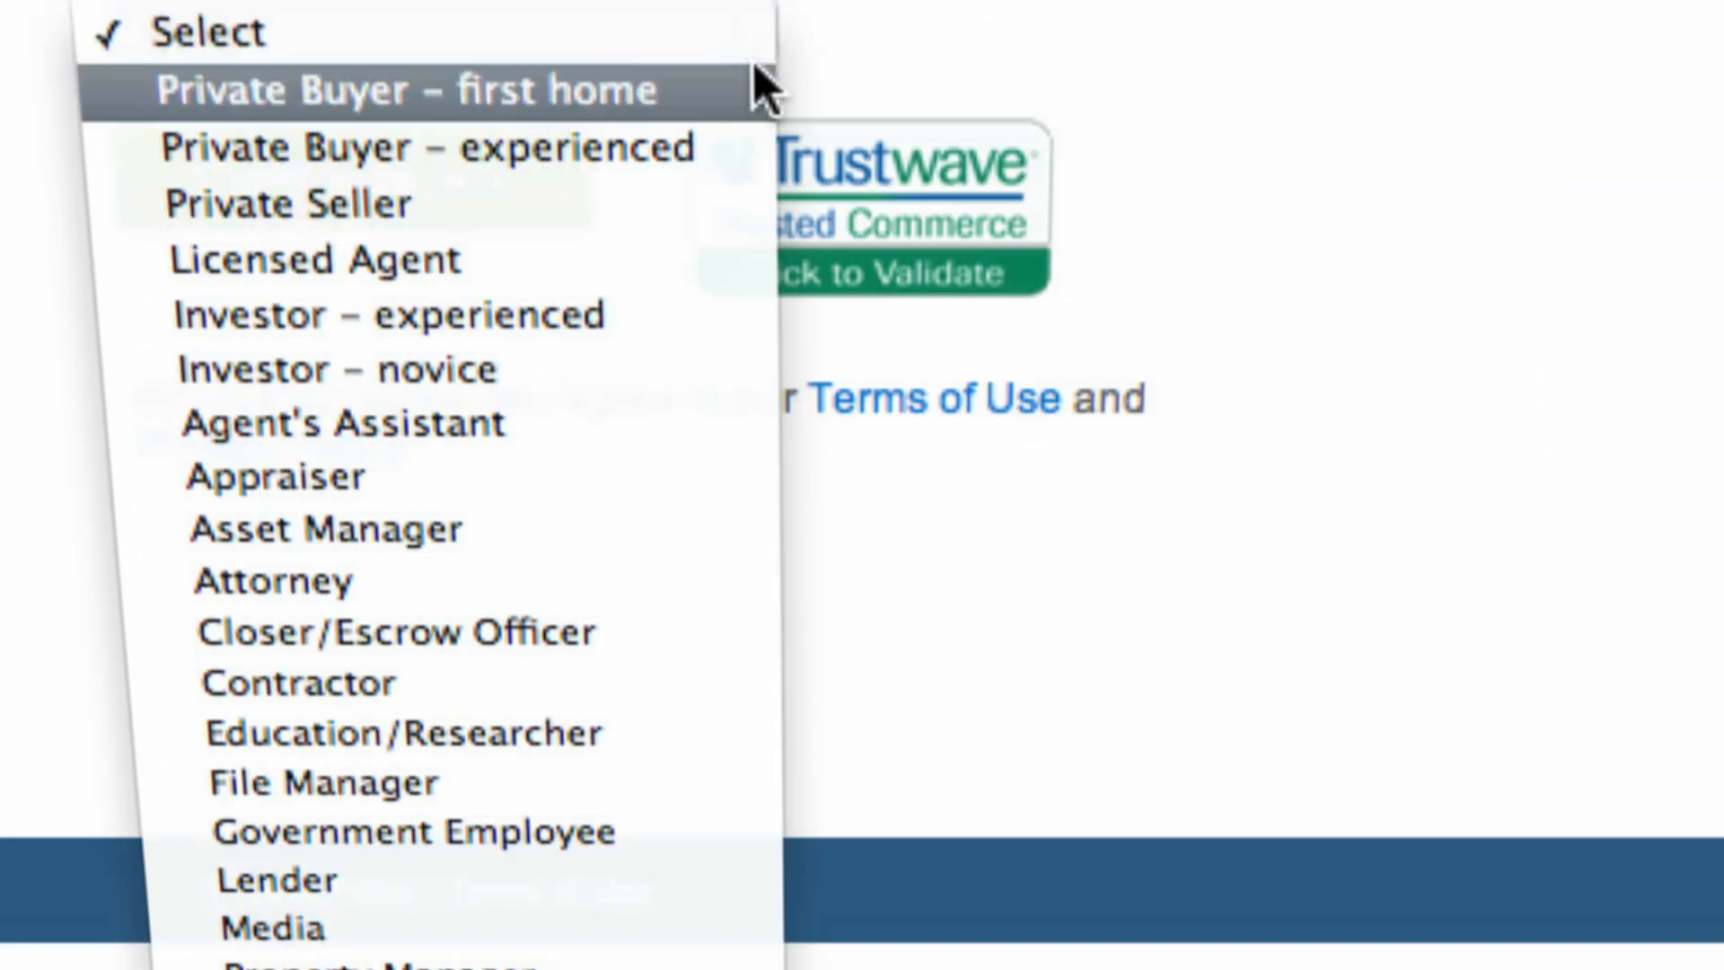
left_click(402, 86)
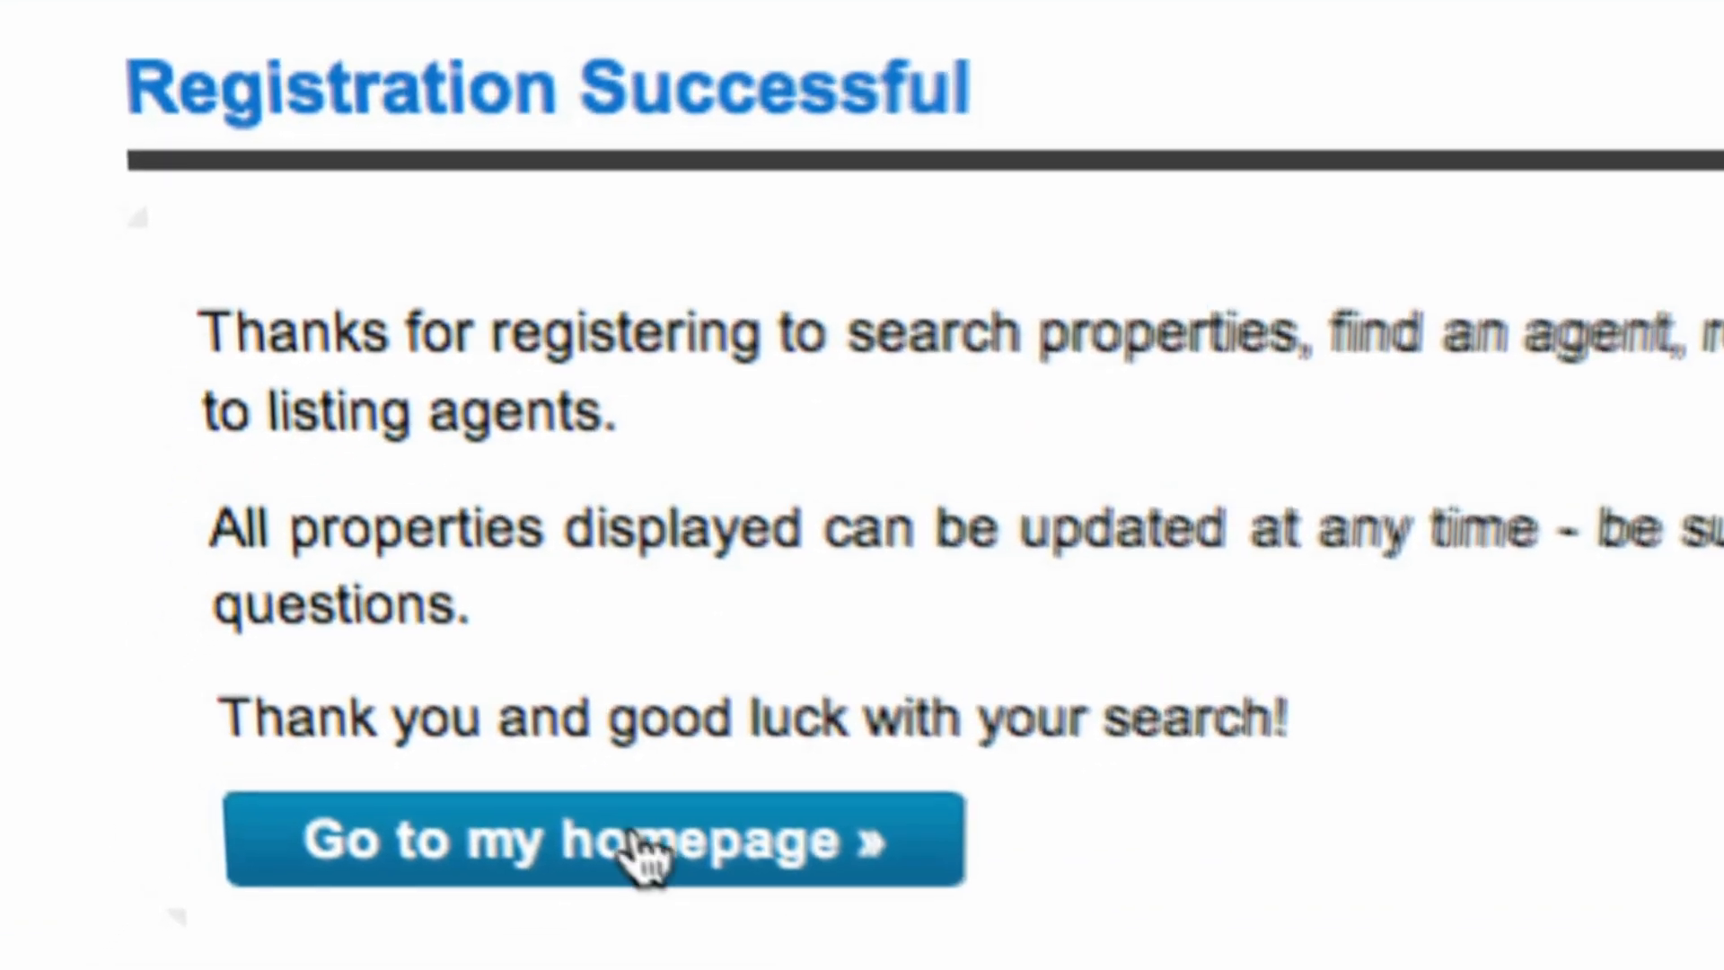
left_click(636, 852)
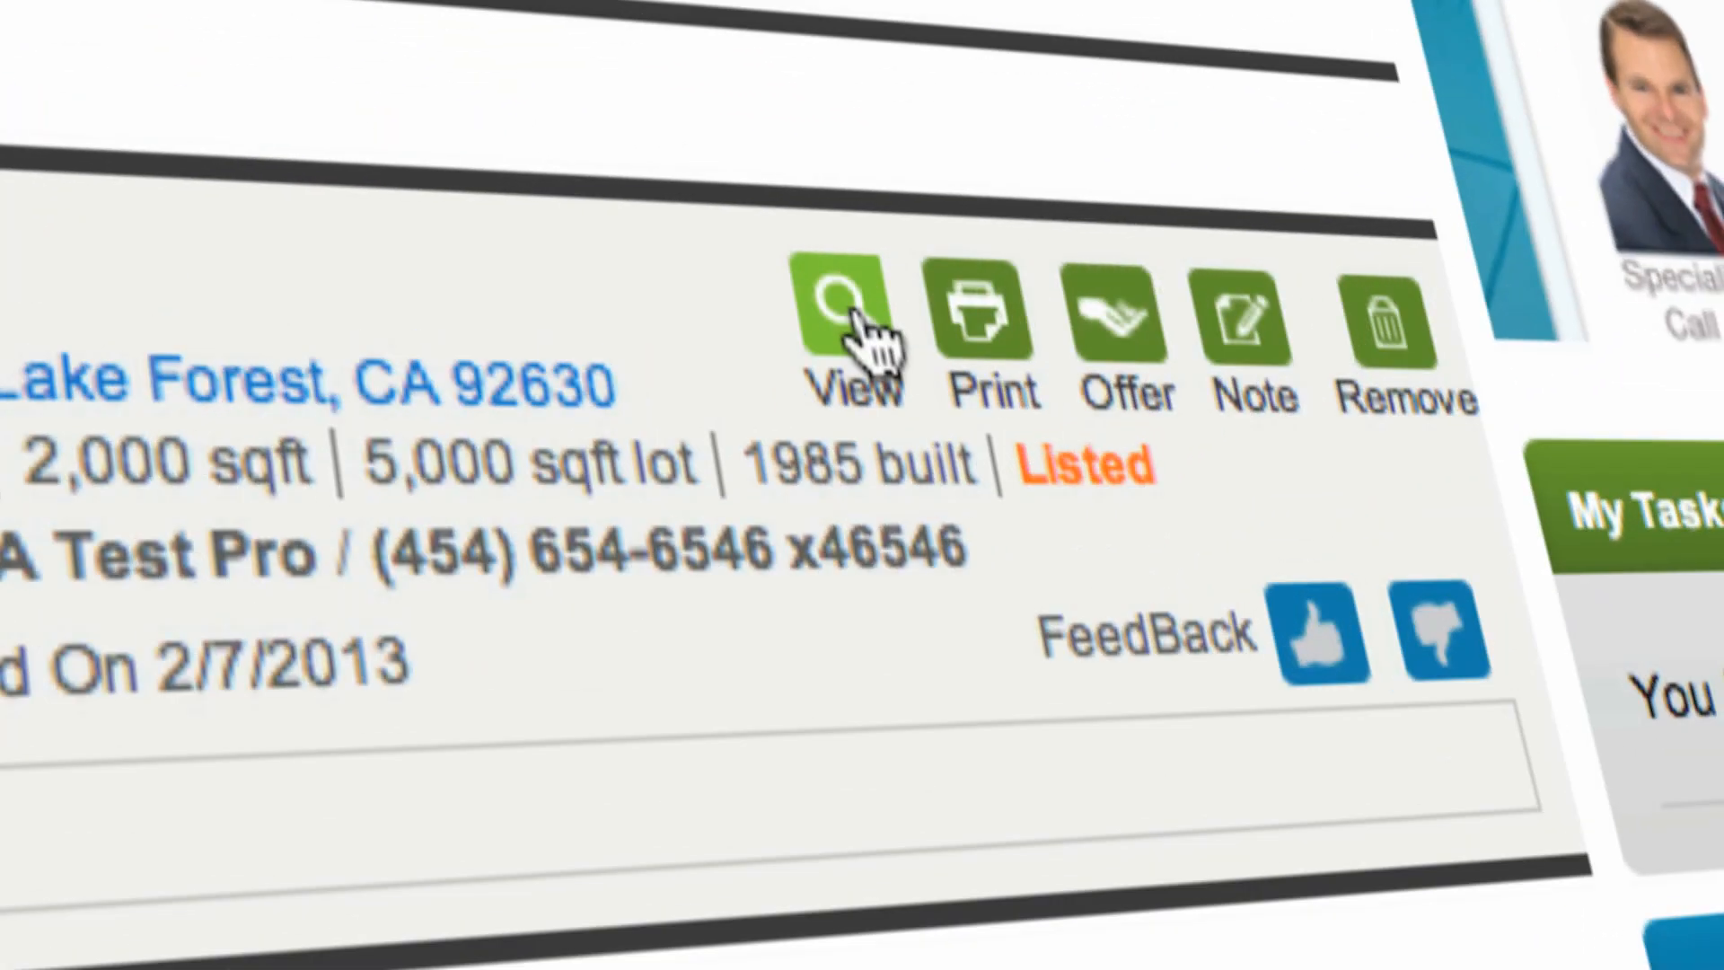
Step: View the shared Lake Forest property's details, checking its location map
left_click(848, 309)
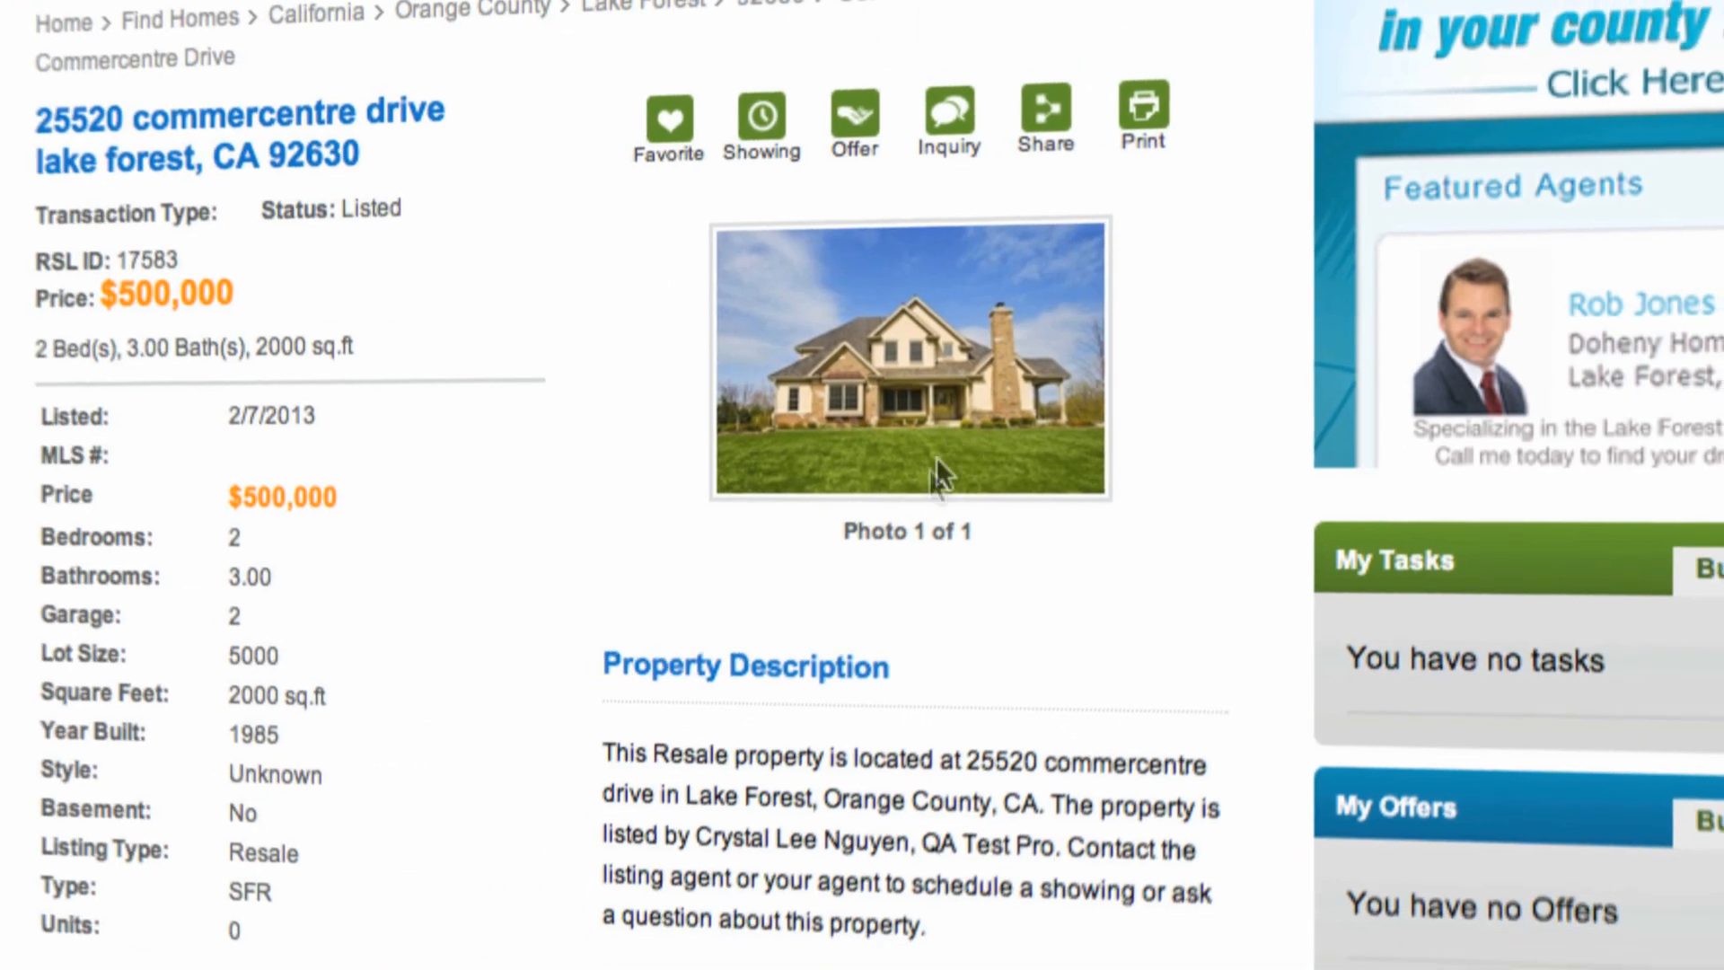
left_click(643, 54)
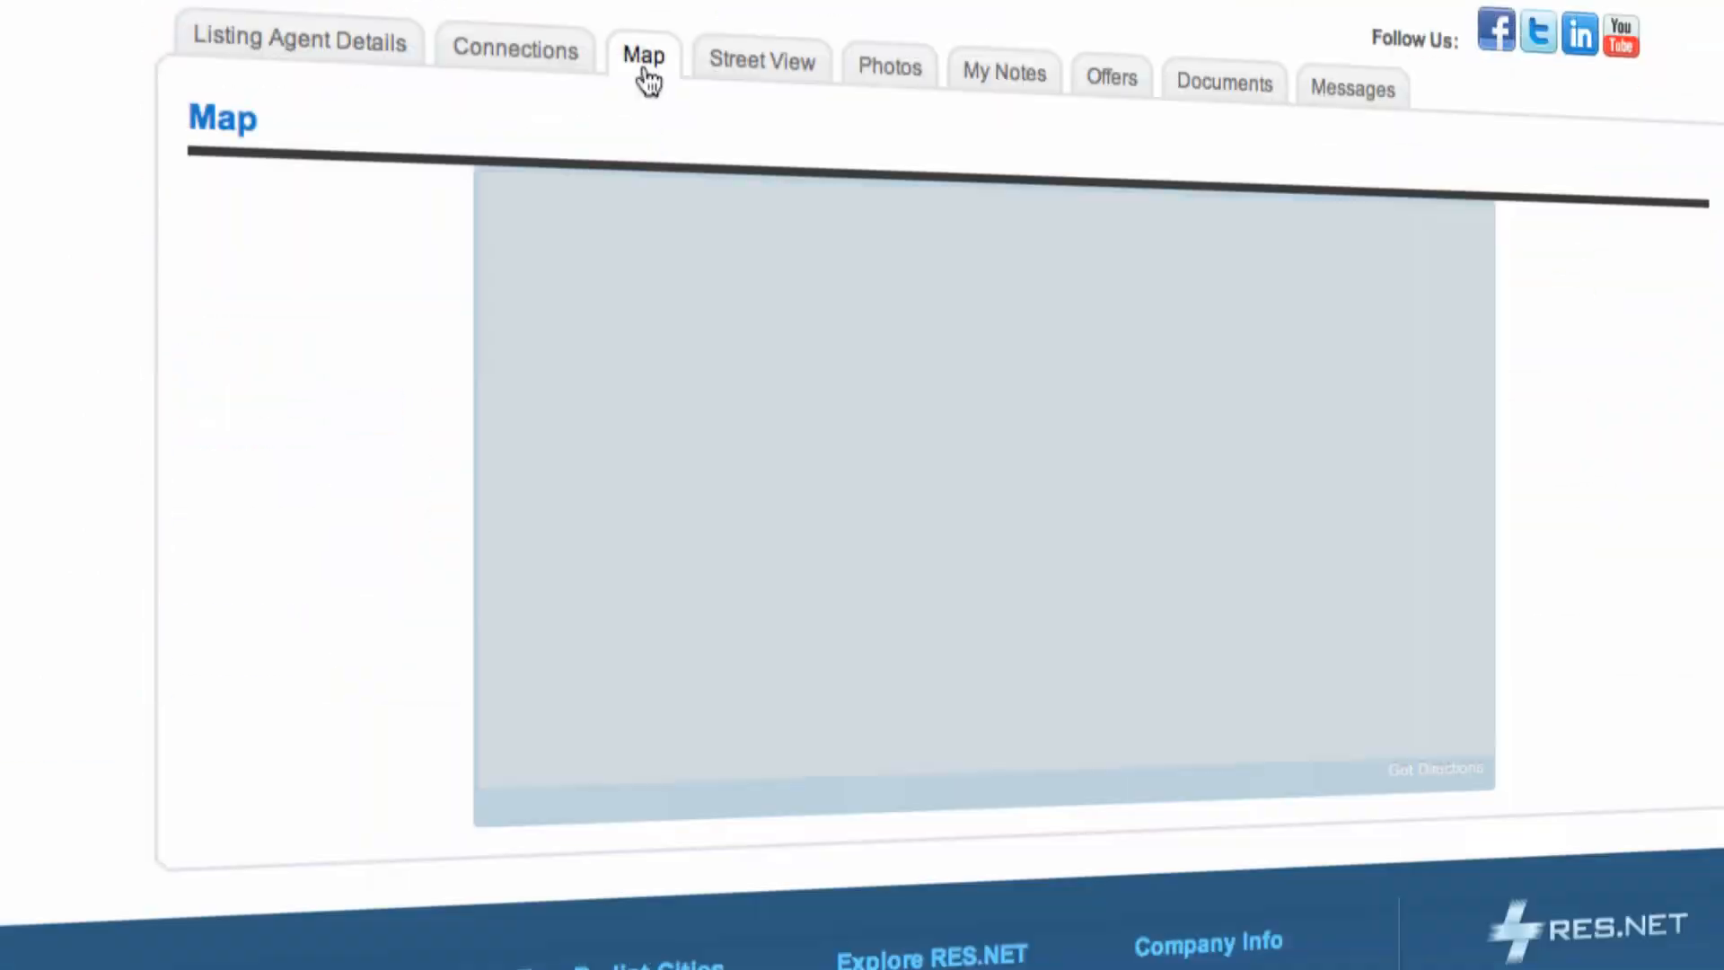
left_click(641, 54)
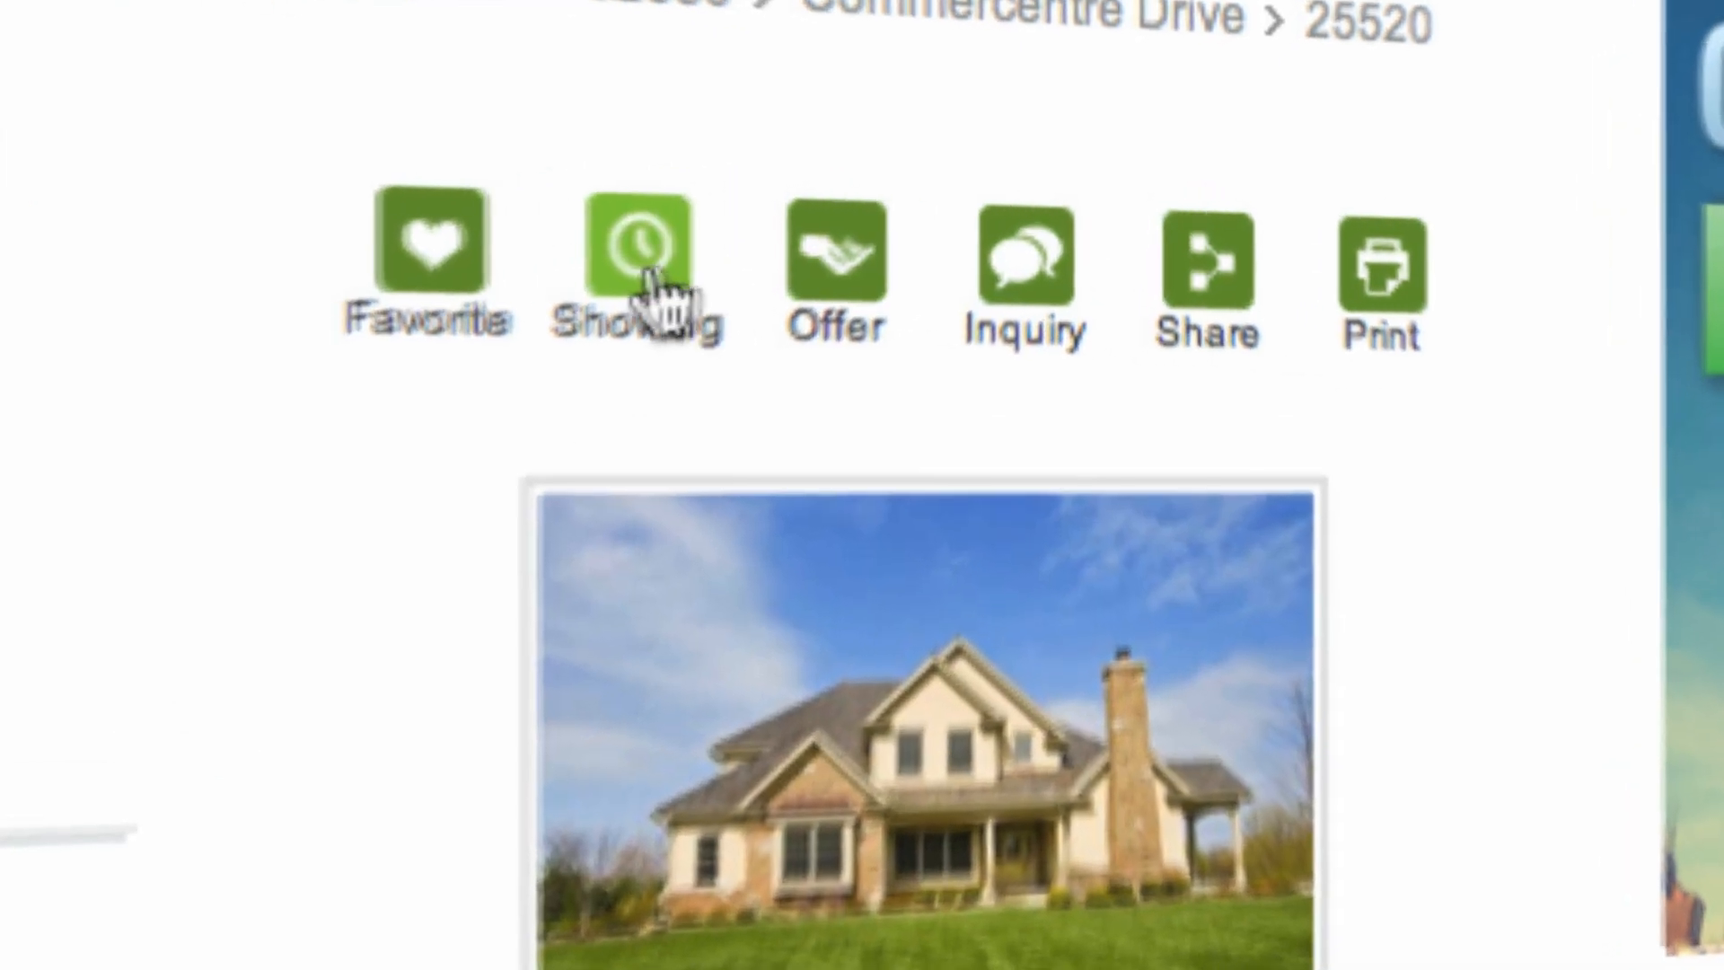
left_click(635, 242)
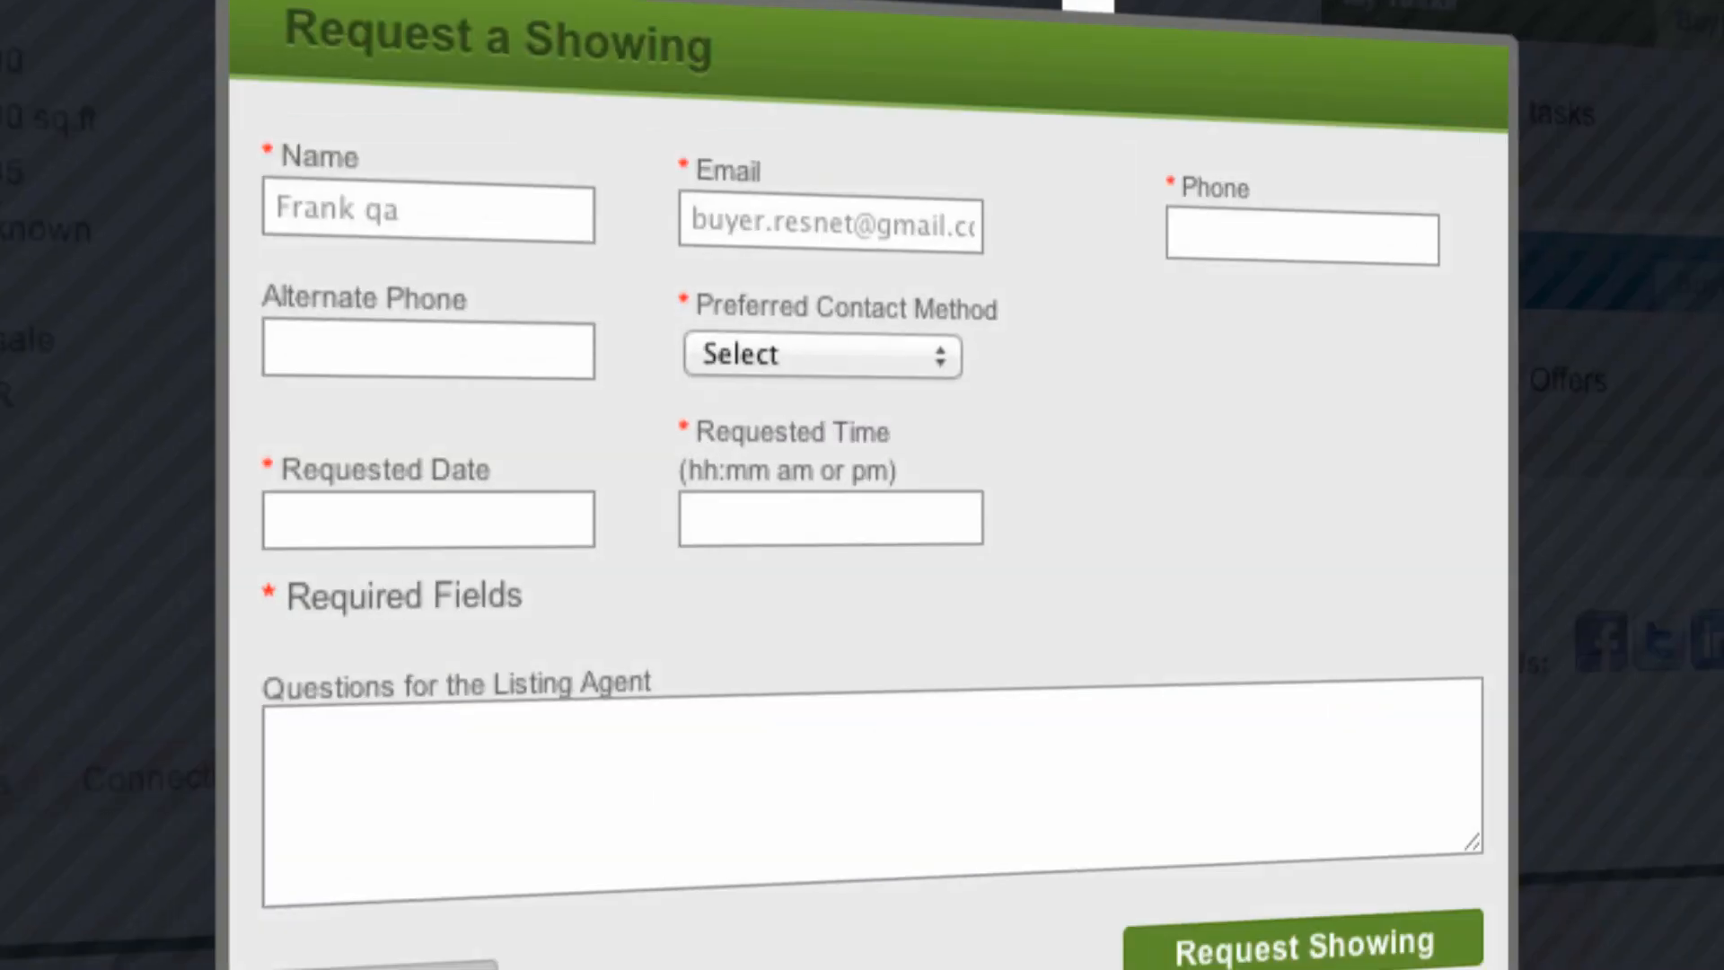
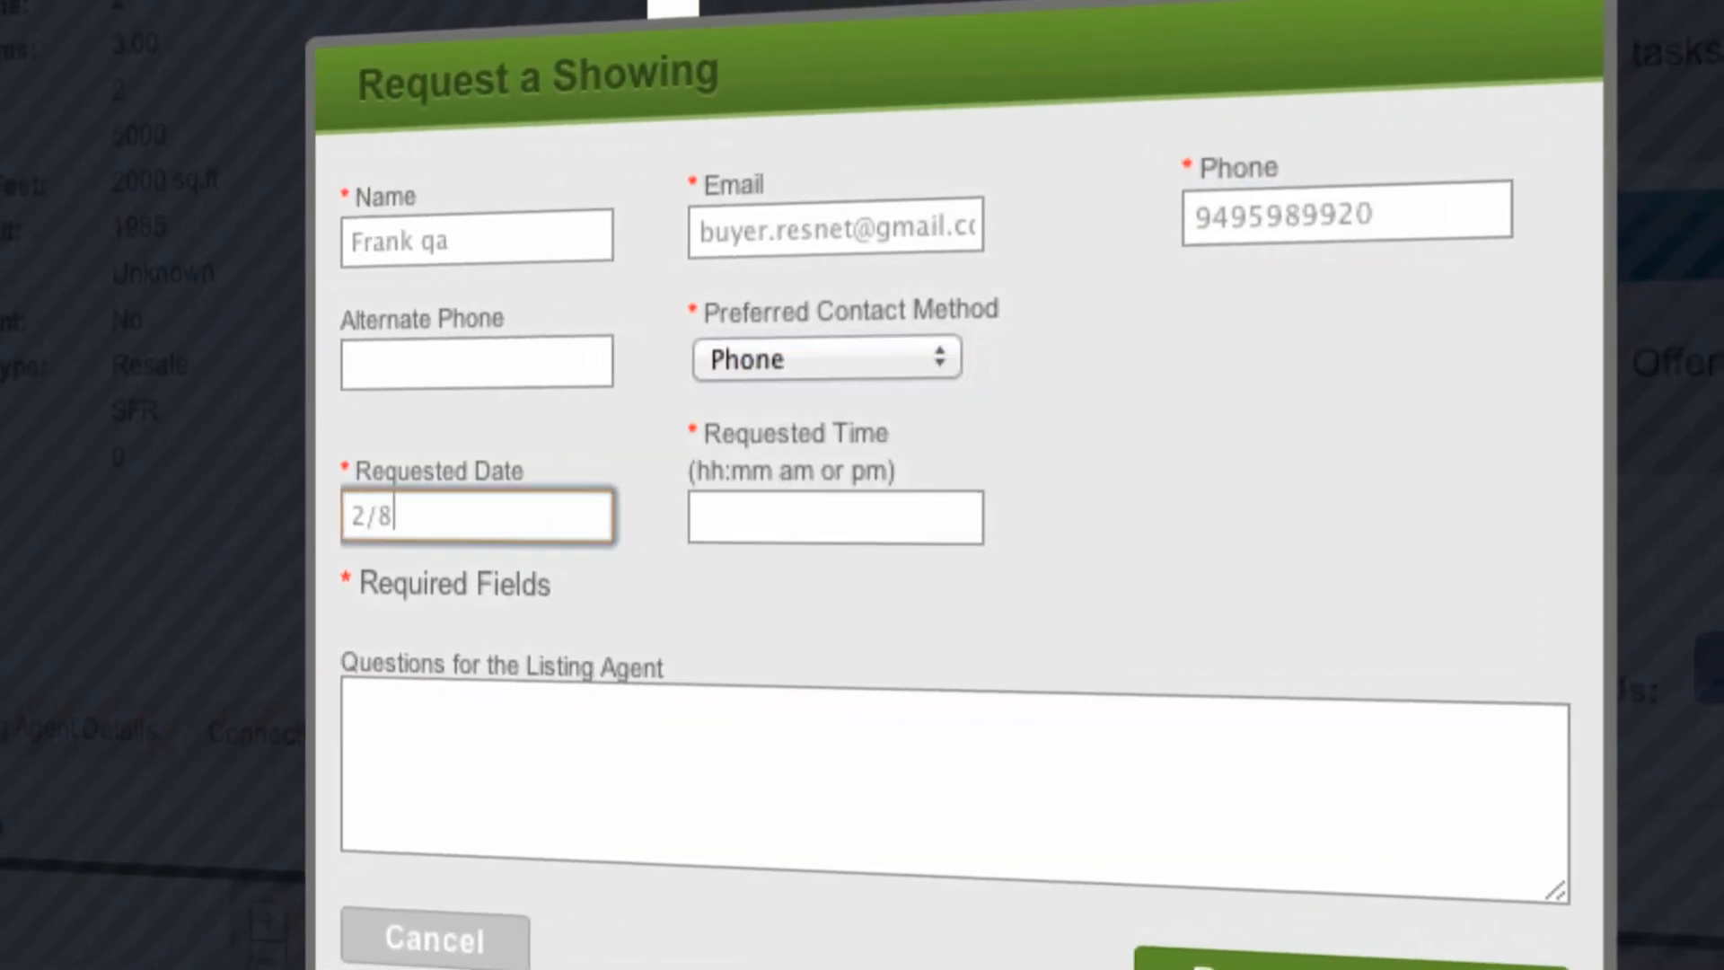
type("8:00am")
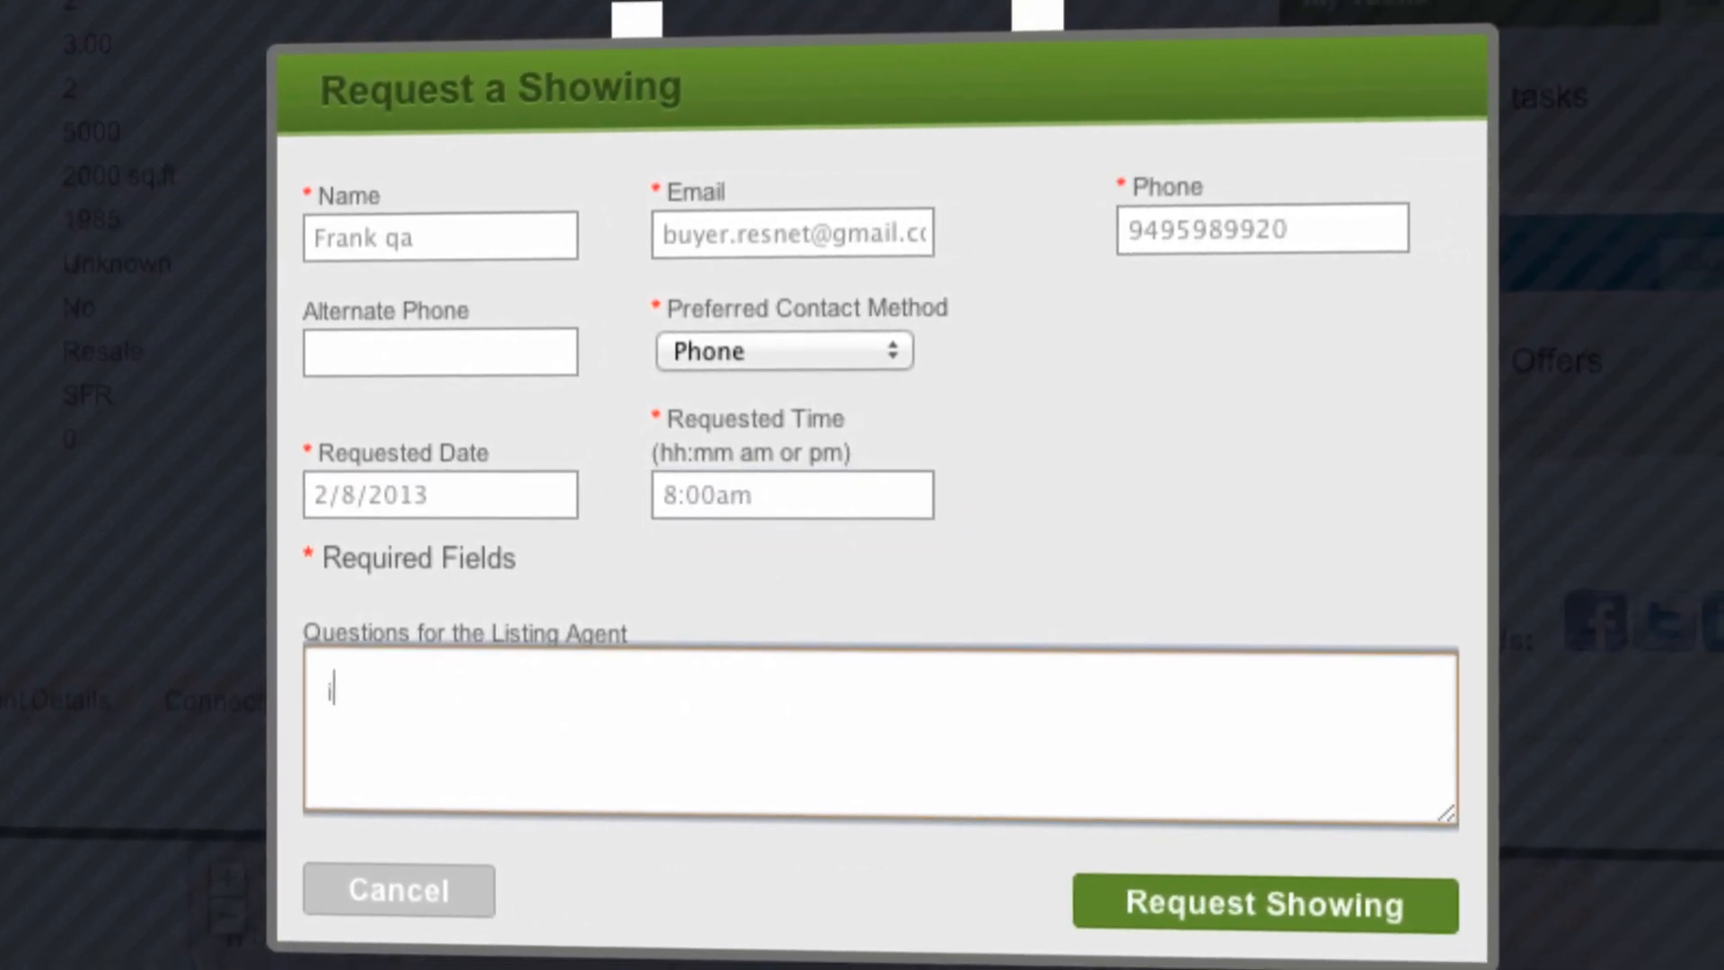
type("i would like to take a look at this property.")
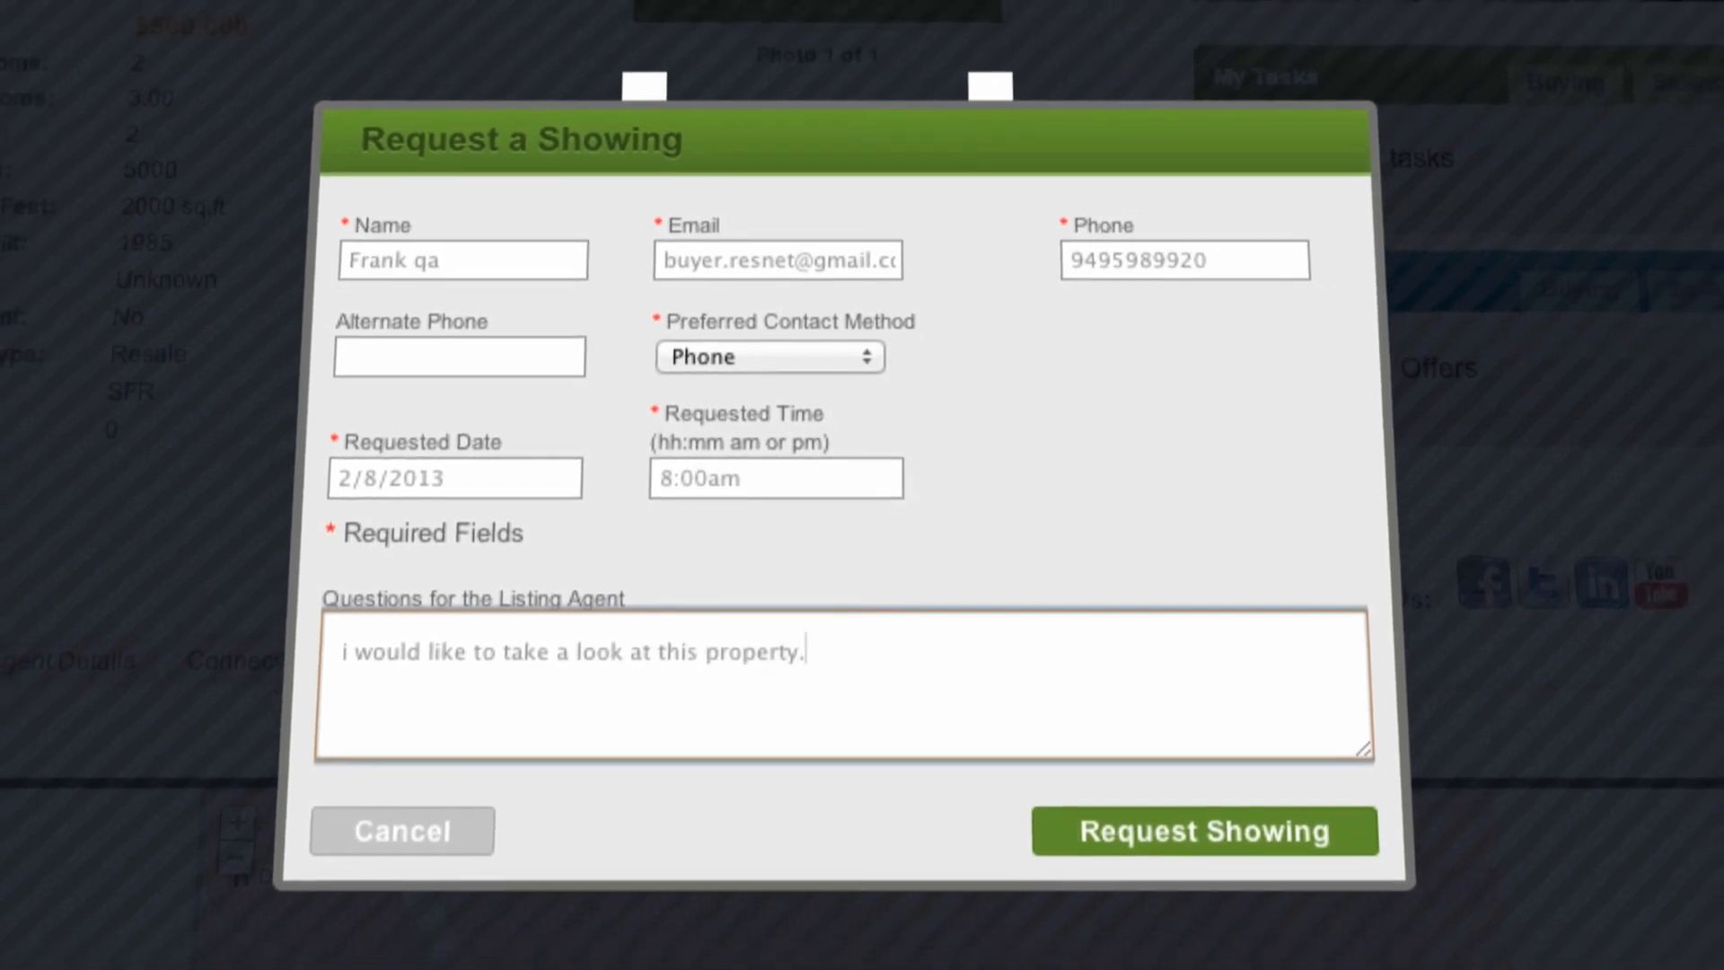
left_click(1204, 808)
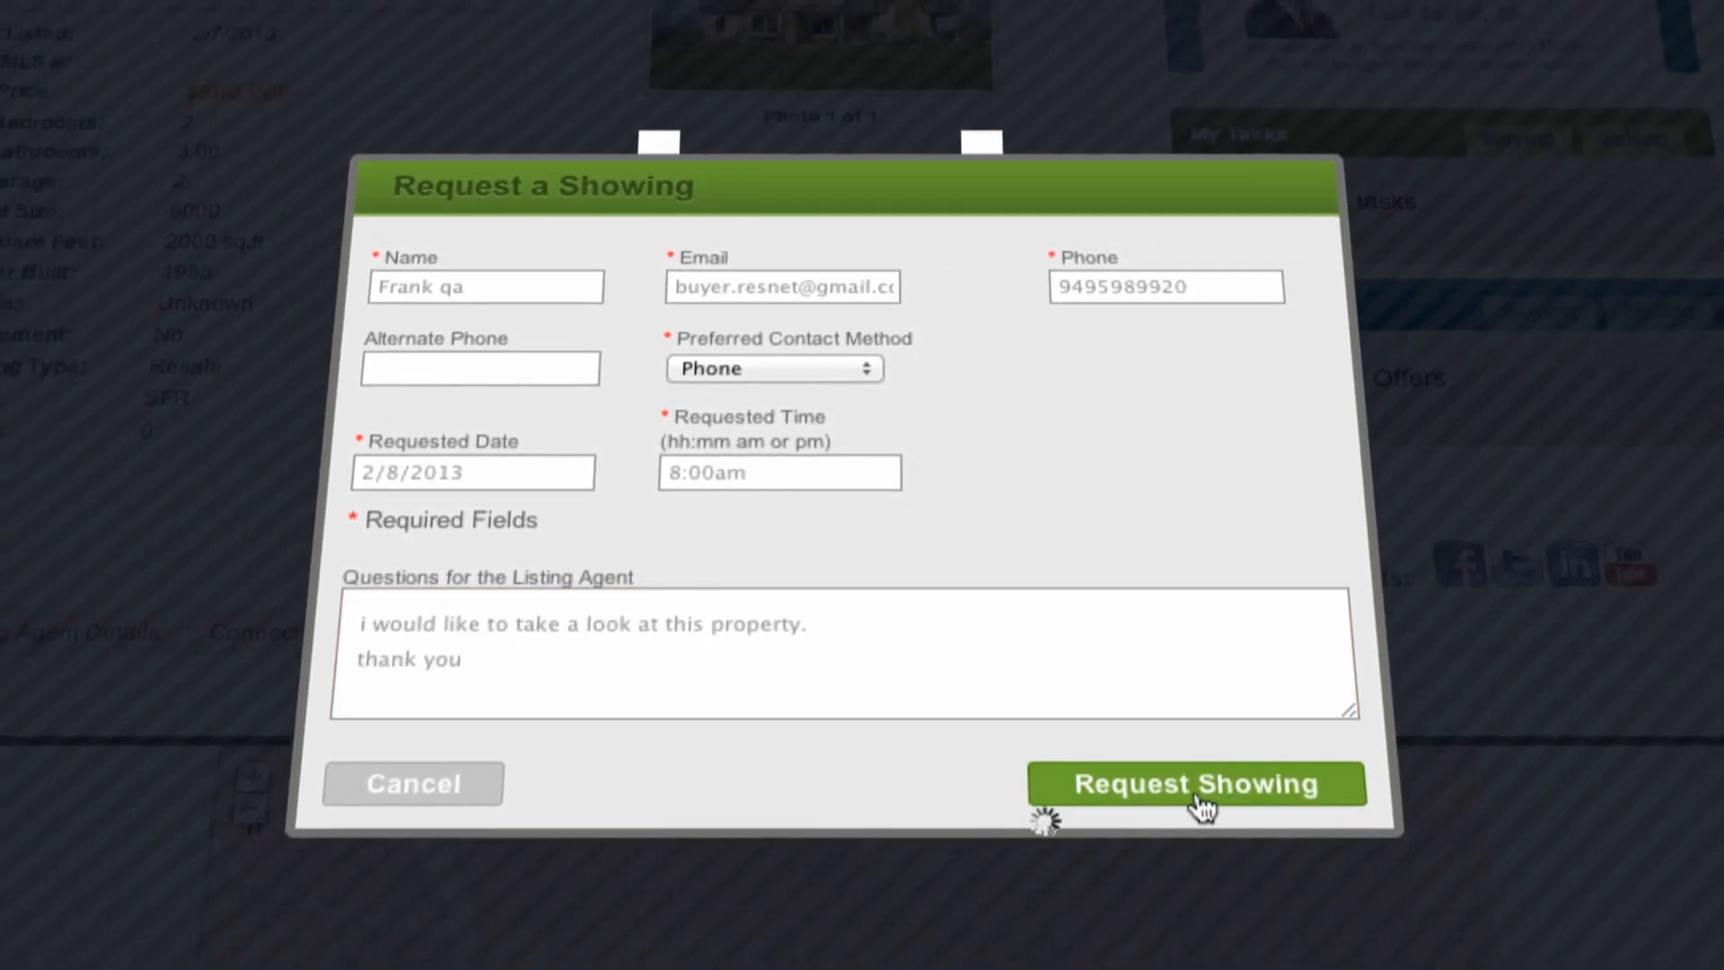
left_click(1199, 783)
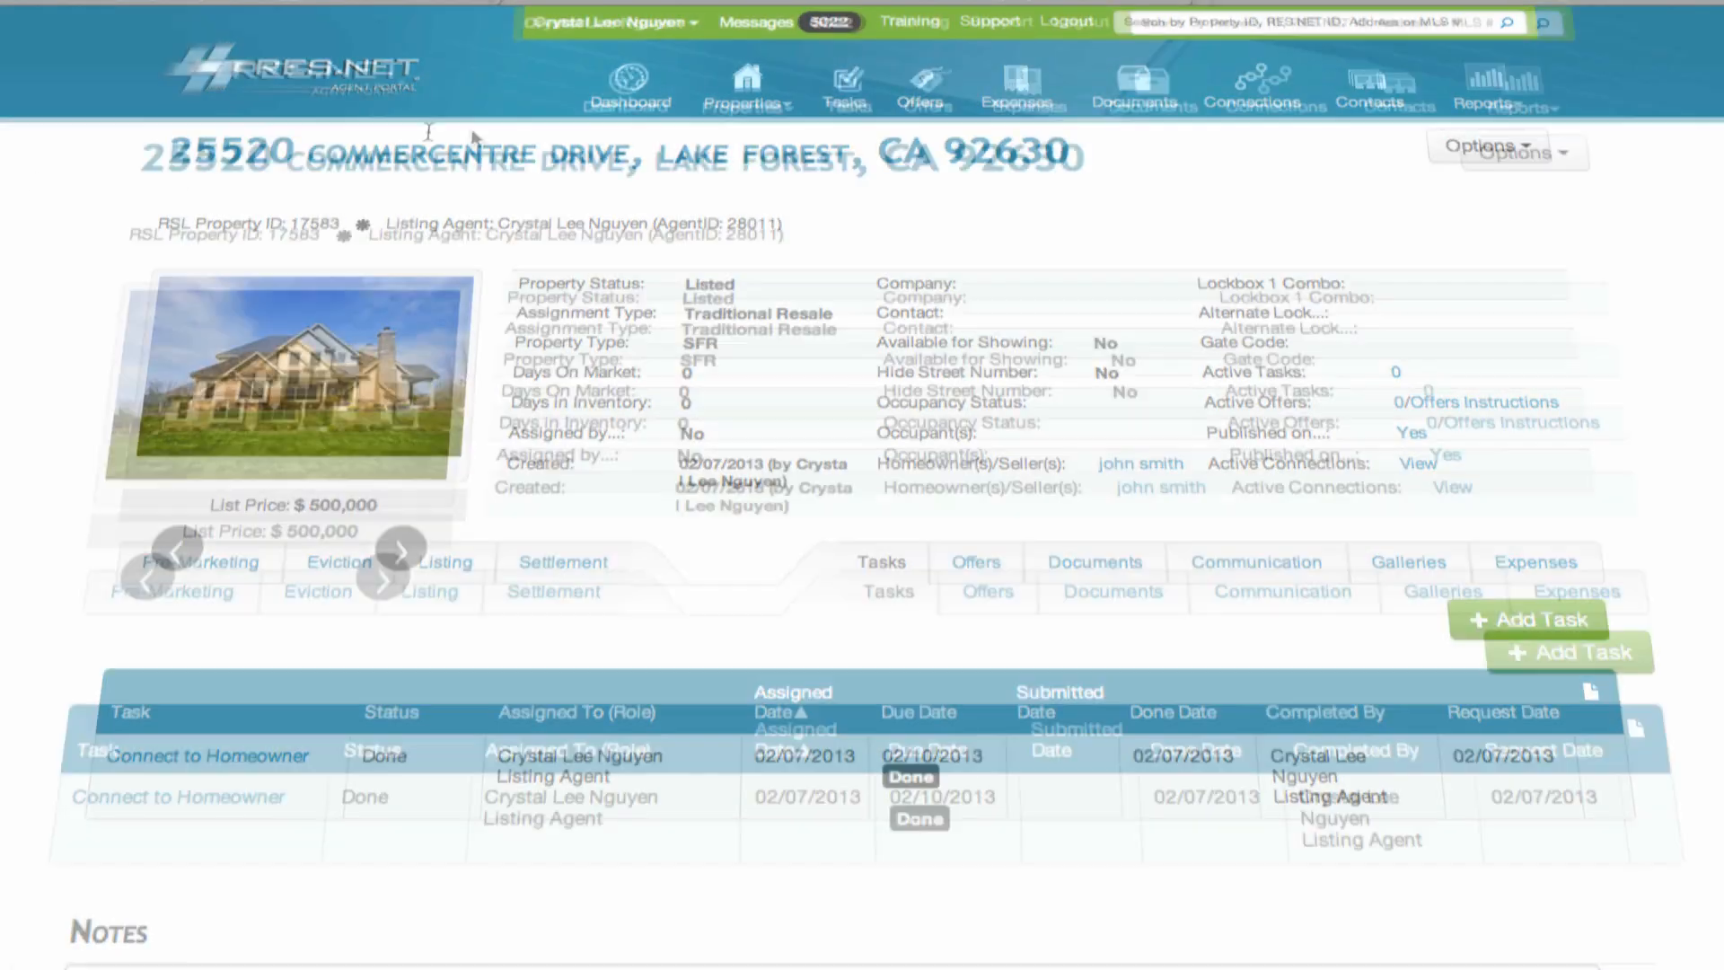
Step: Read the Showing Request Received message with the buyer's details, time and comment
left_click(758, 23)
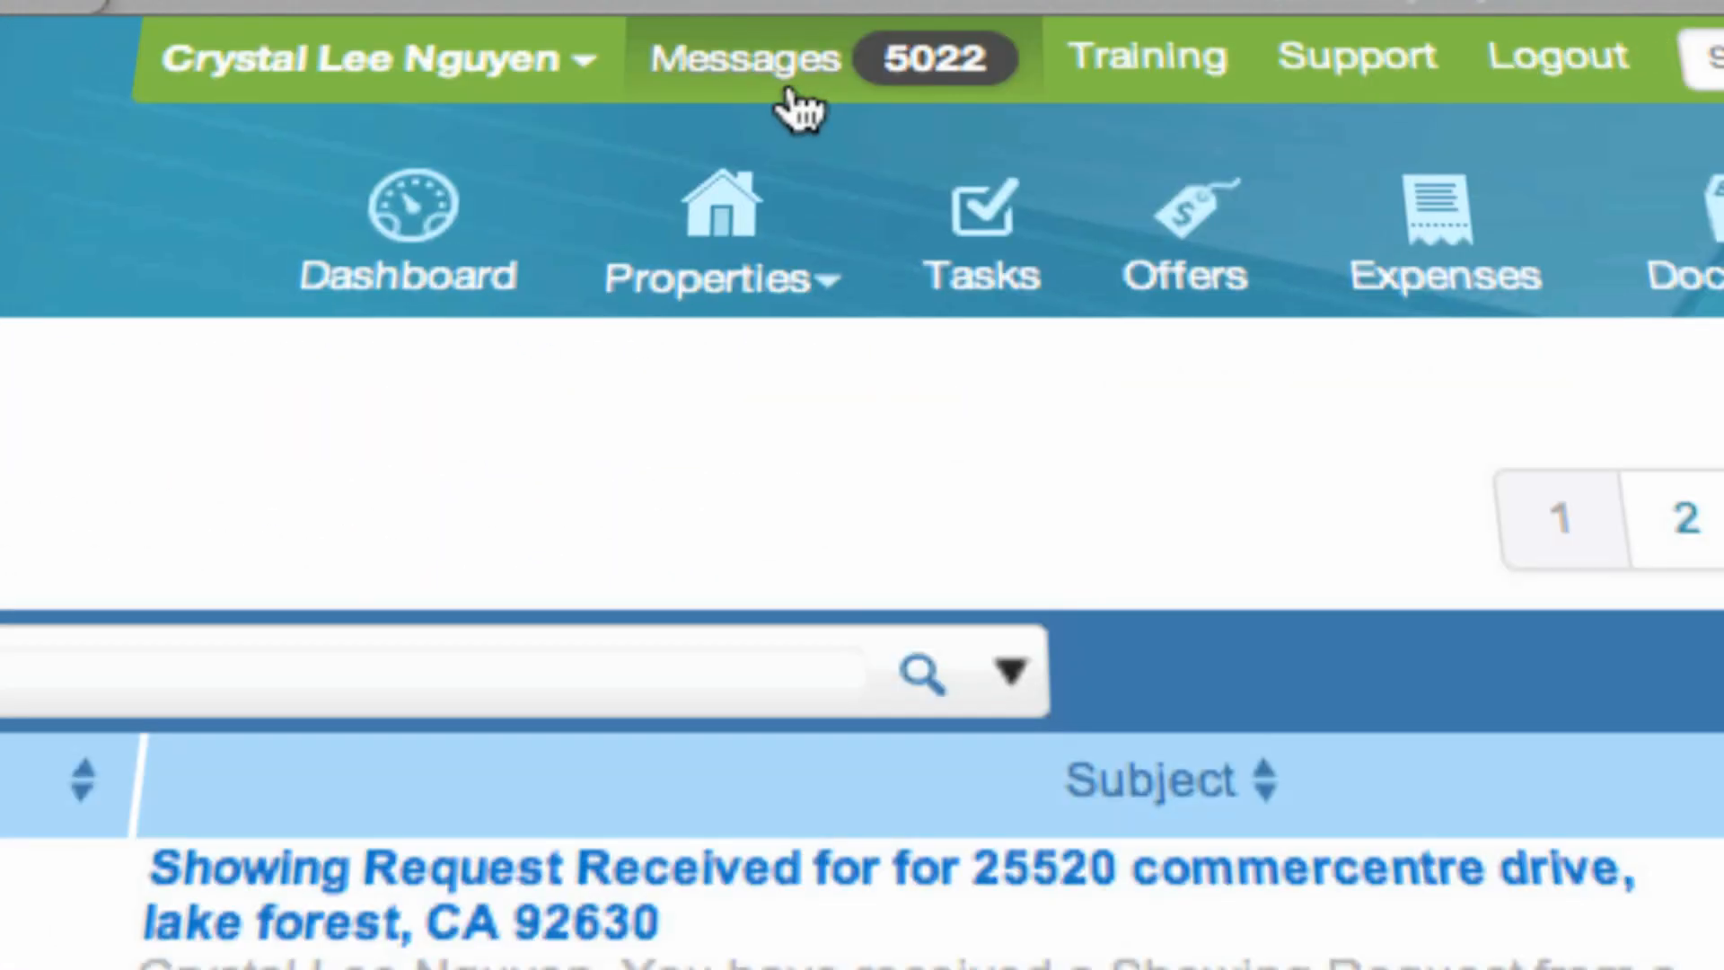
scroll("down", 3)
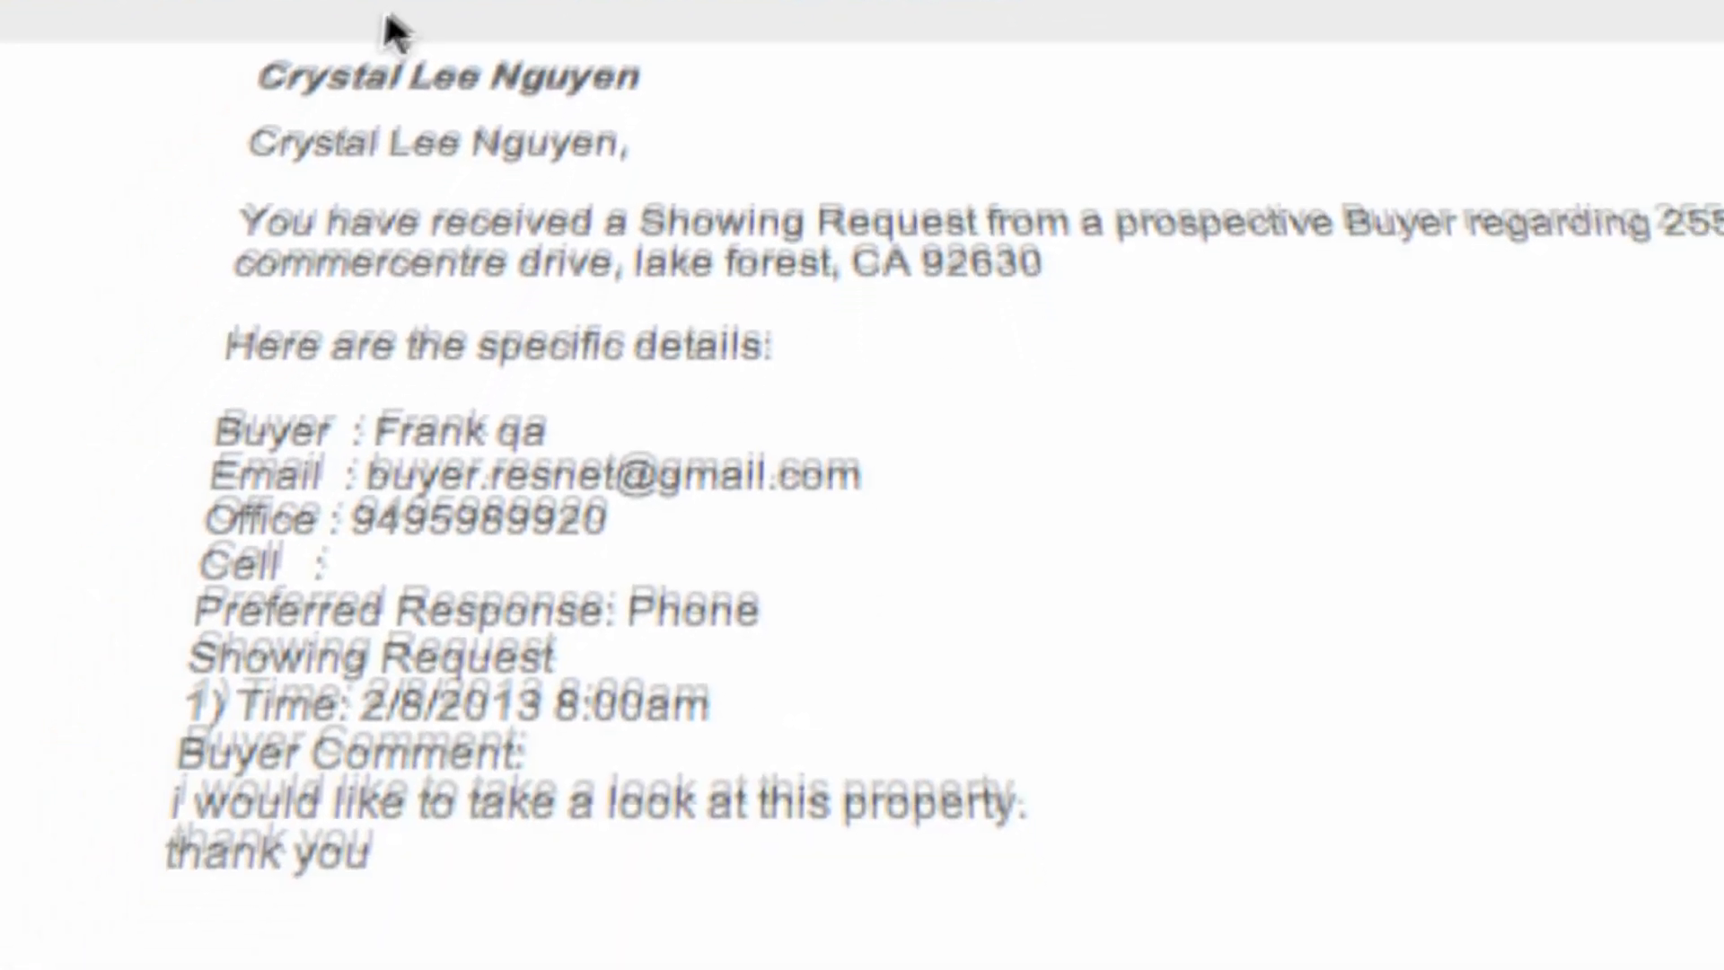
scroll("down", 3)
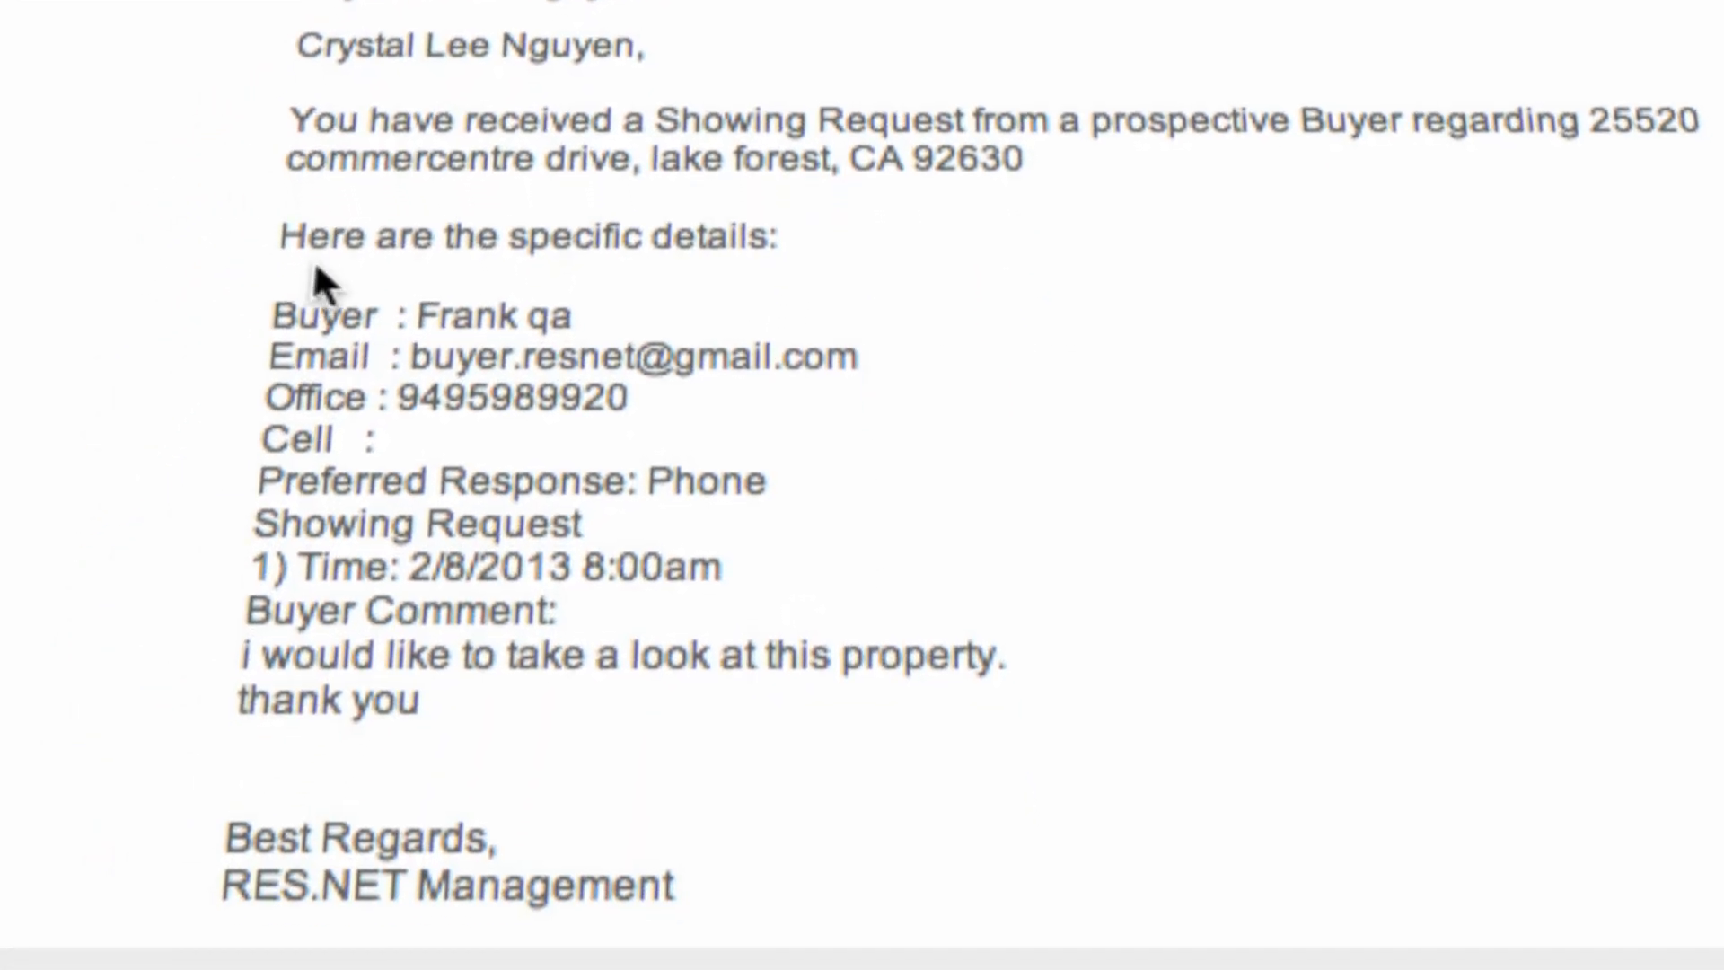
scroll("down", 3)
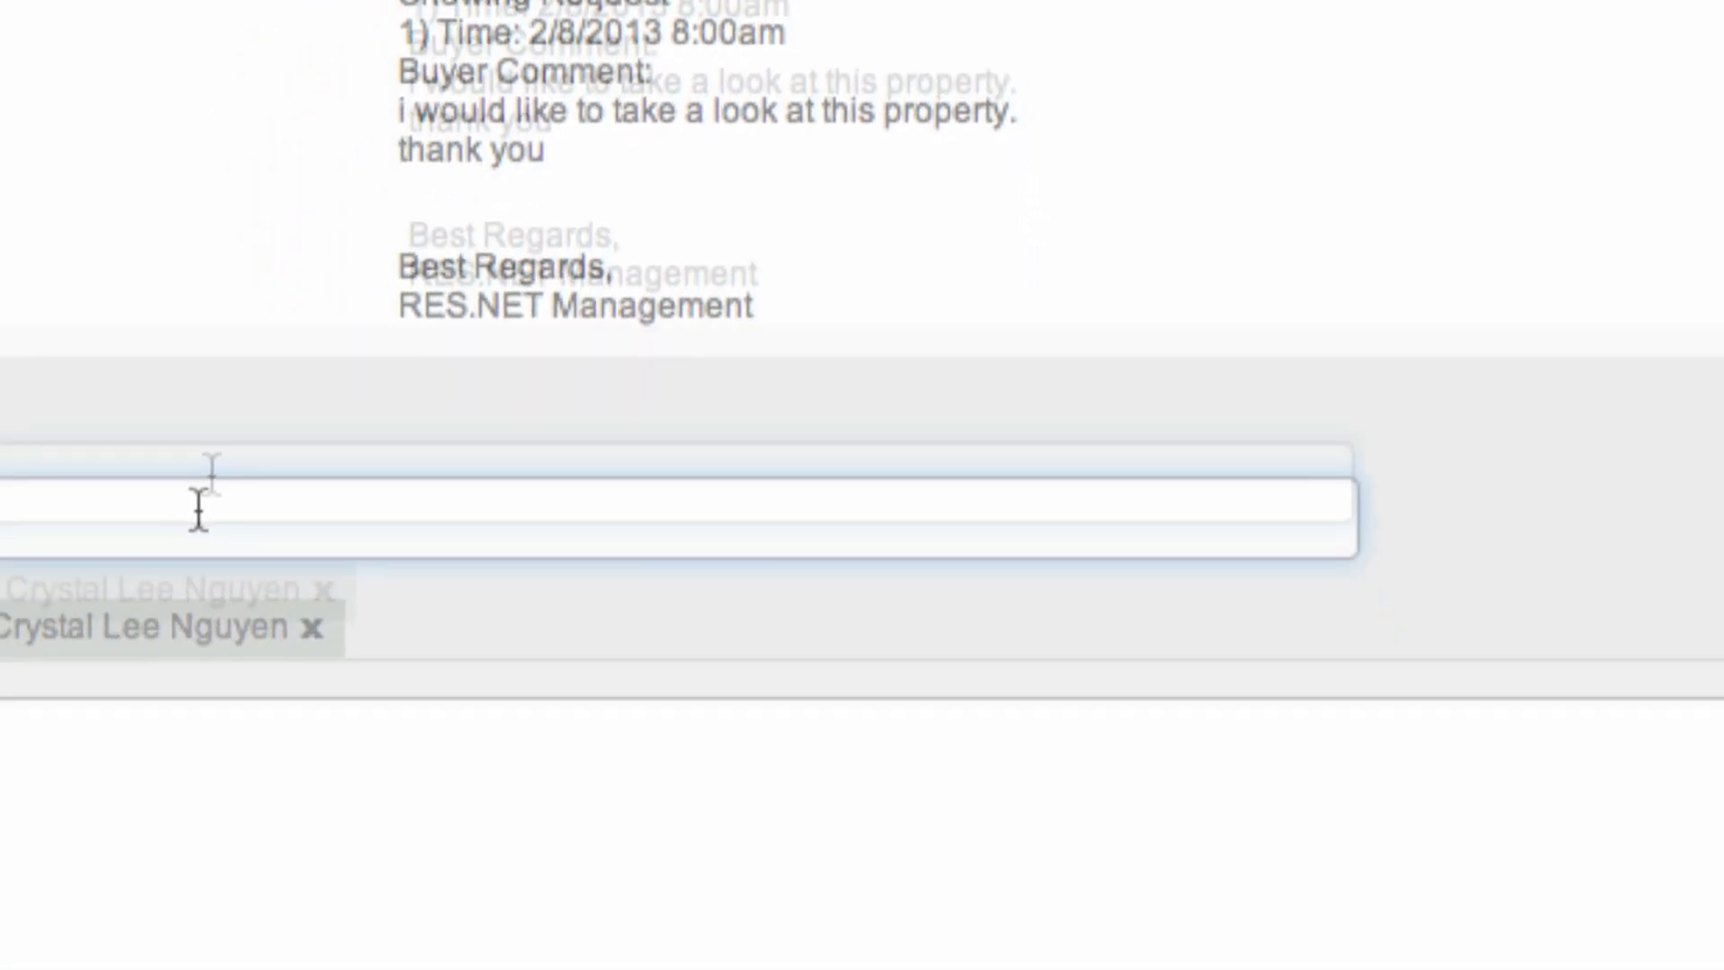
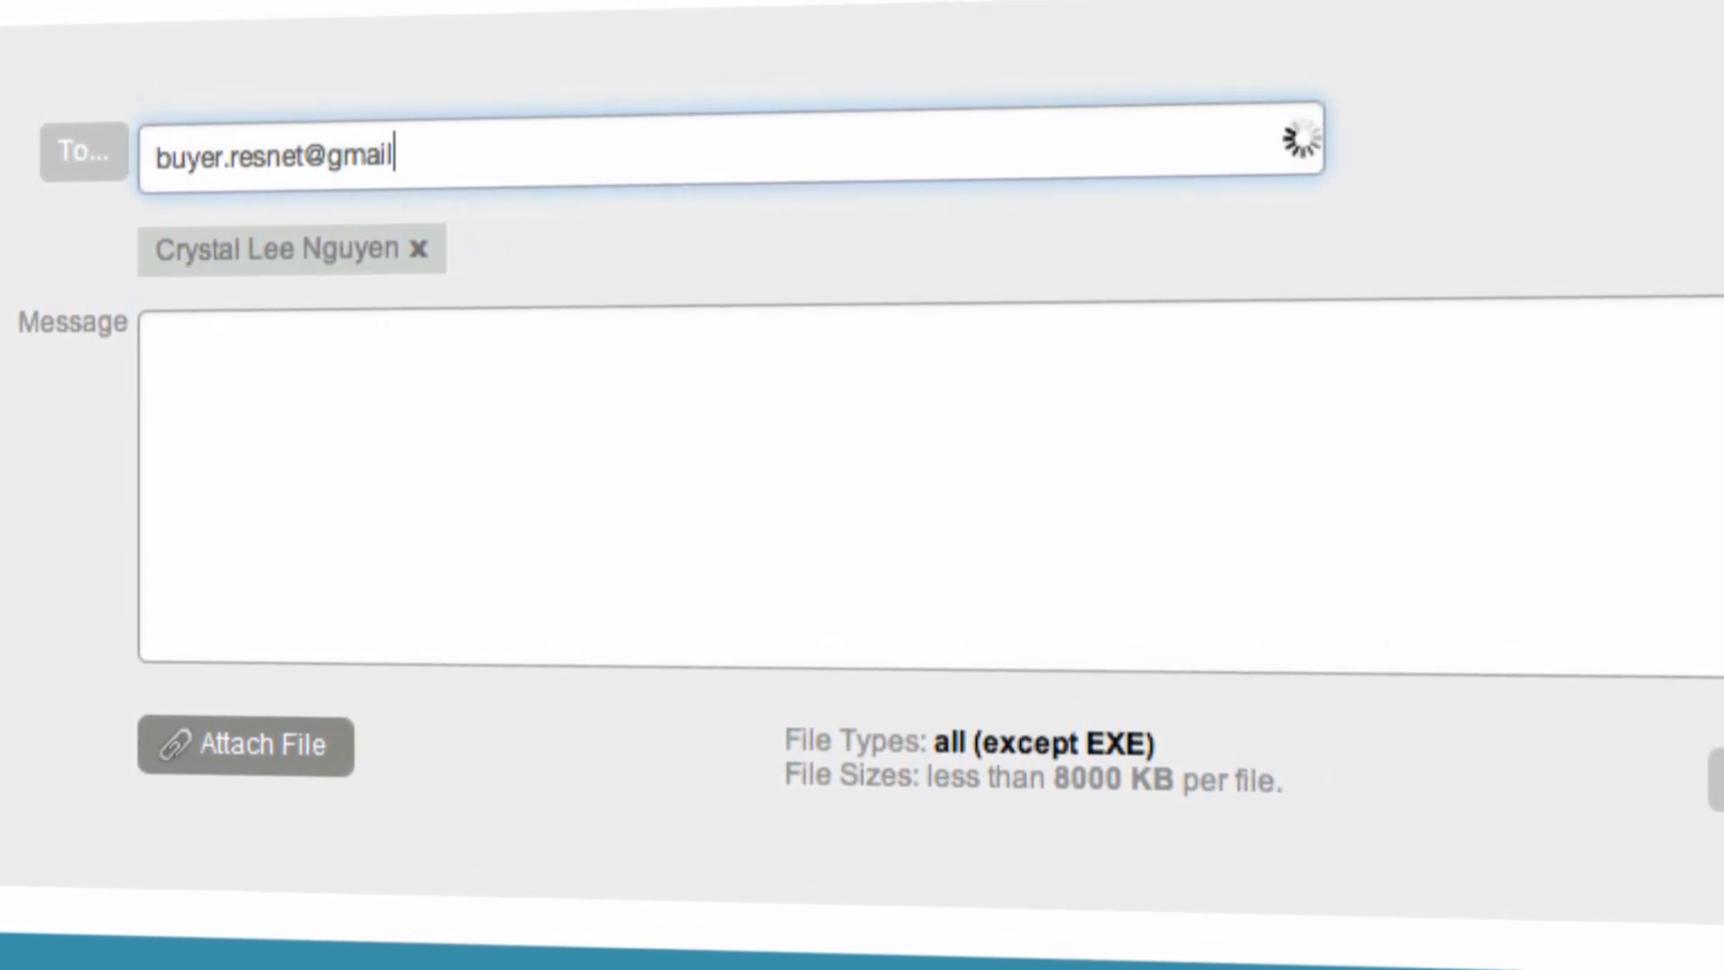